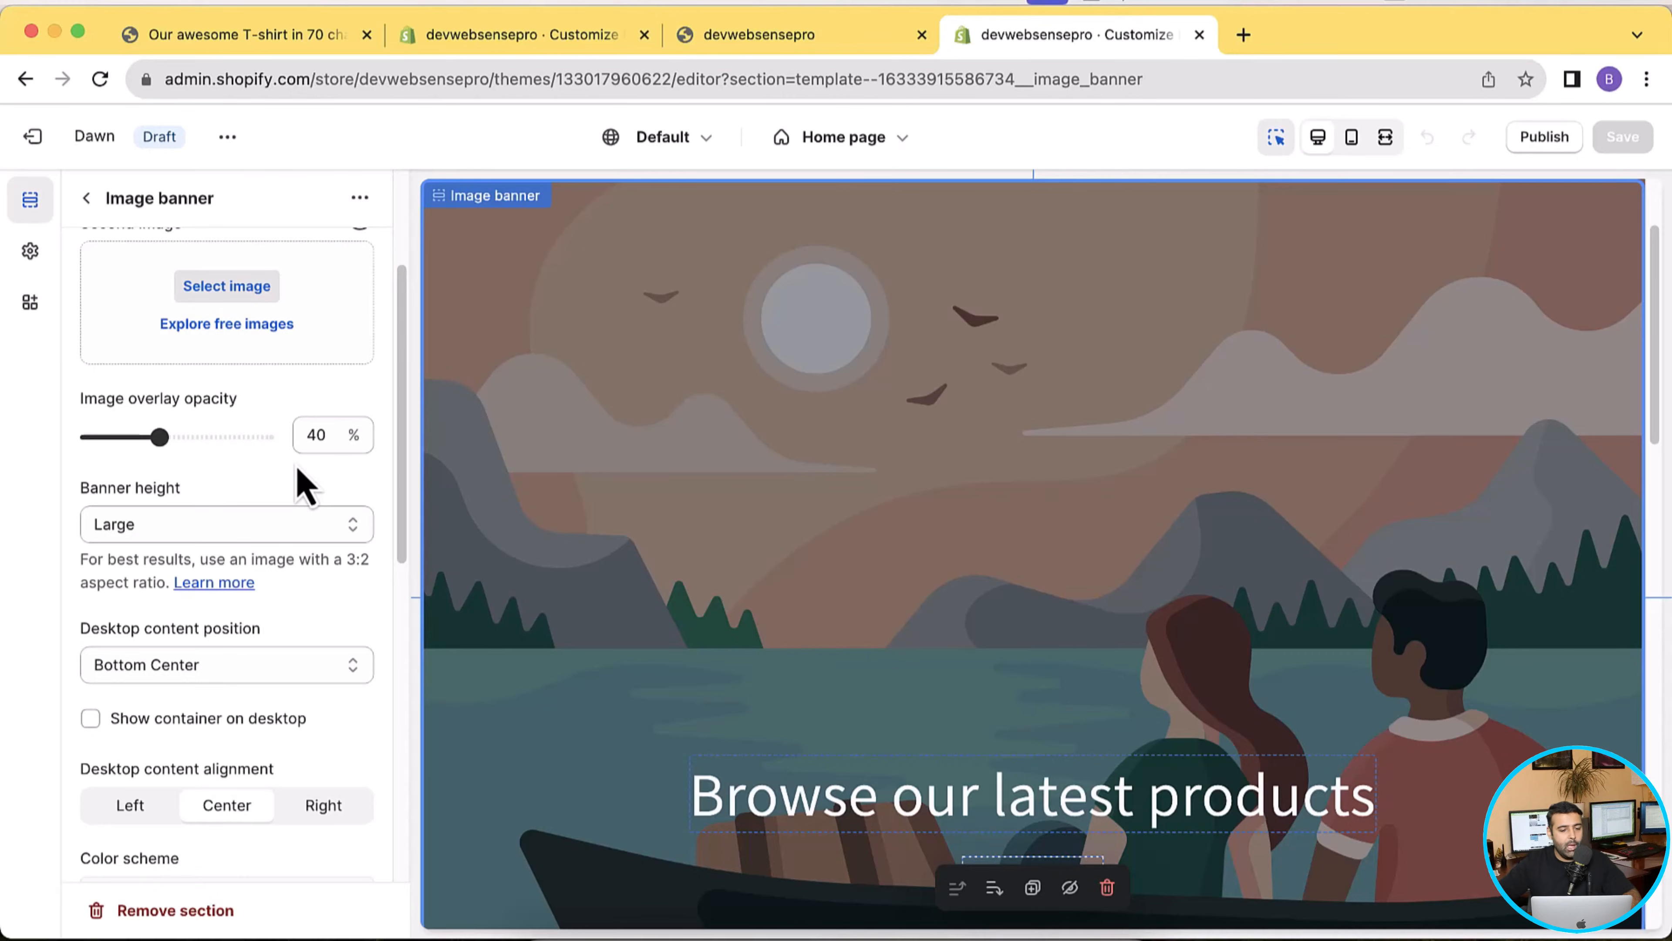
mouse_move(432, 363)
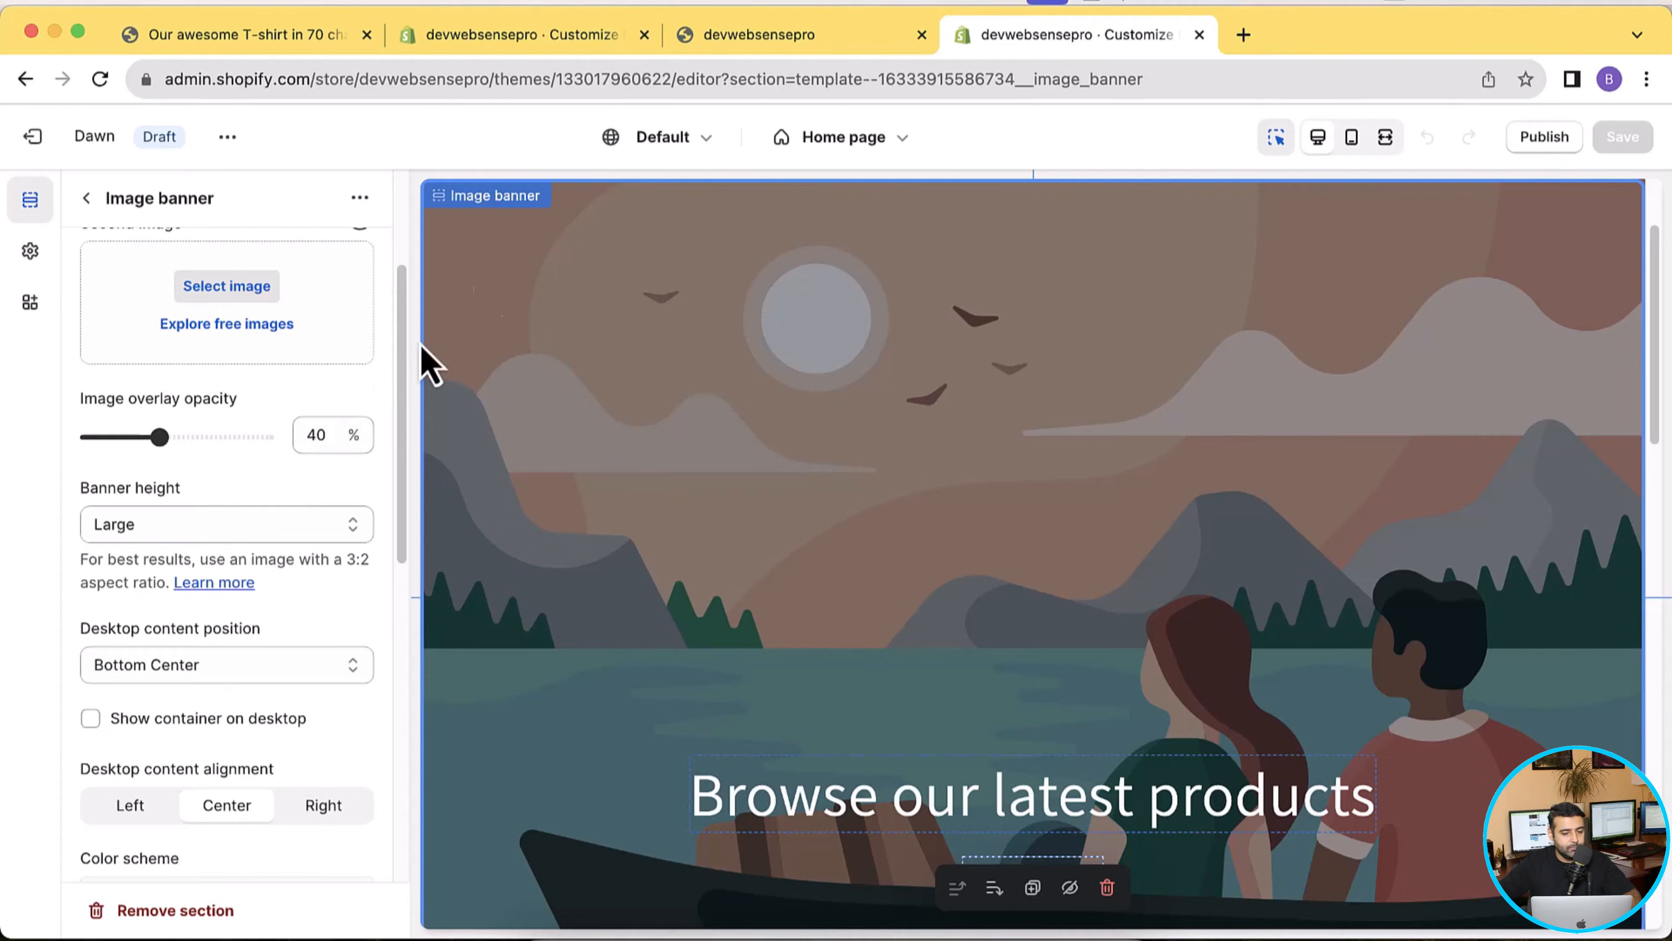
Navigate to devwebsensepro.myshopify.com/admin to reach the admin Home dashboard
left_click(759, 34)
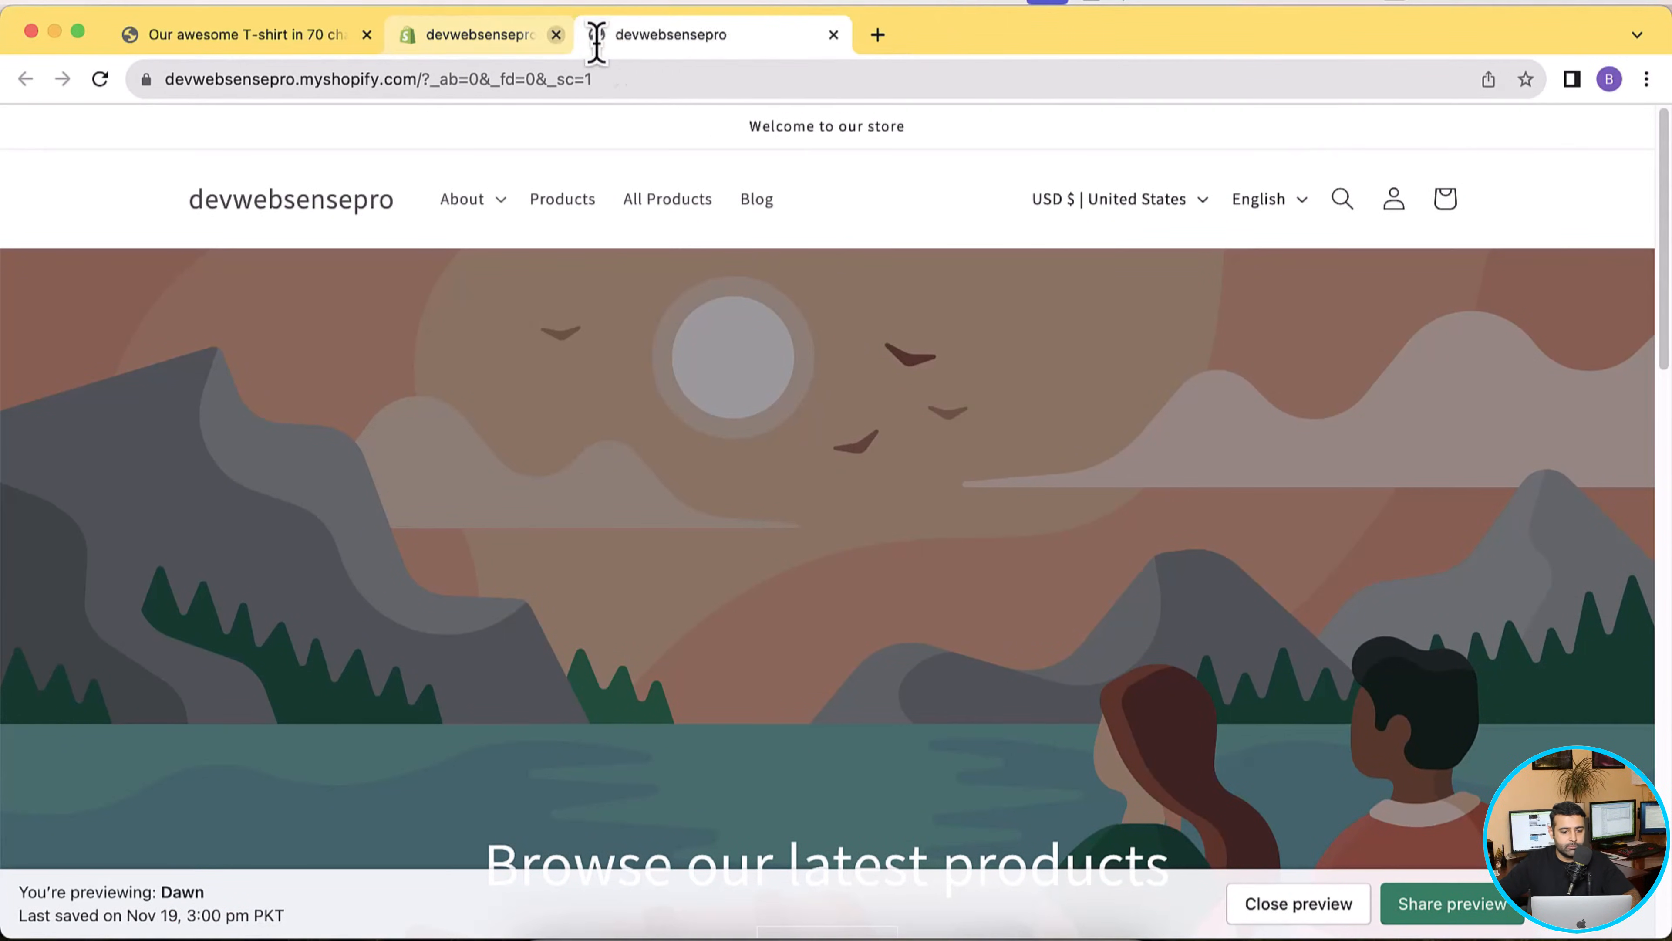
left_click(379, 79)
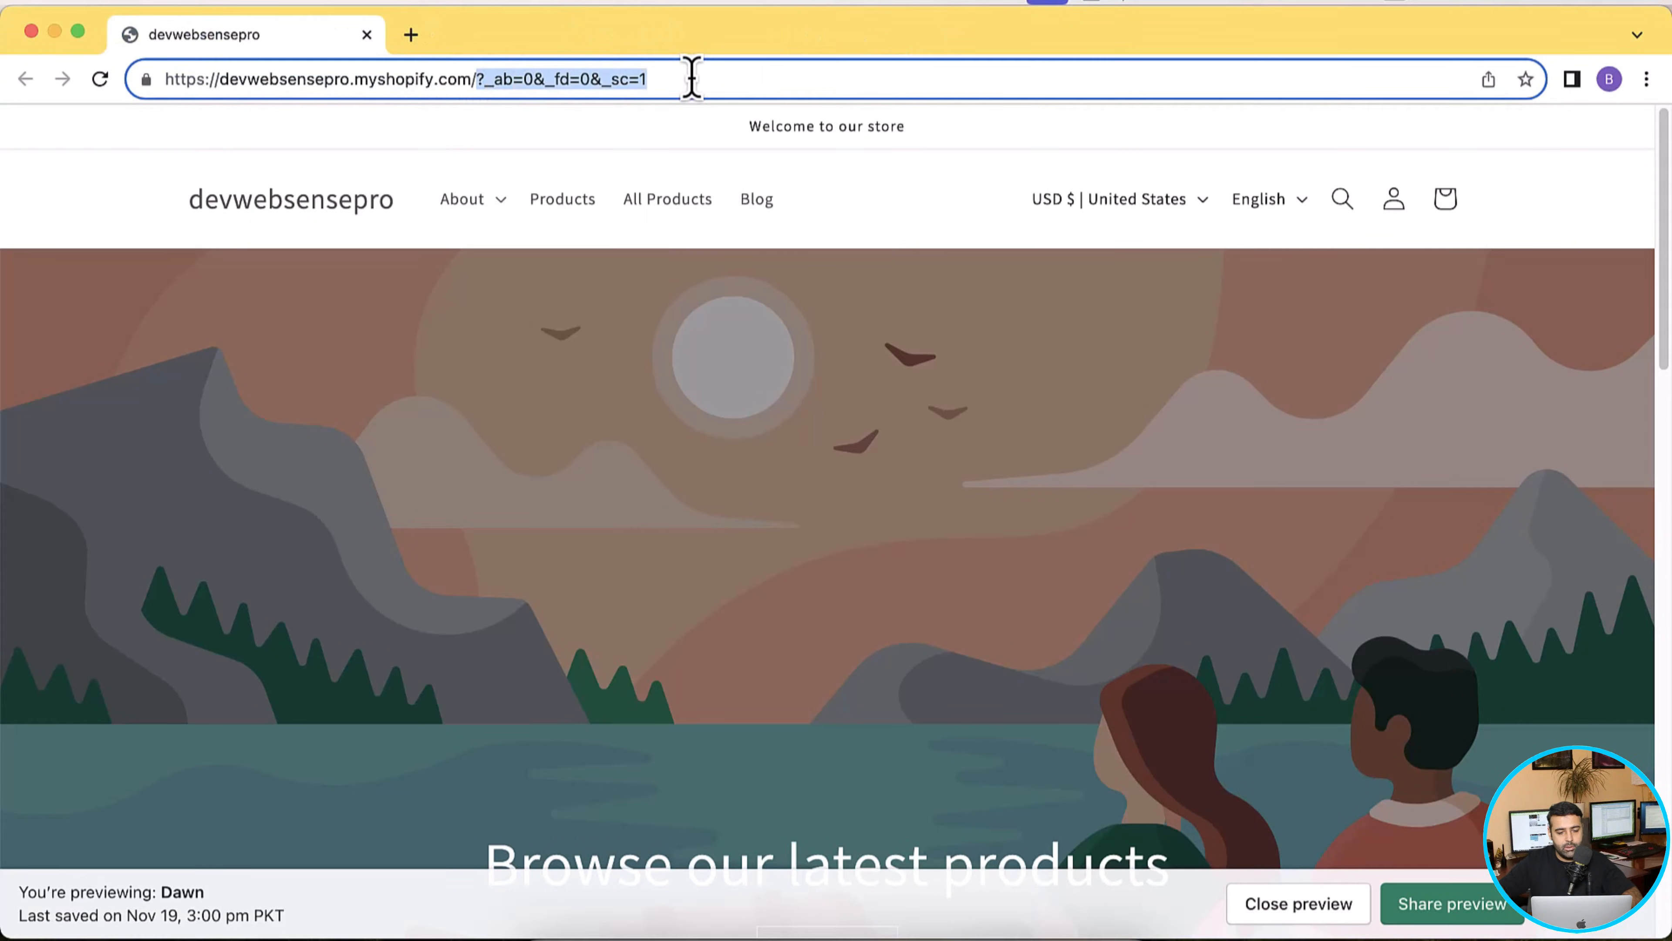
type("devwebsensepro.myshopify.com/admin")
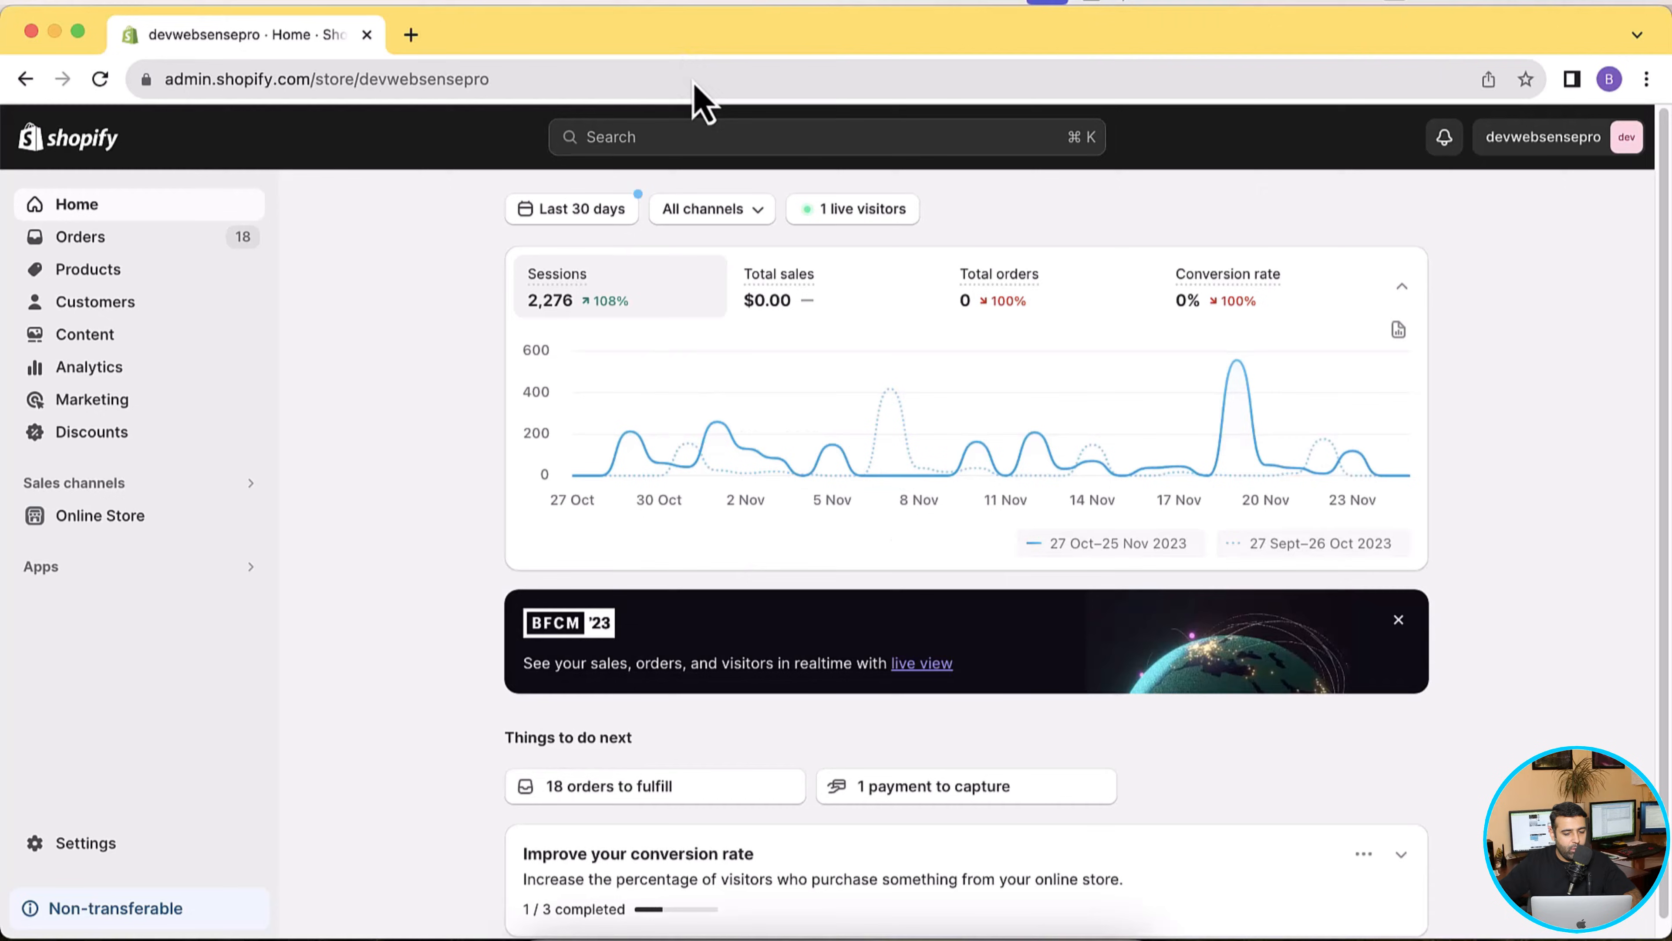
Add a fresh copy of the free Dawn theme to the theme library from Popular free themes
left_click(99, 514)
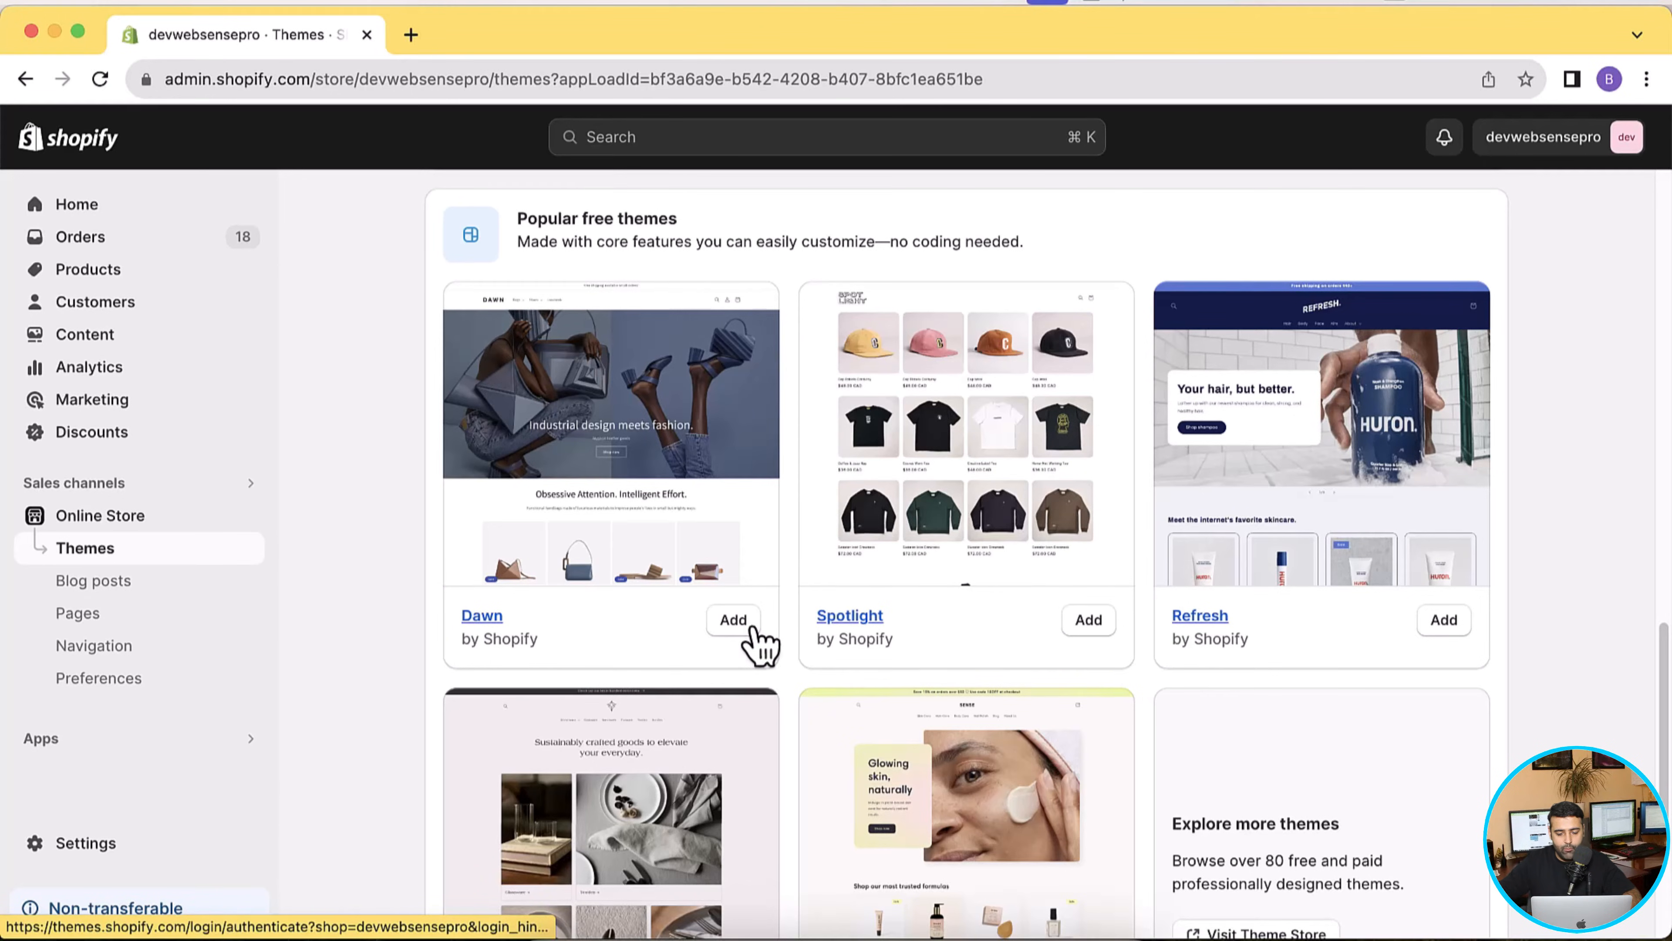
scroll("down", 3)
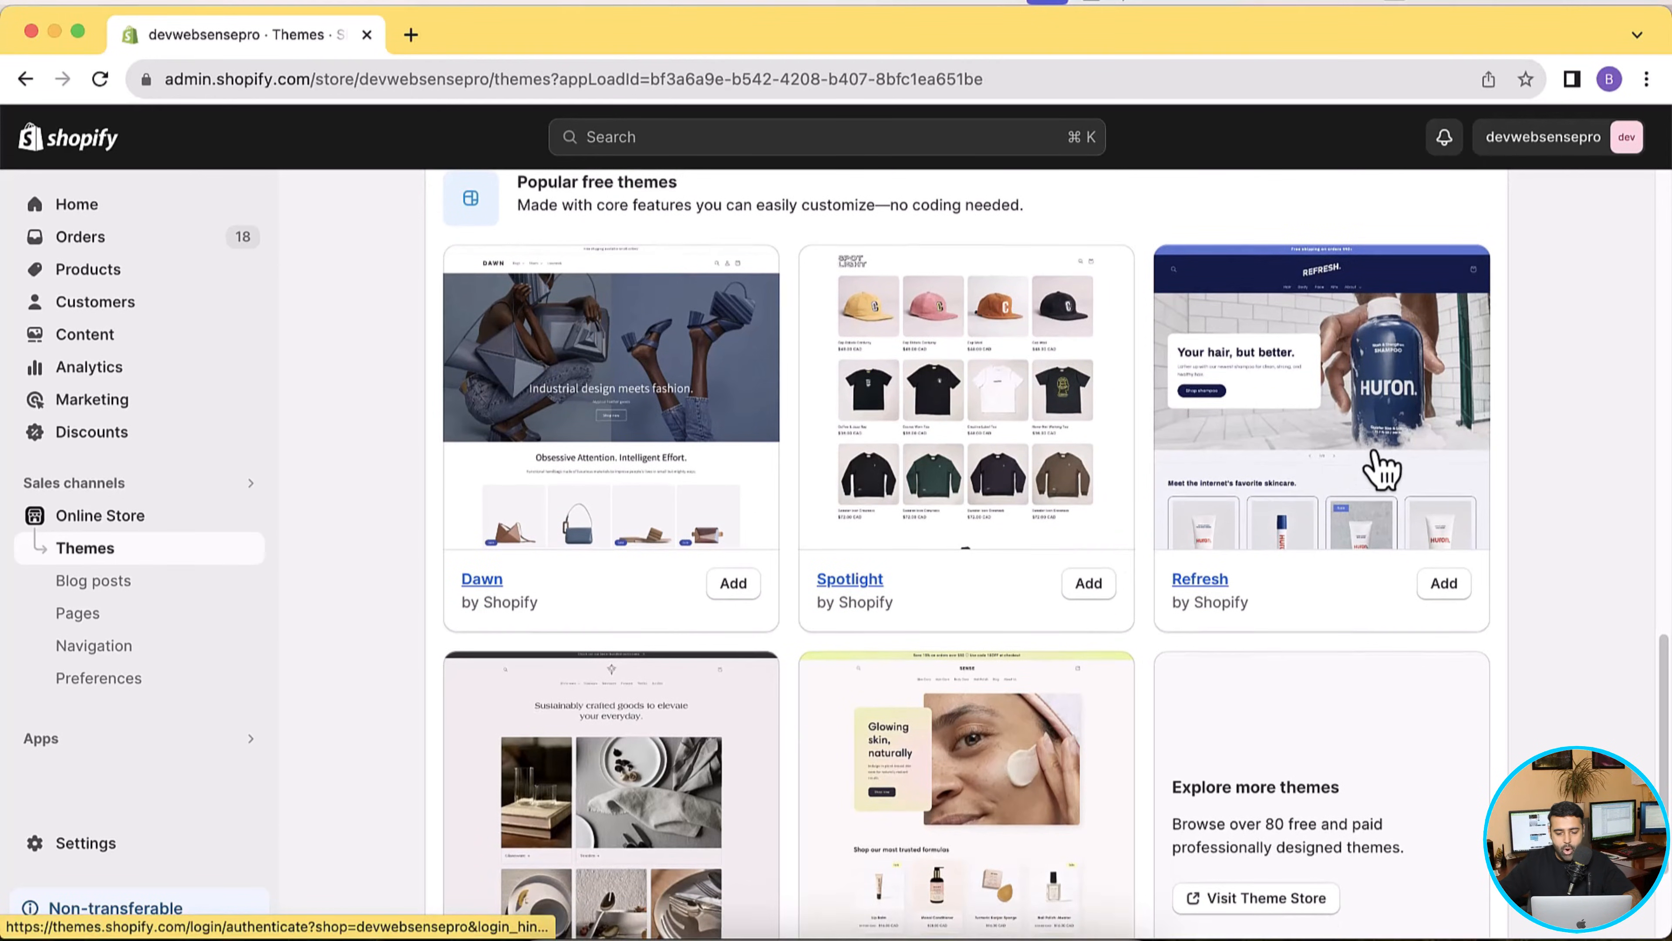
scroll("down", 3)
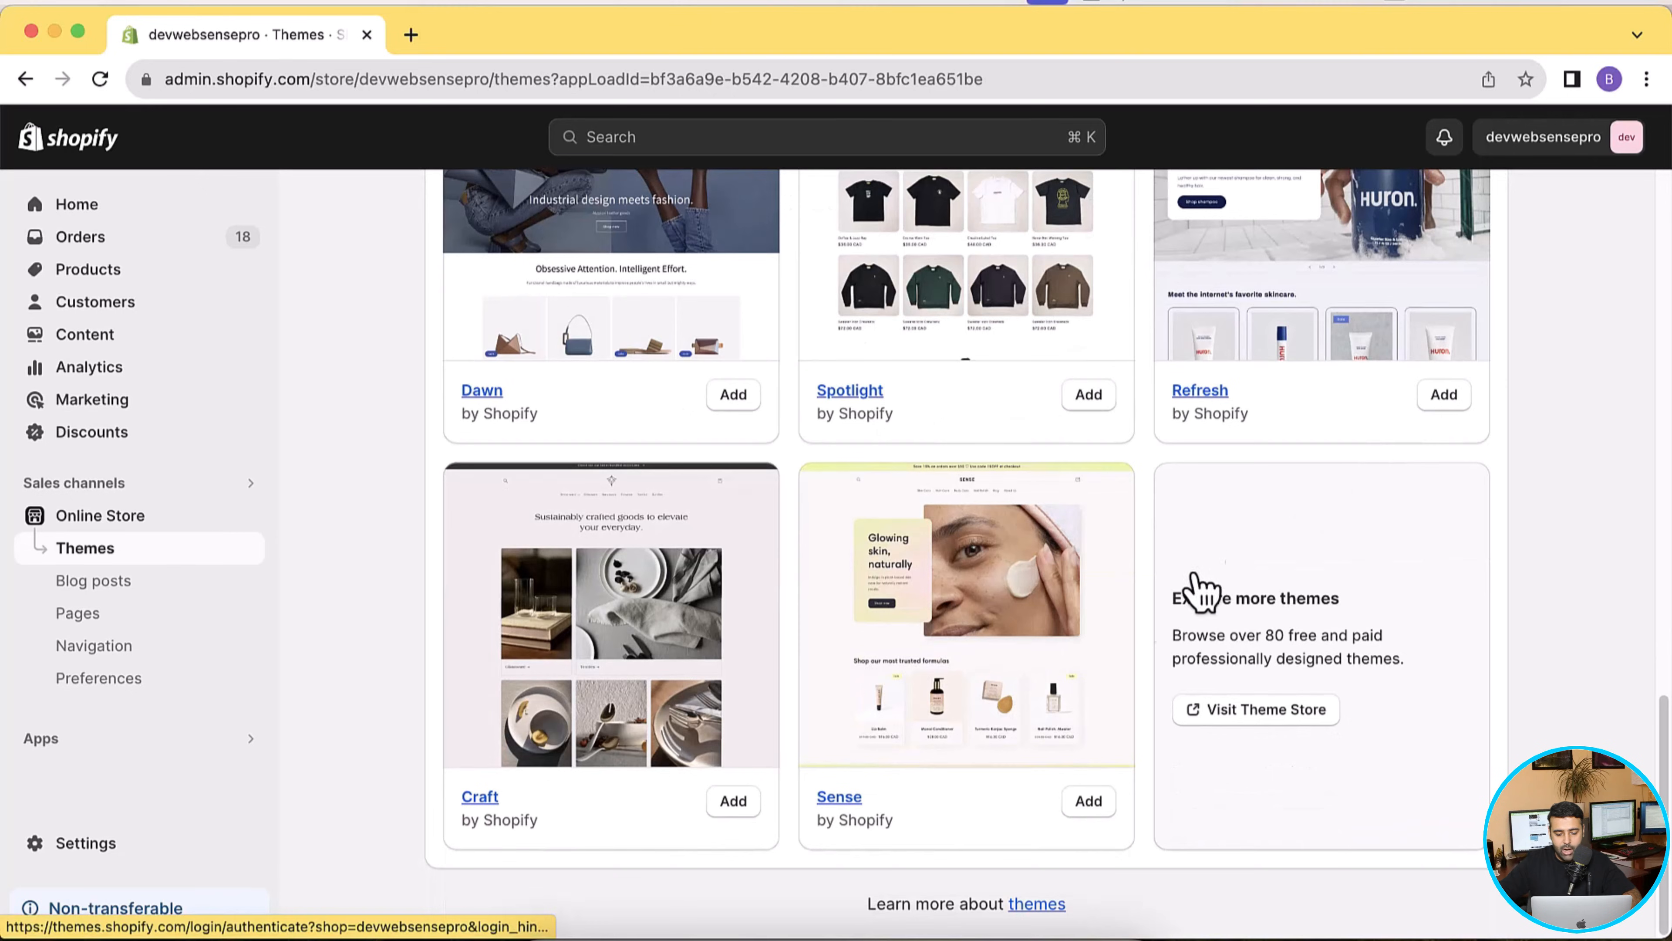
mouse_move(1048, 699)
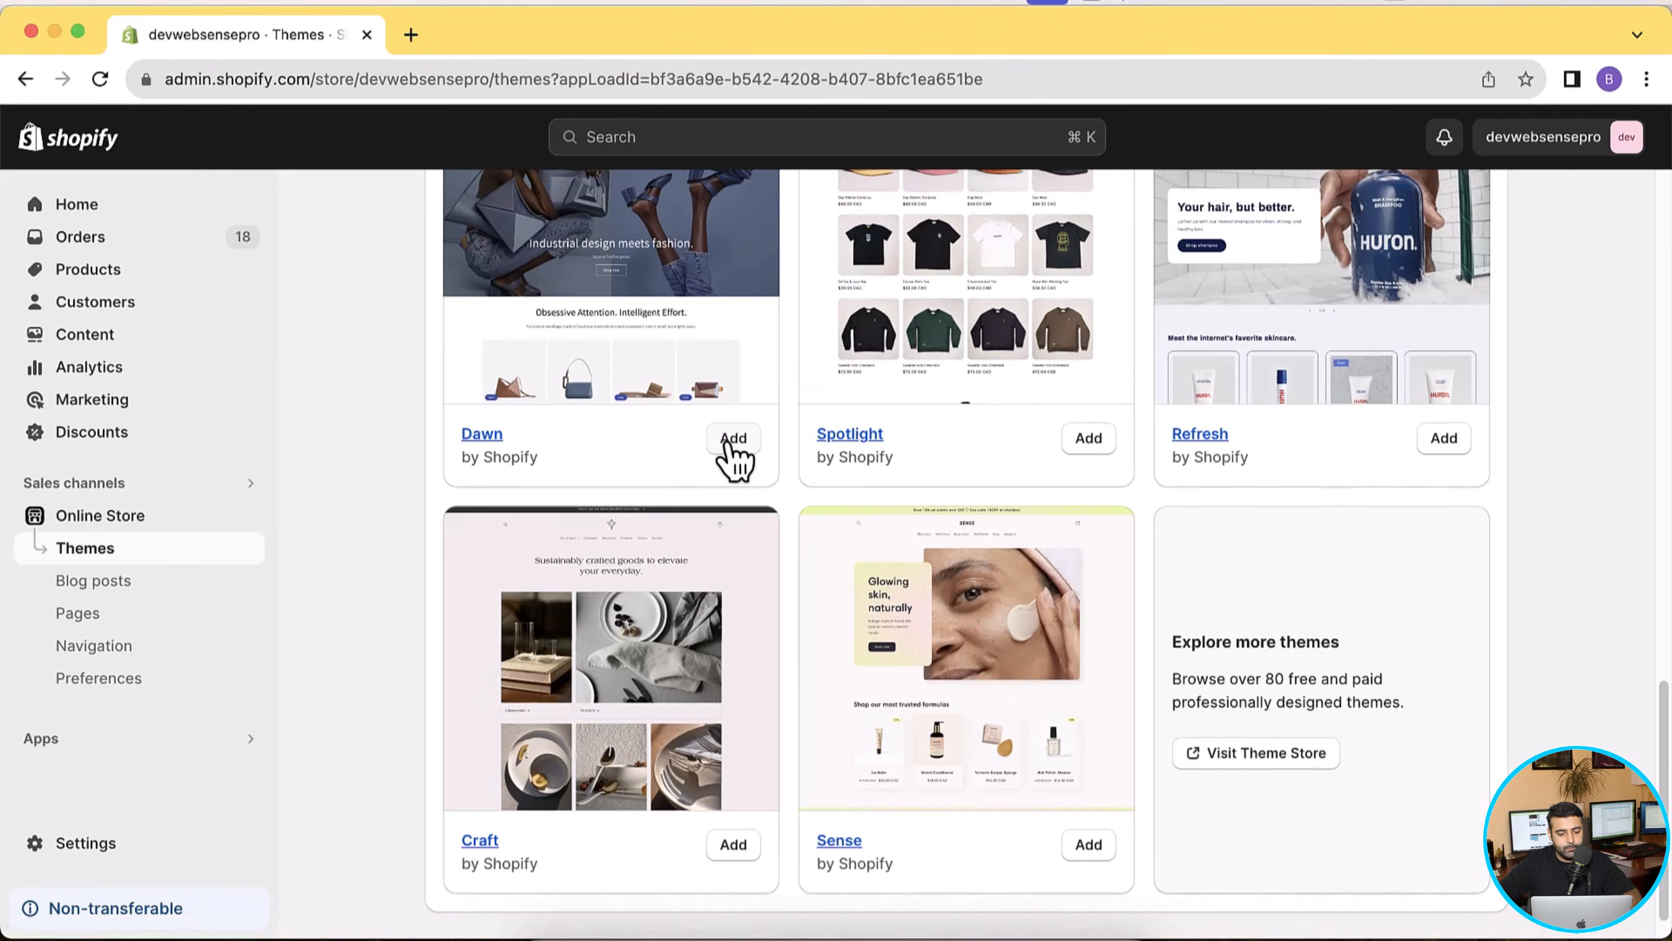
left_click(733, 438)
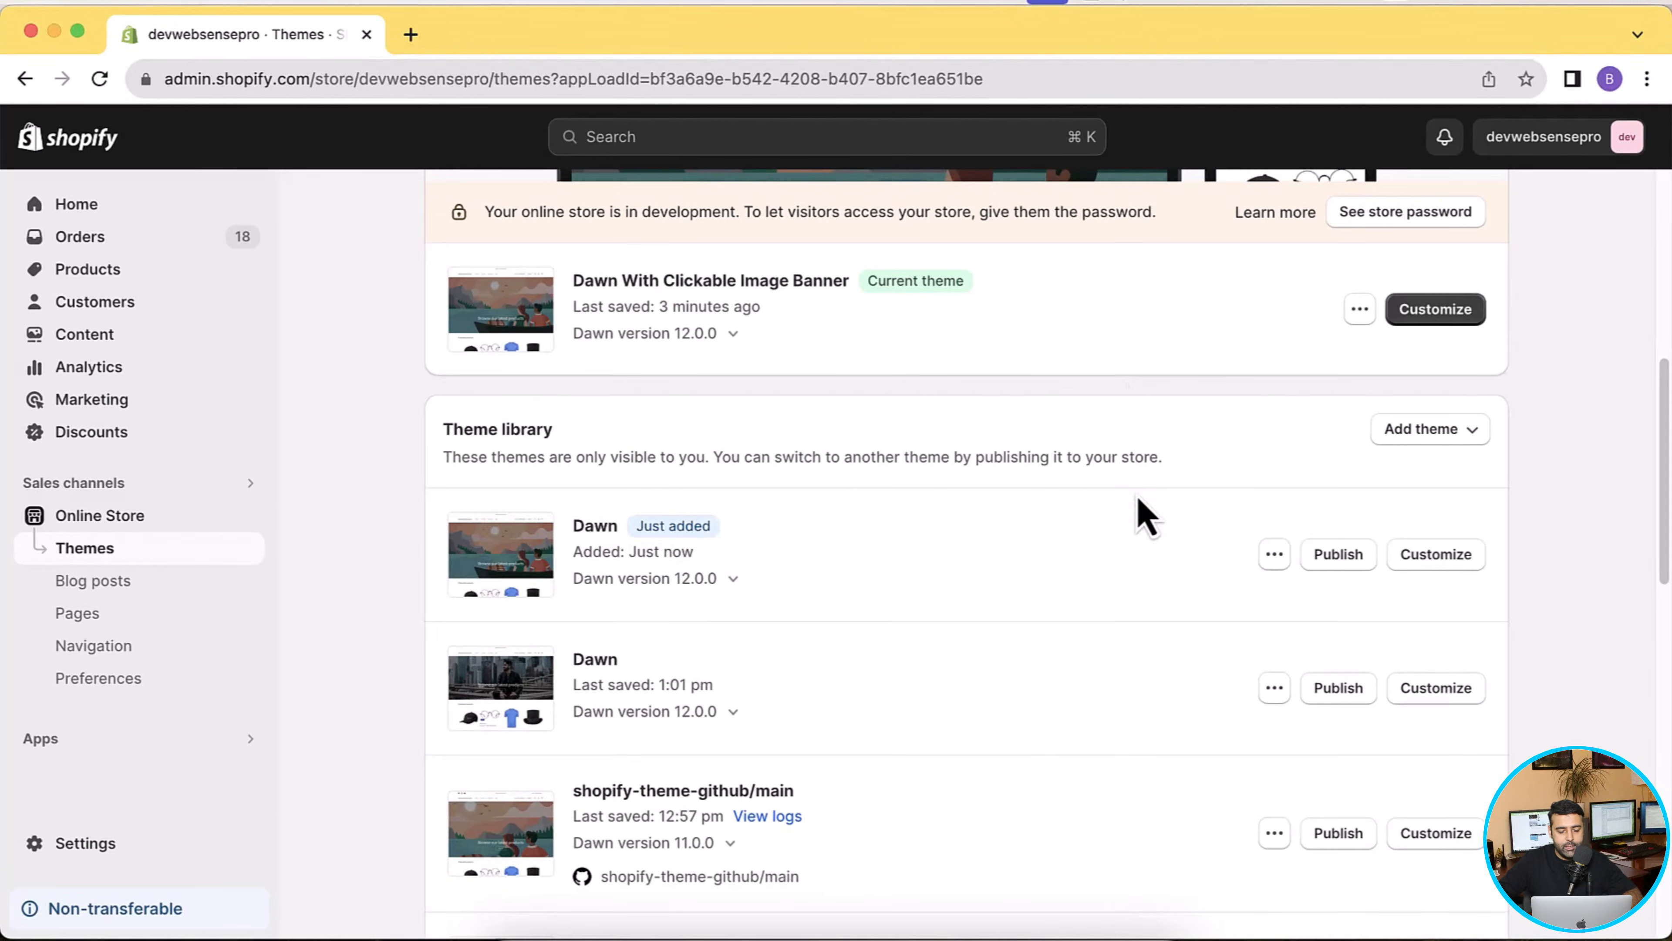
mouse_move(1302, 565)
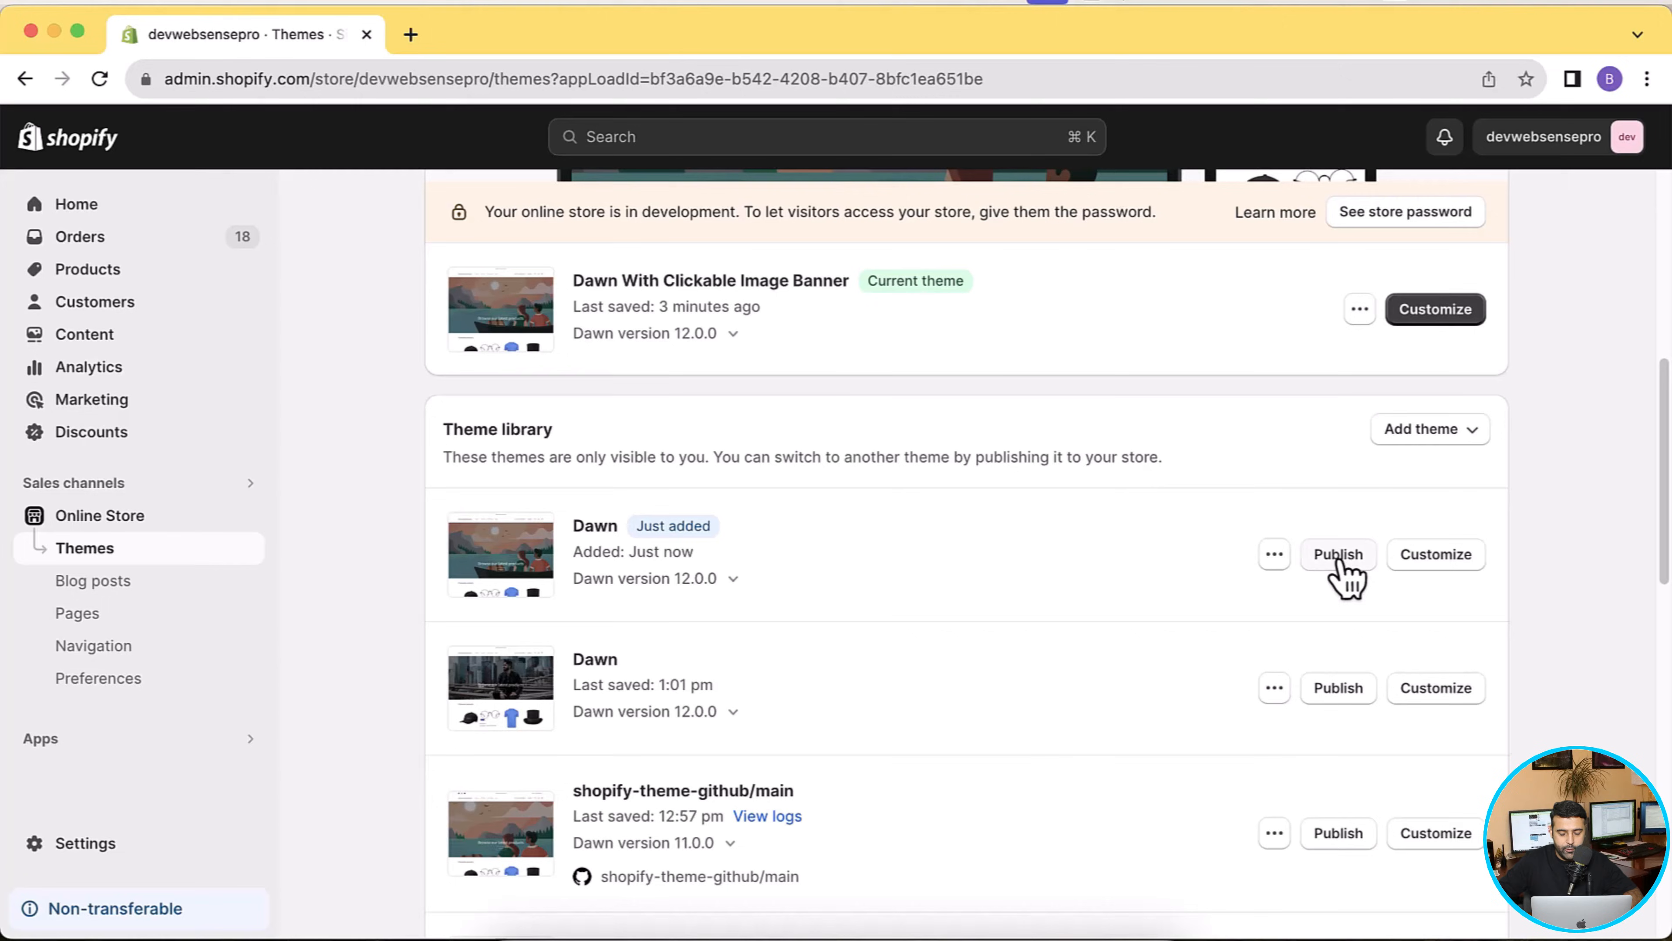
Publish the newly added Dawn theme as current and preview the store with it
left_click(1338, 554)
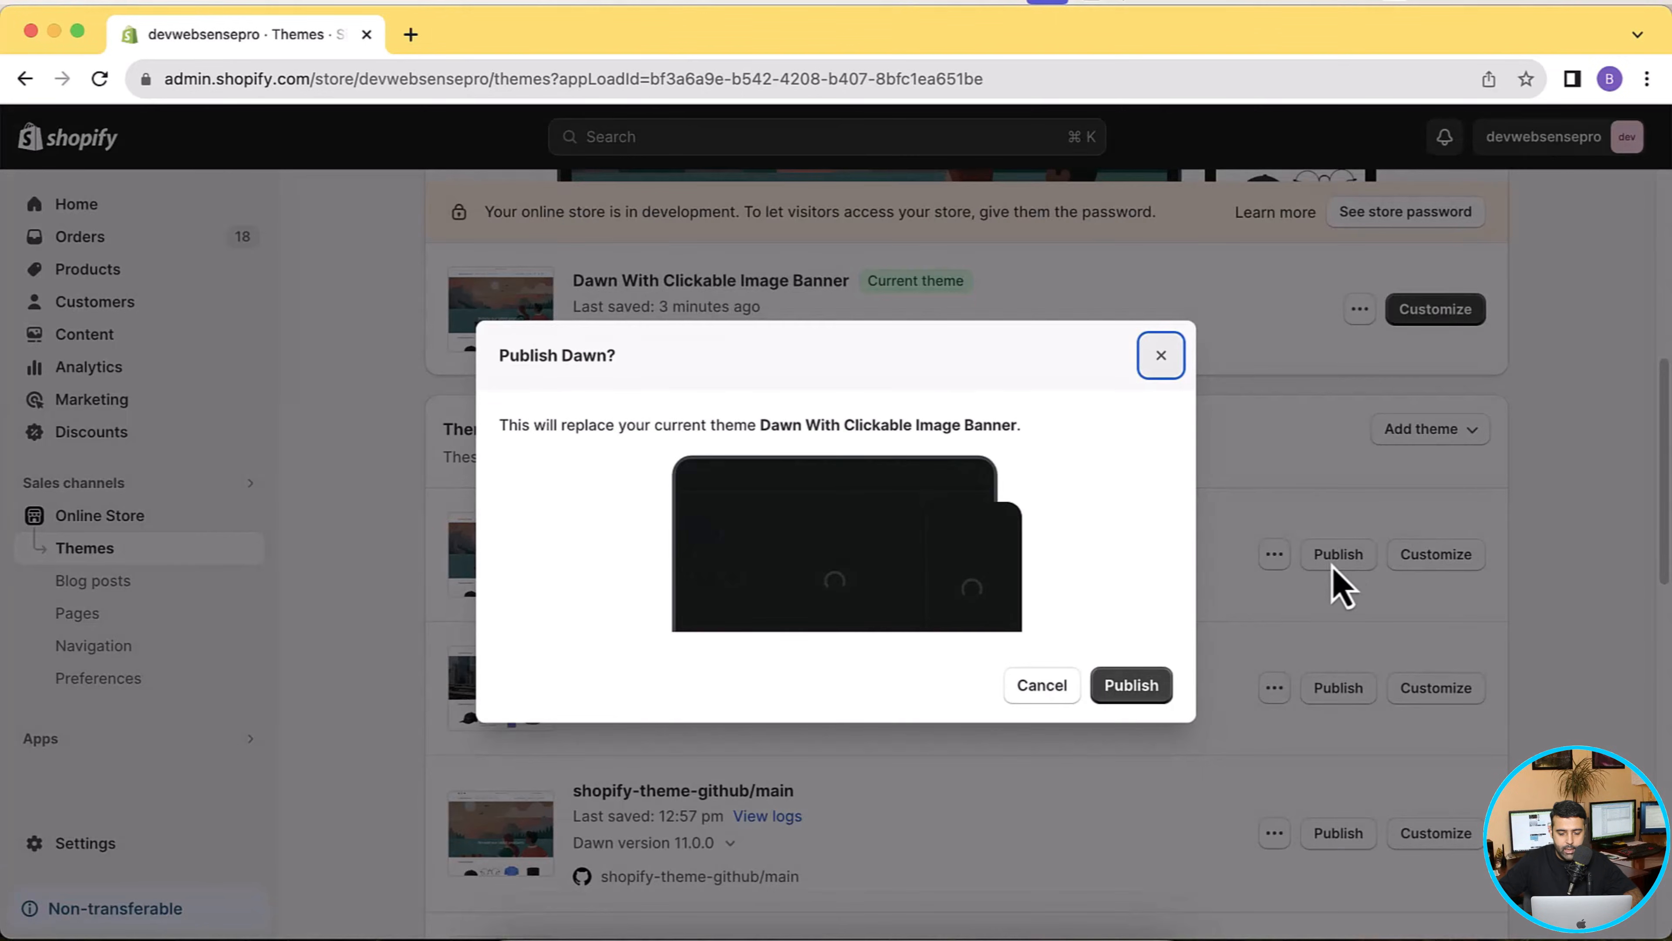
left_click(1130, 684)
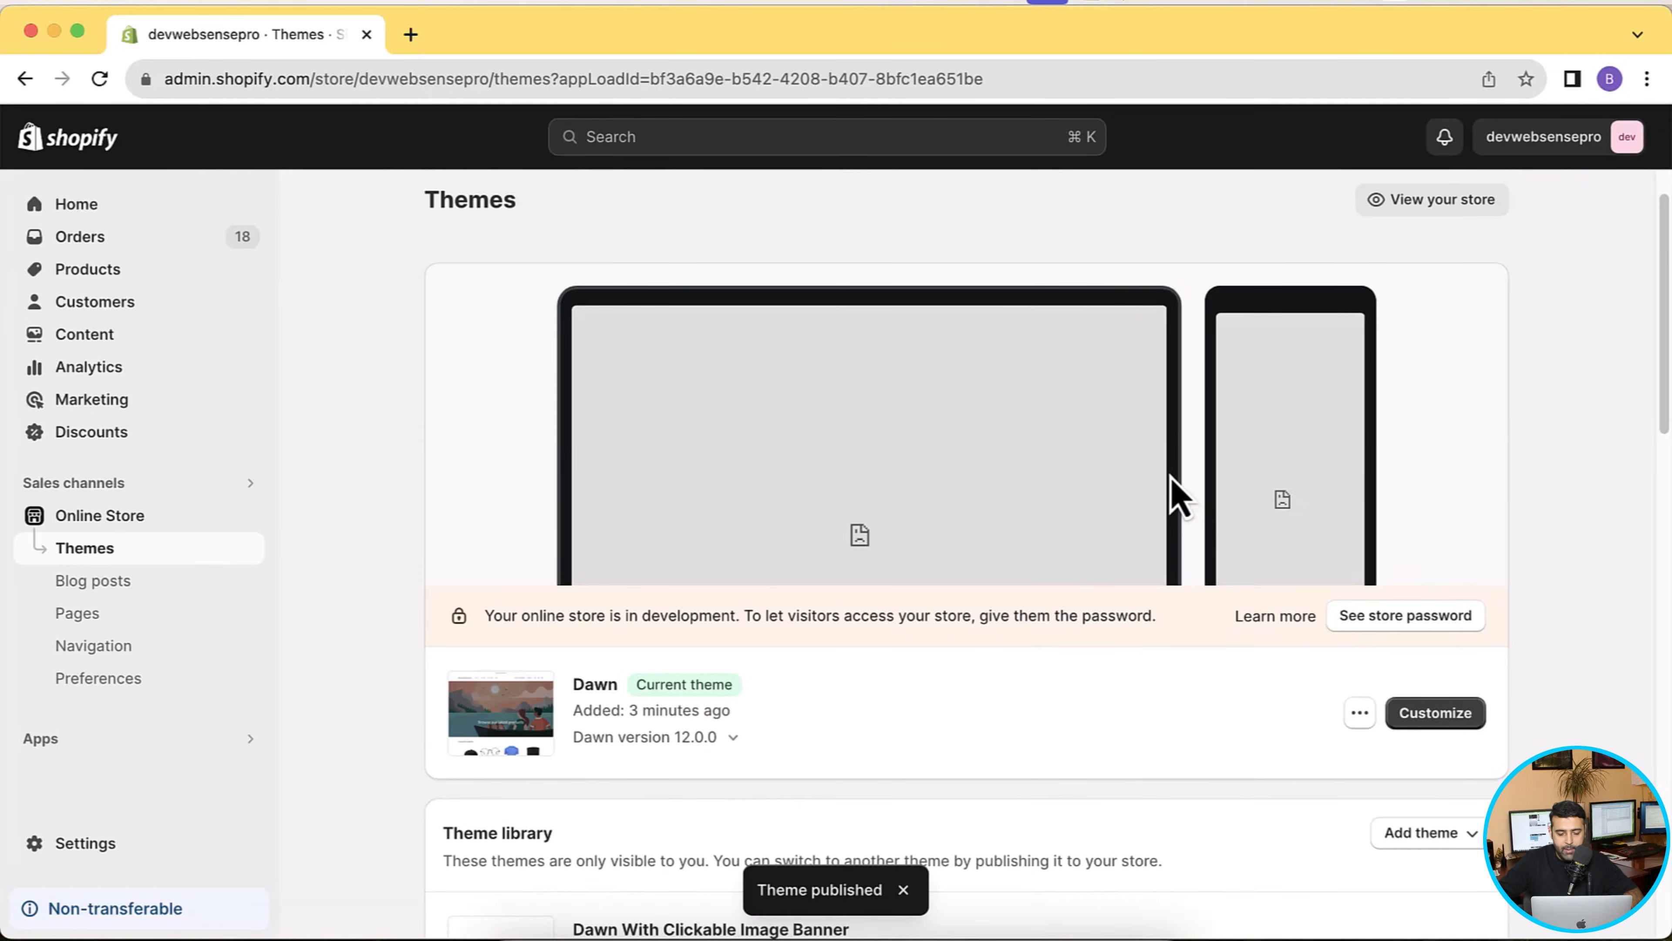
left_click(1359, 712)
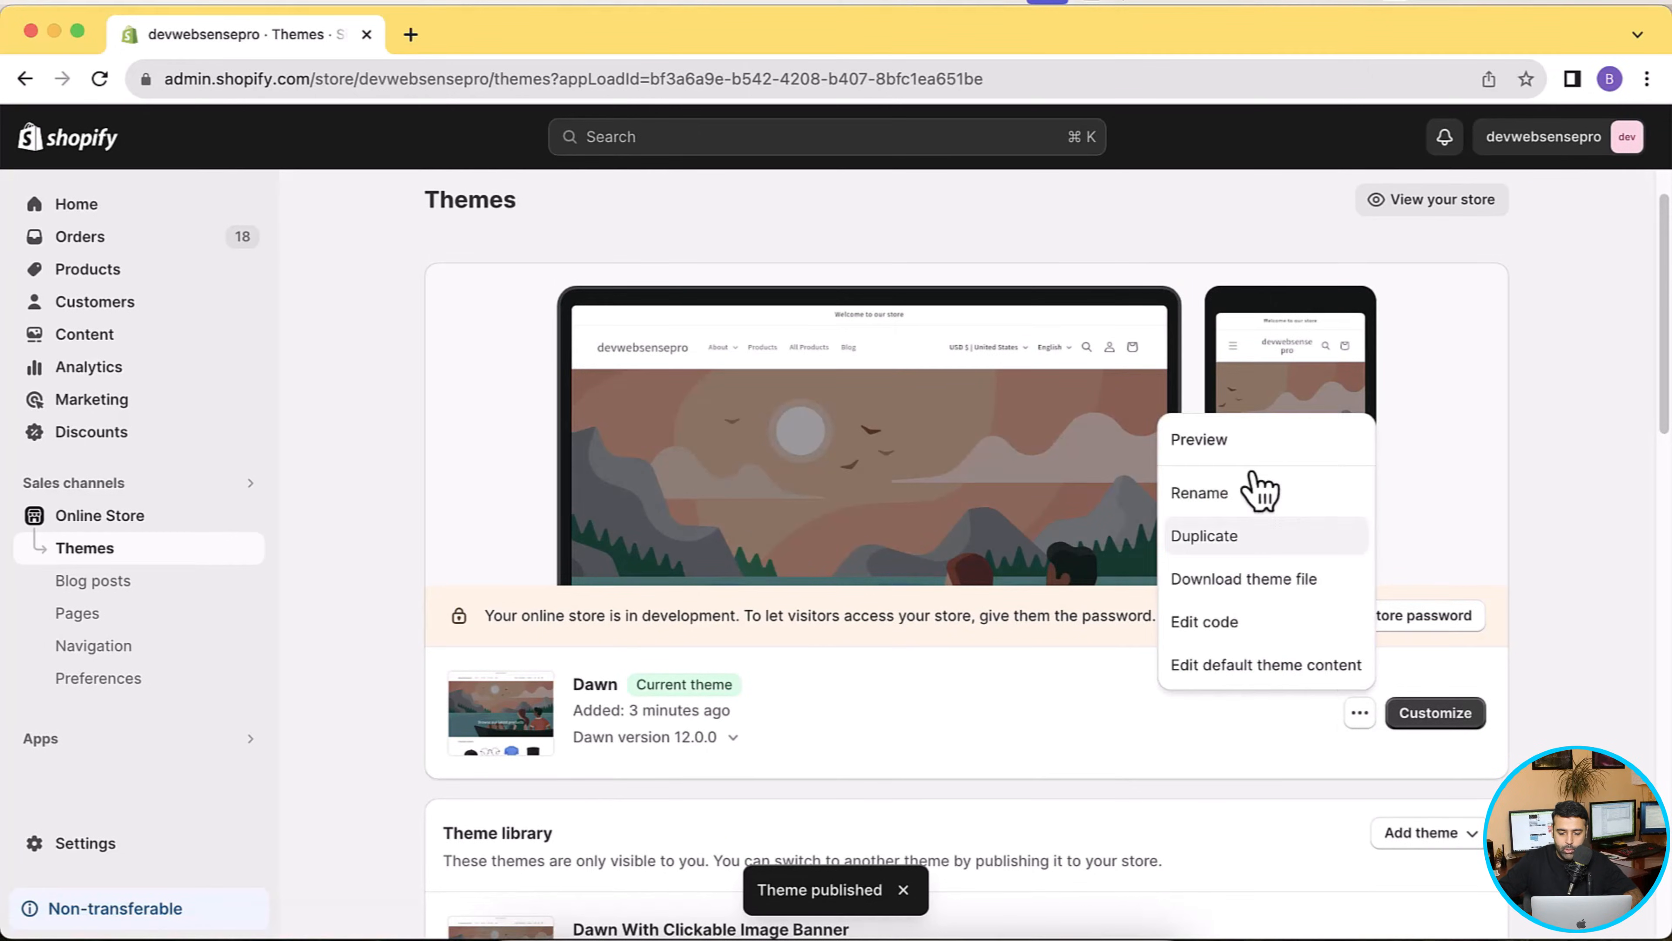
left_click(1198, 439)
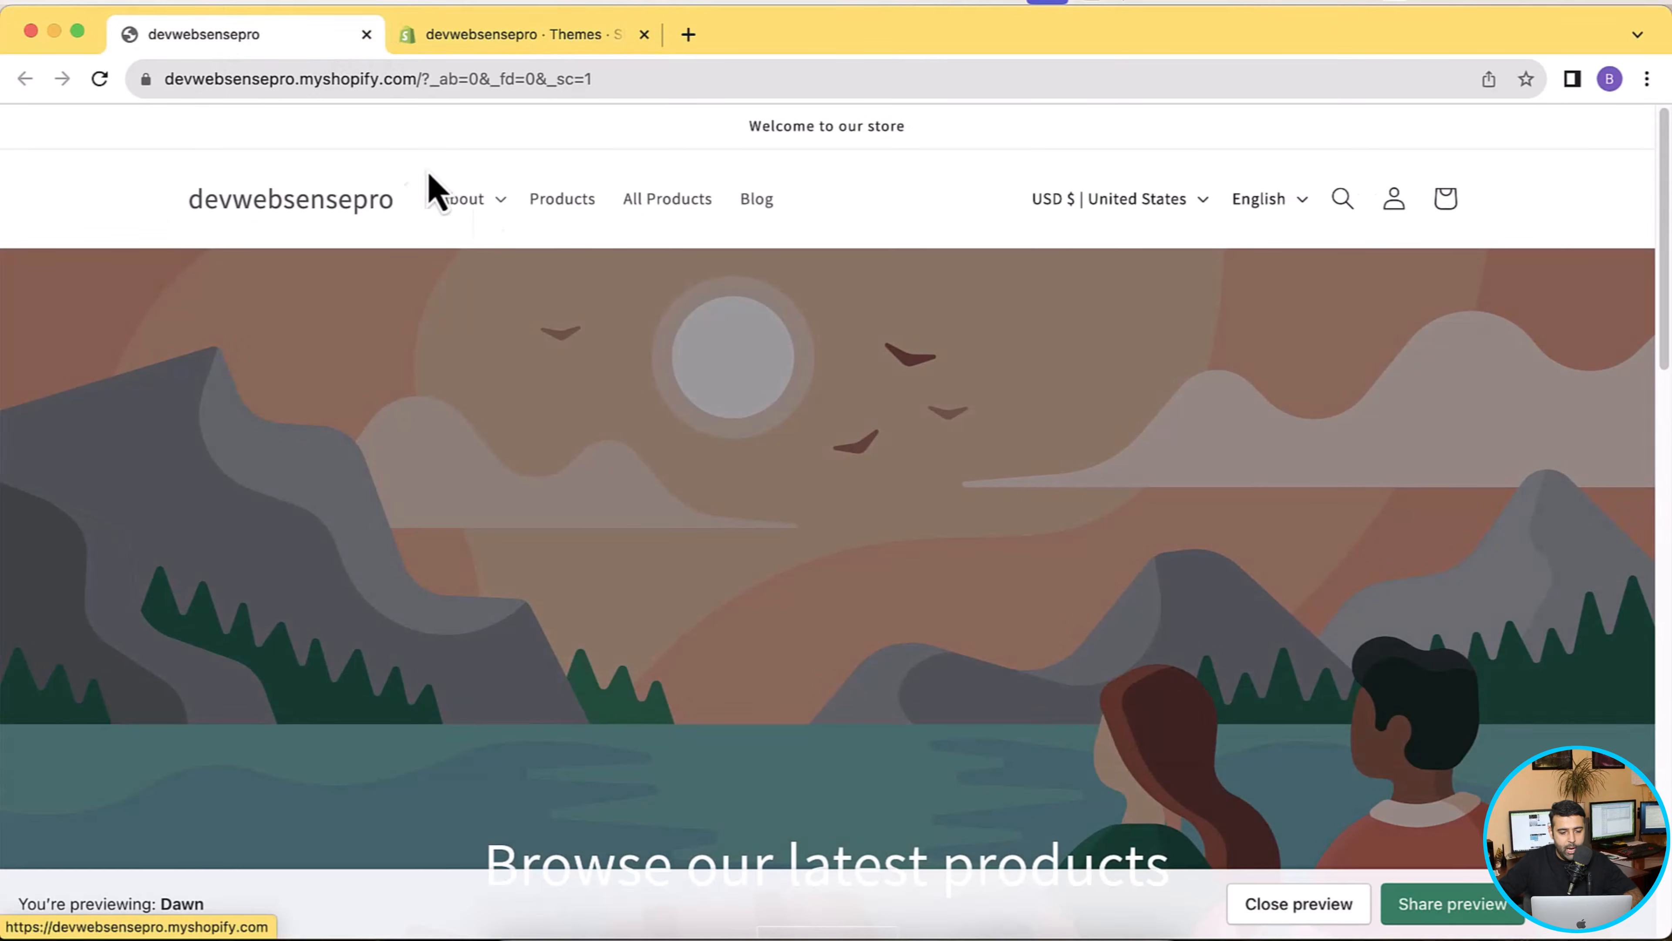
Start customizing the current Dawn theme in the theme editor
scroll("down", 3)
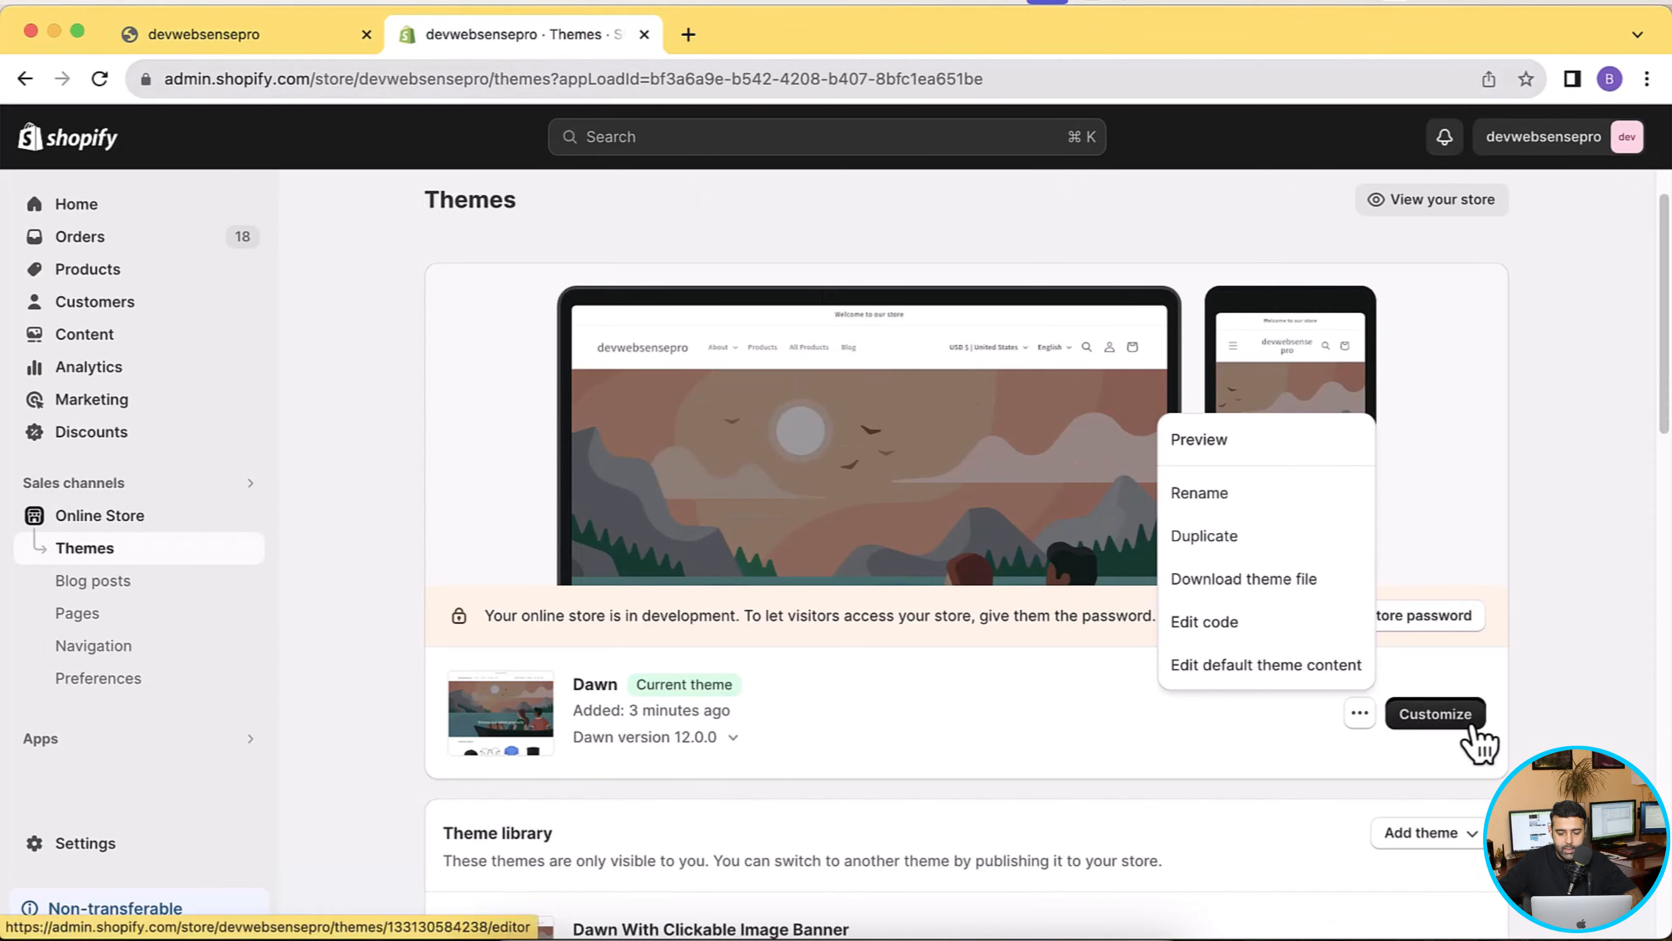
left_click(1434, 713)
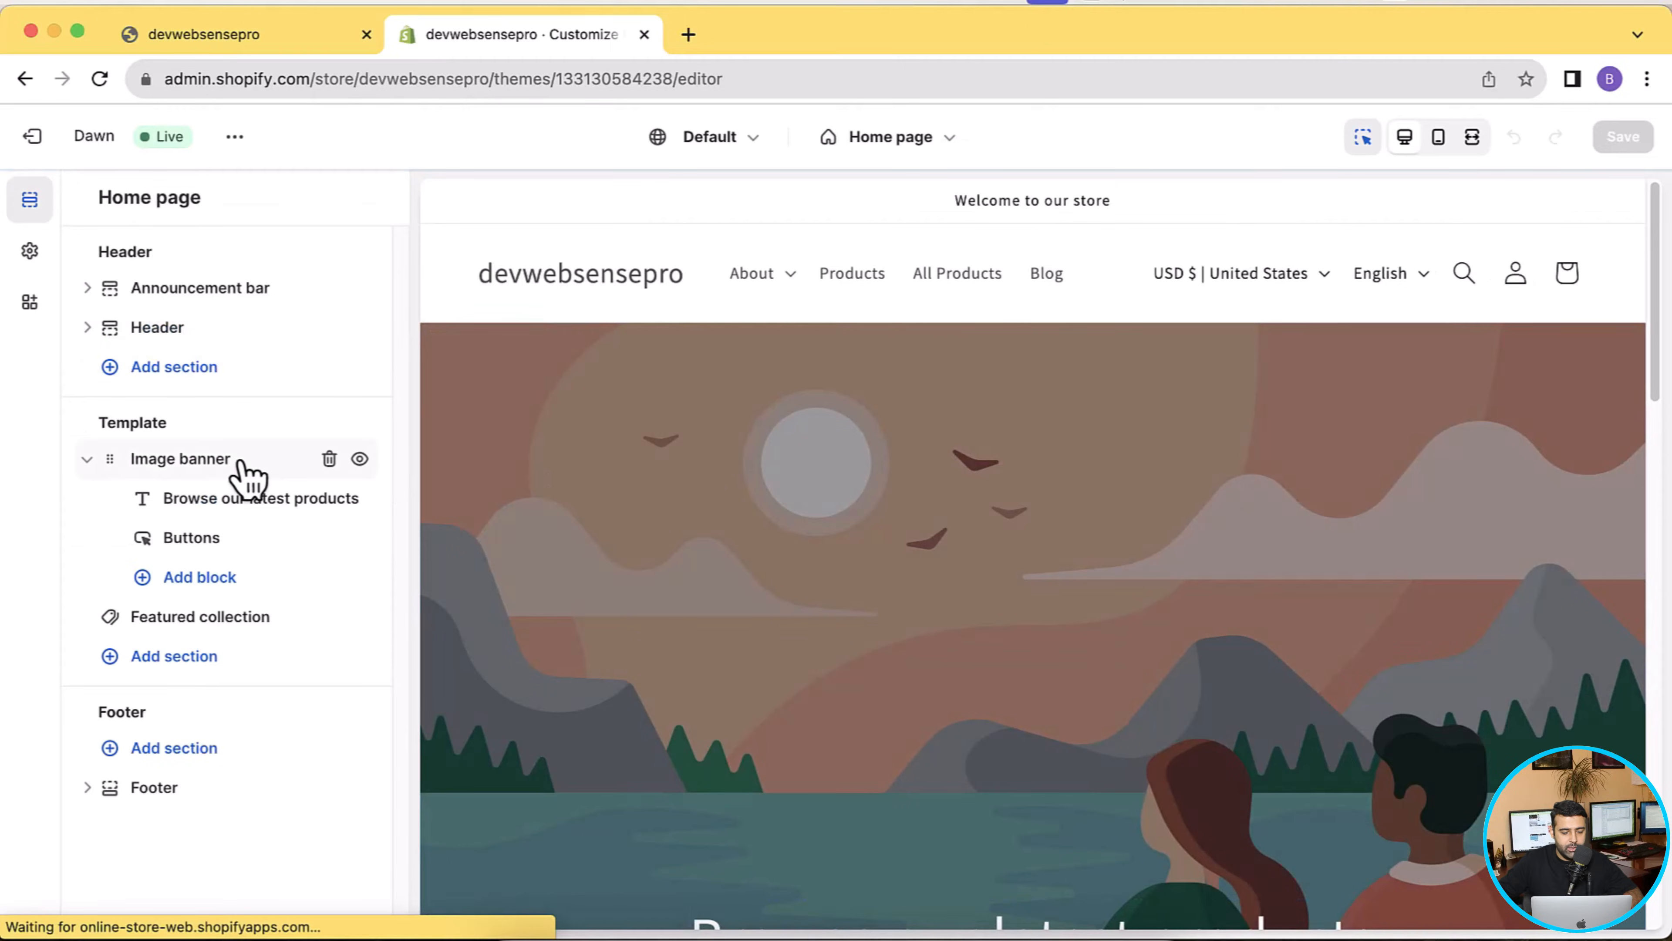
Inspect the Image banner and its Buttons block settings, then exit the editor unchanged
left_click(180, 457)
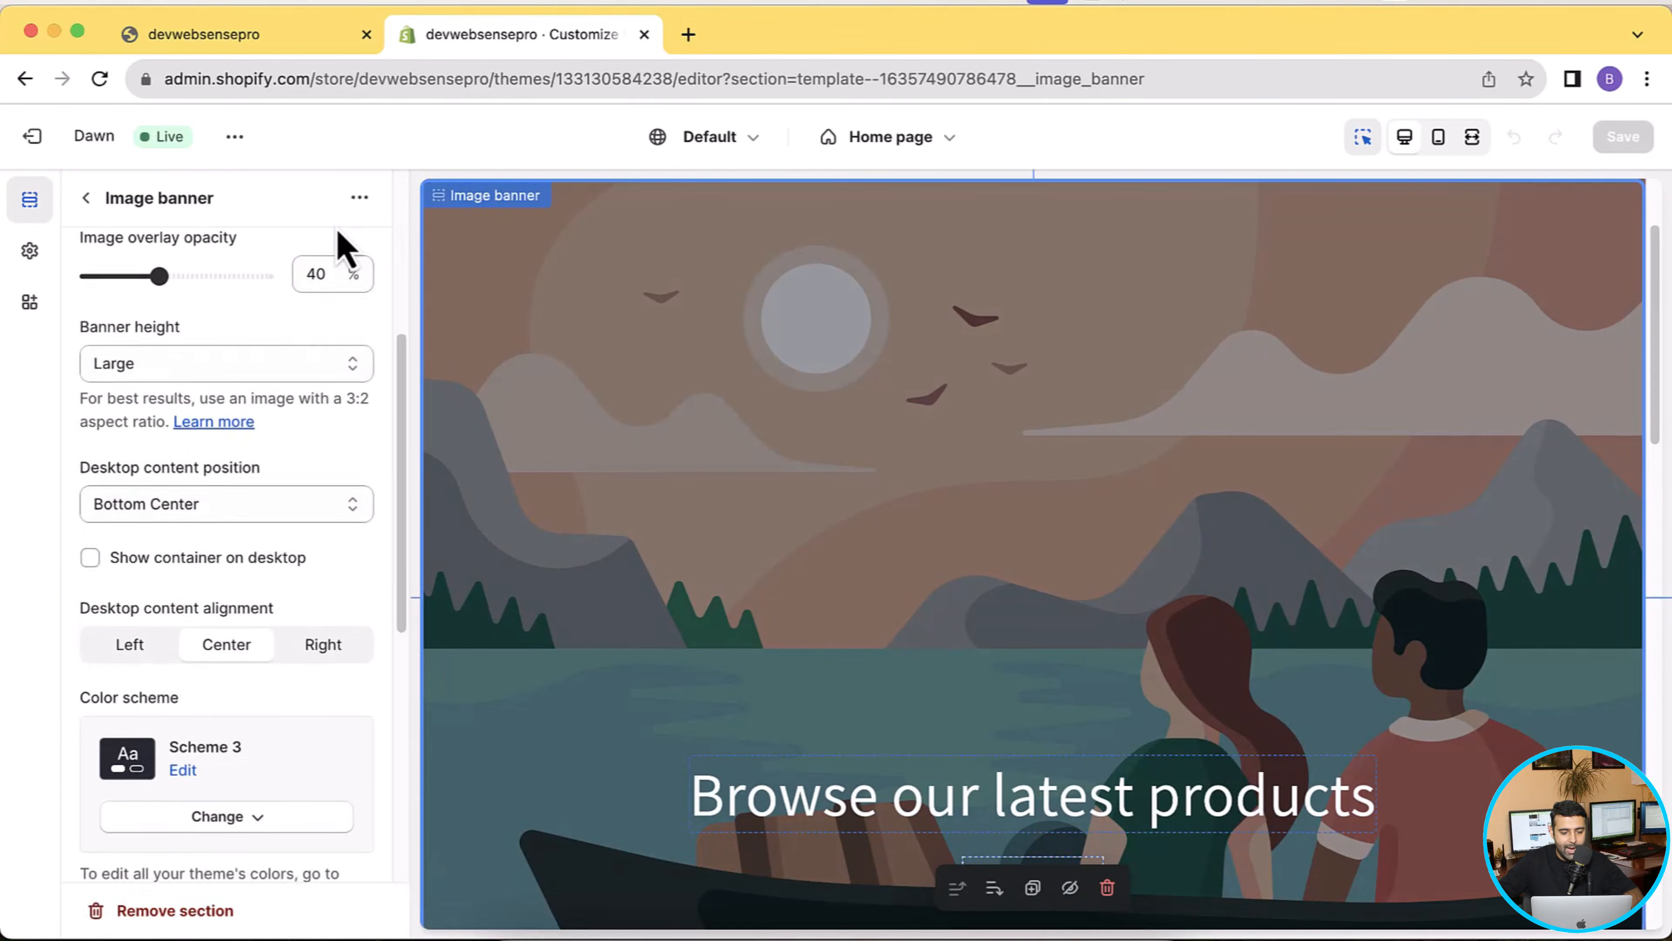
scroll("down", 3)
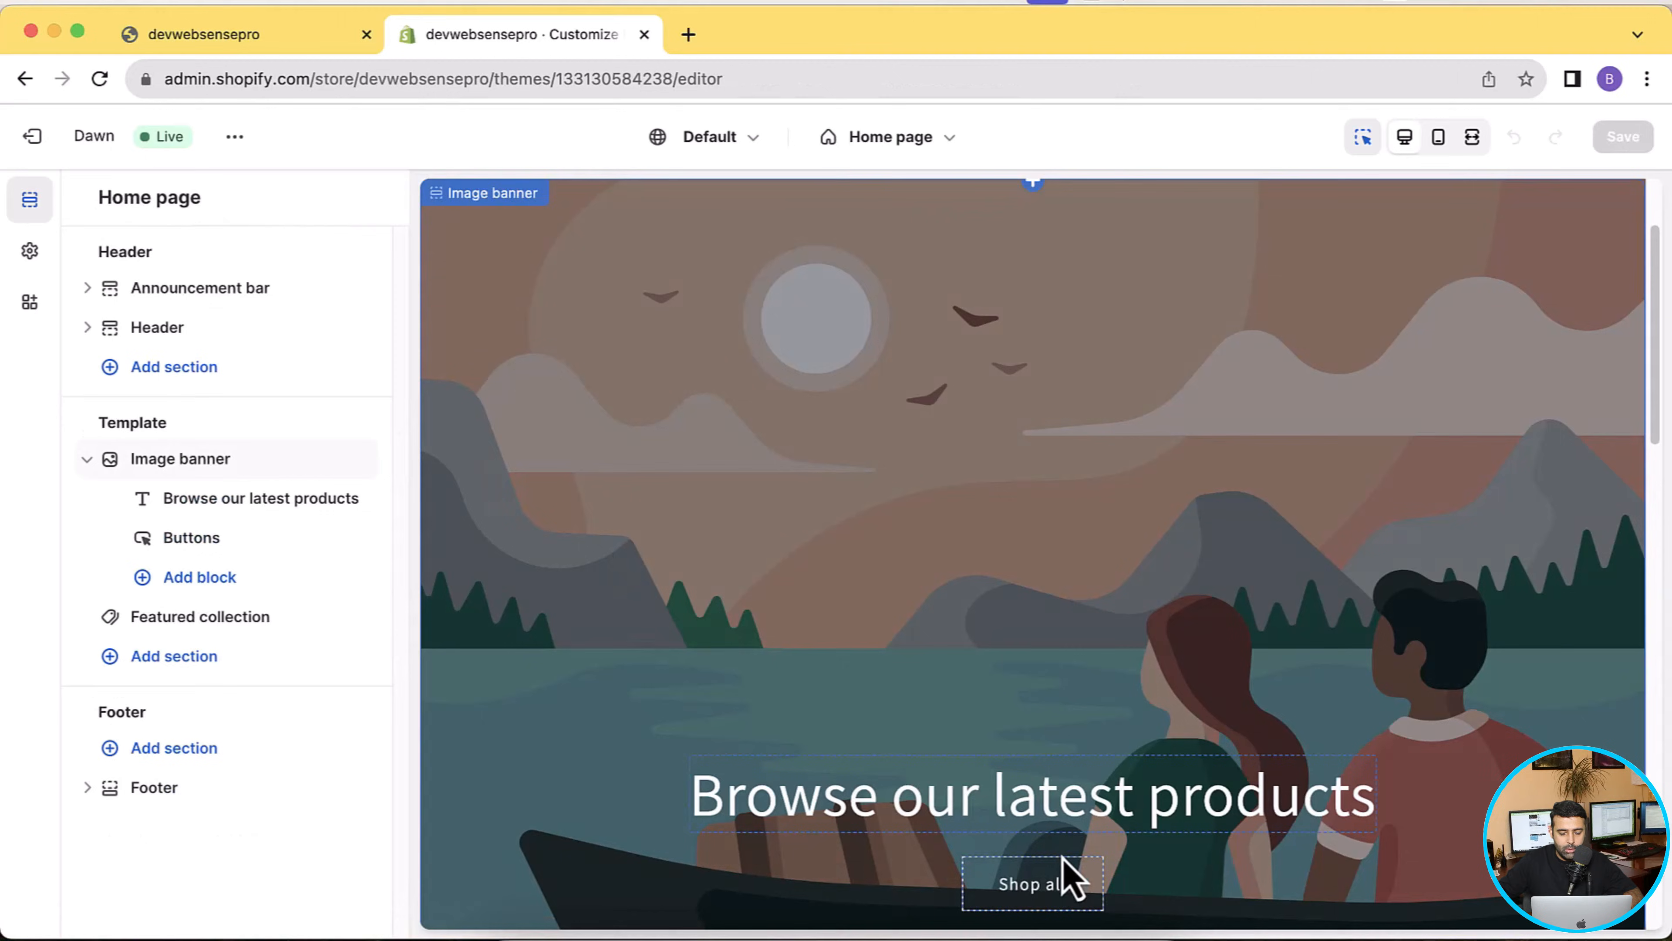
left_click(1030, 882)
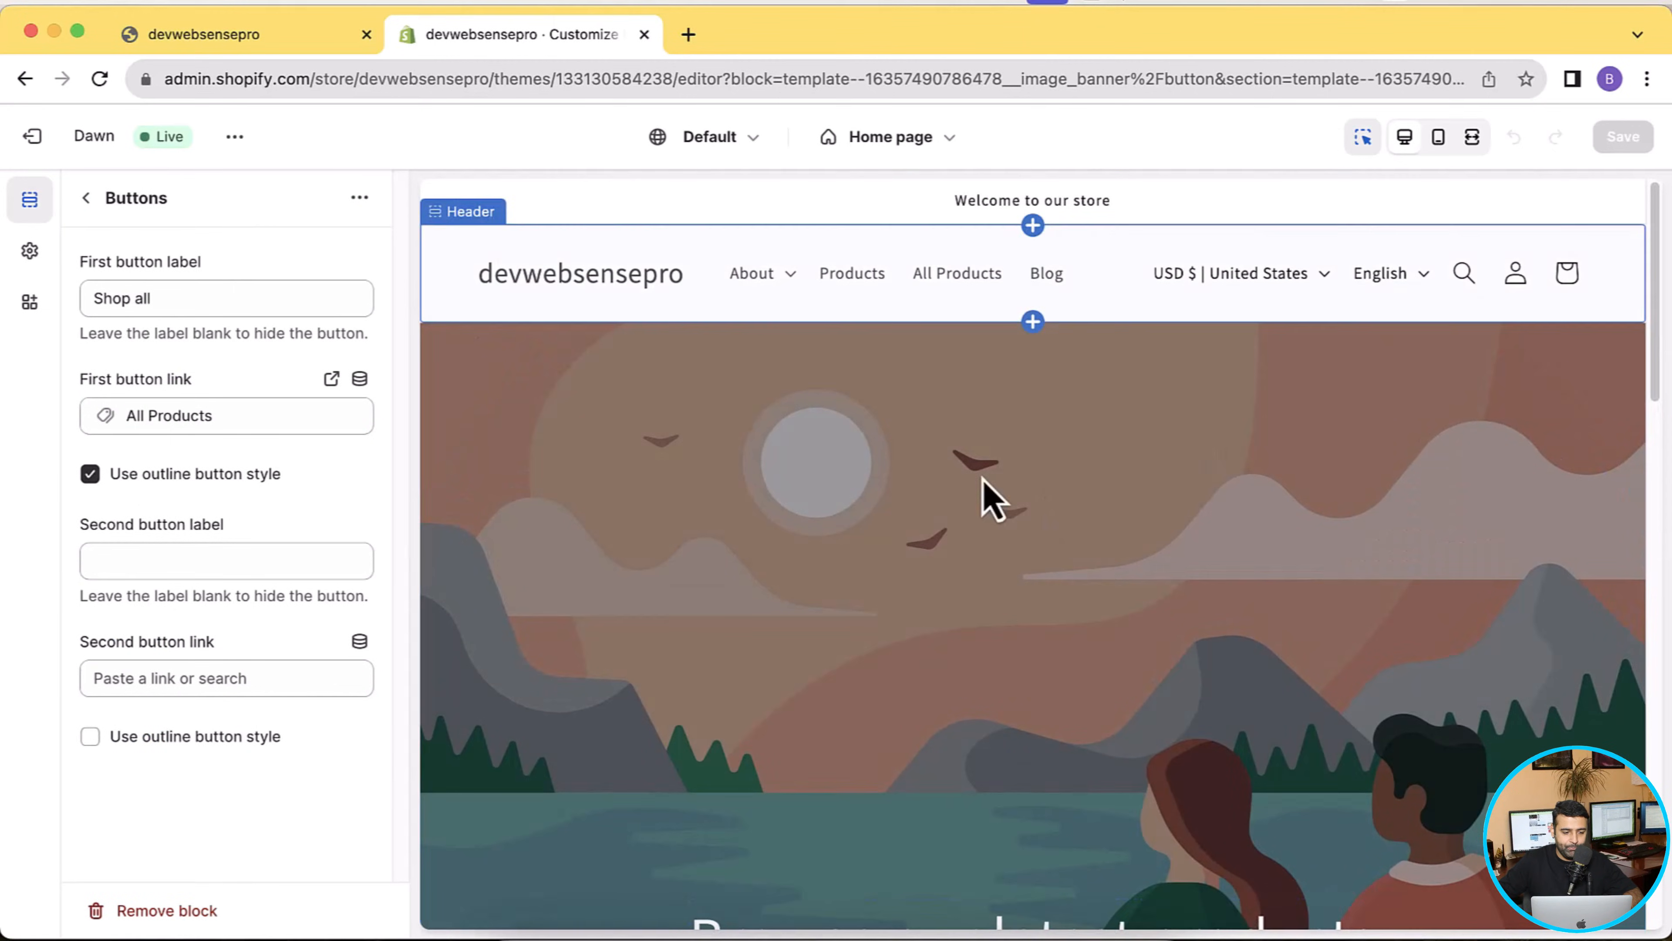
left_click(85, 198)
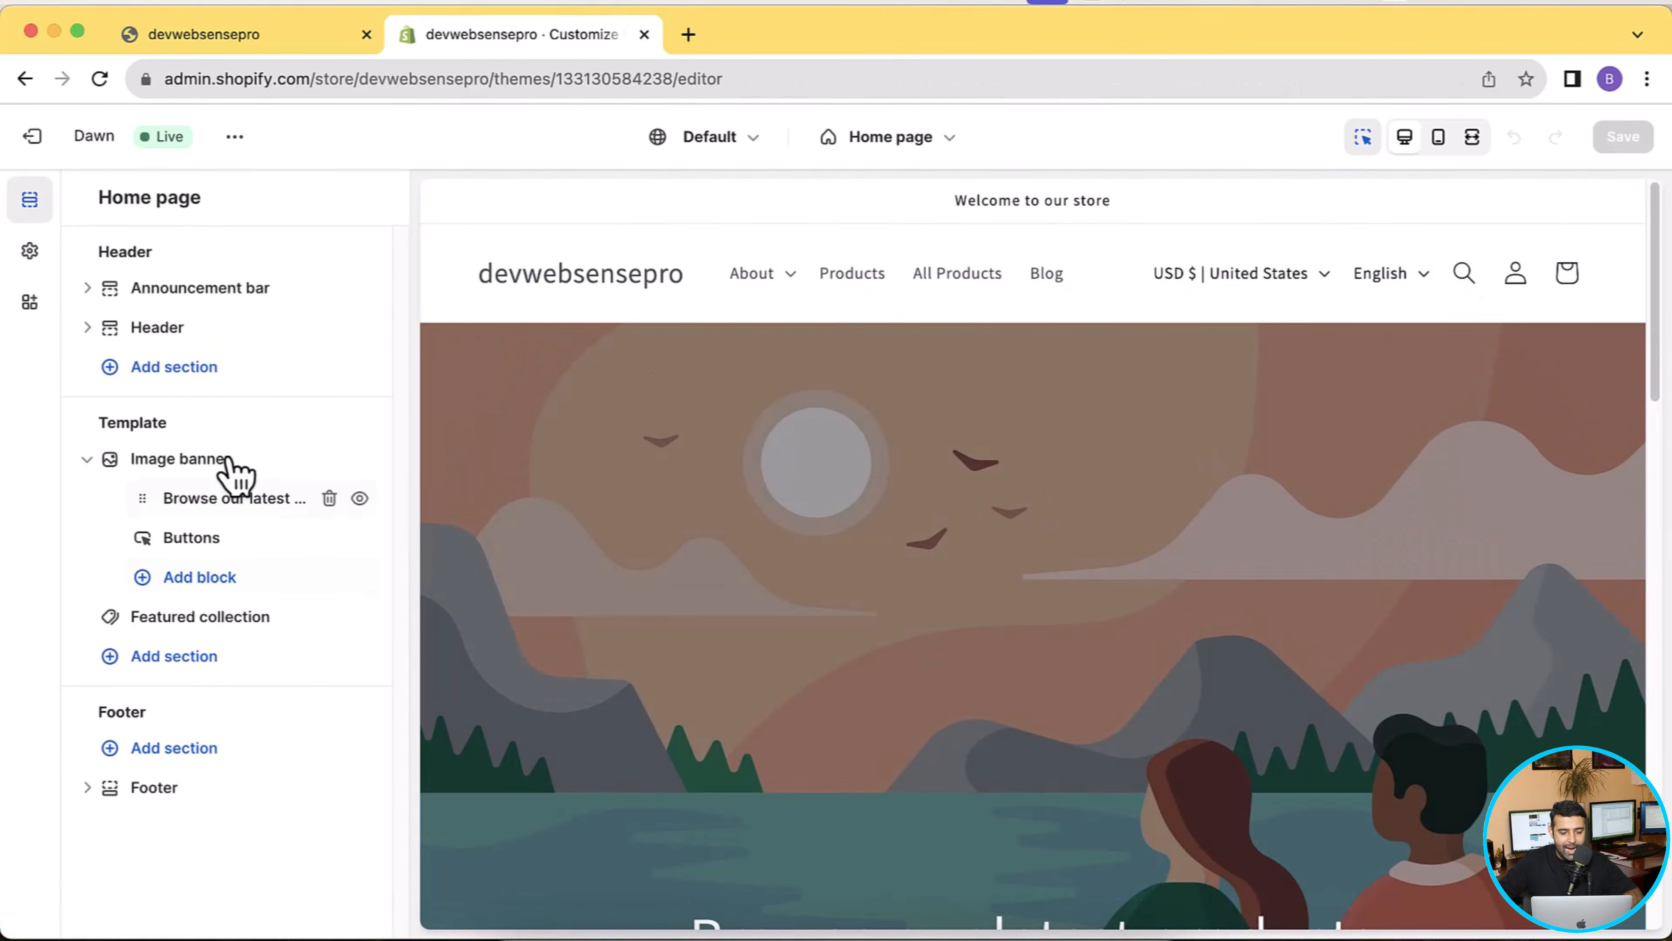
left_click(179, 459)
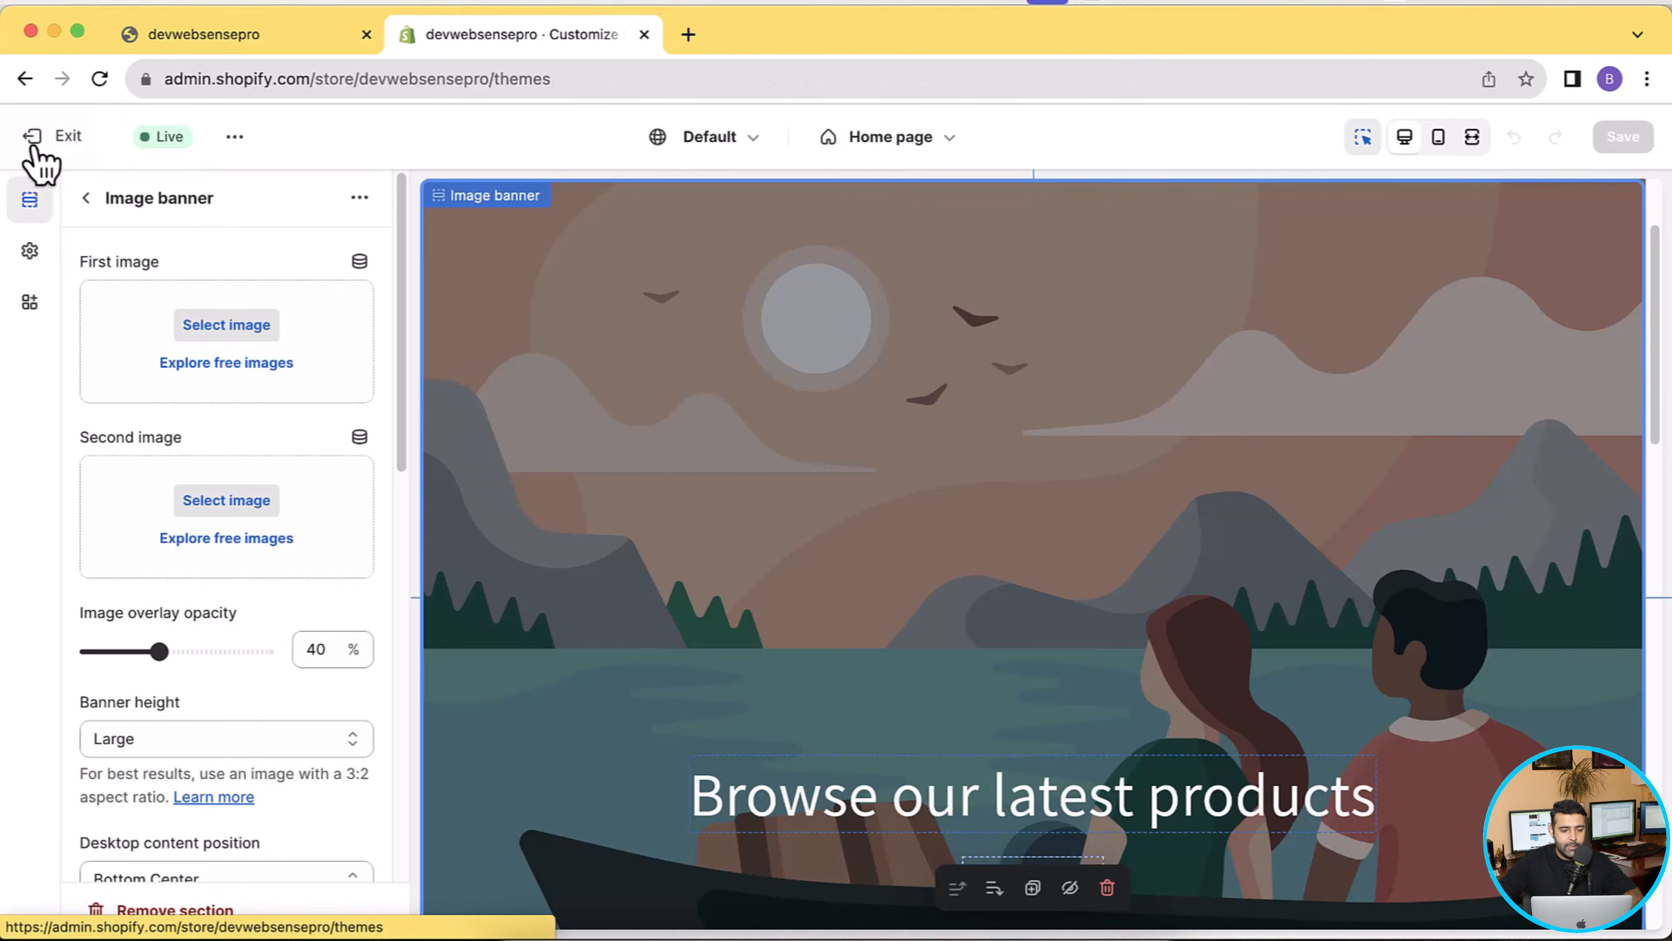
left_click(56, 137)
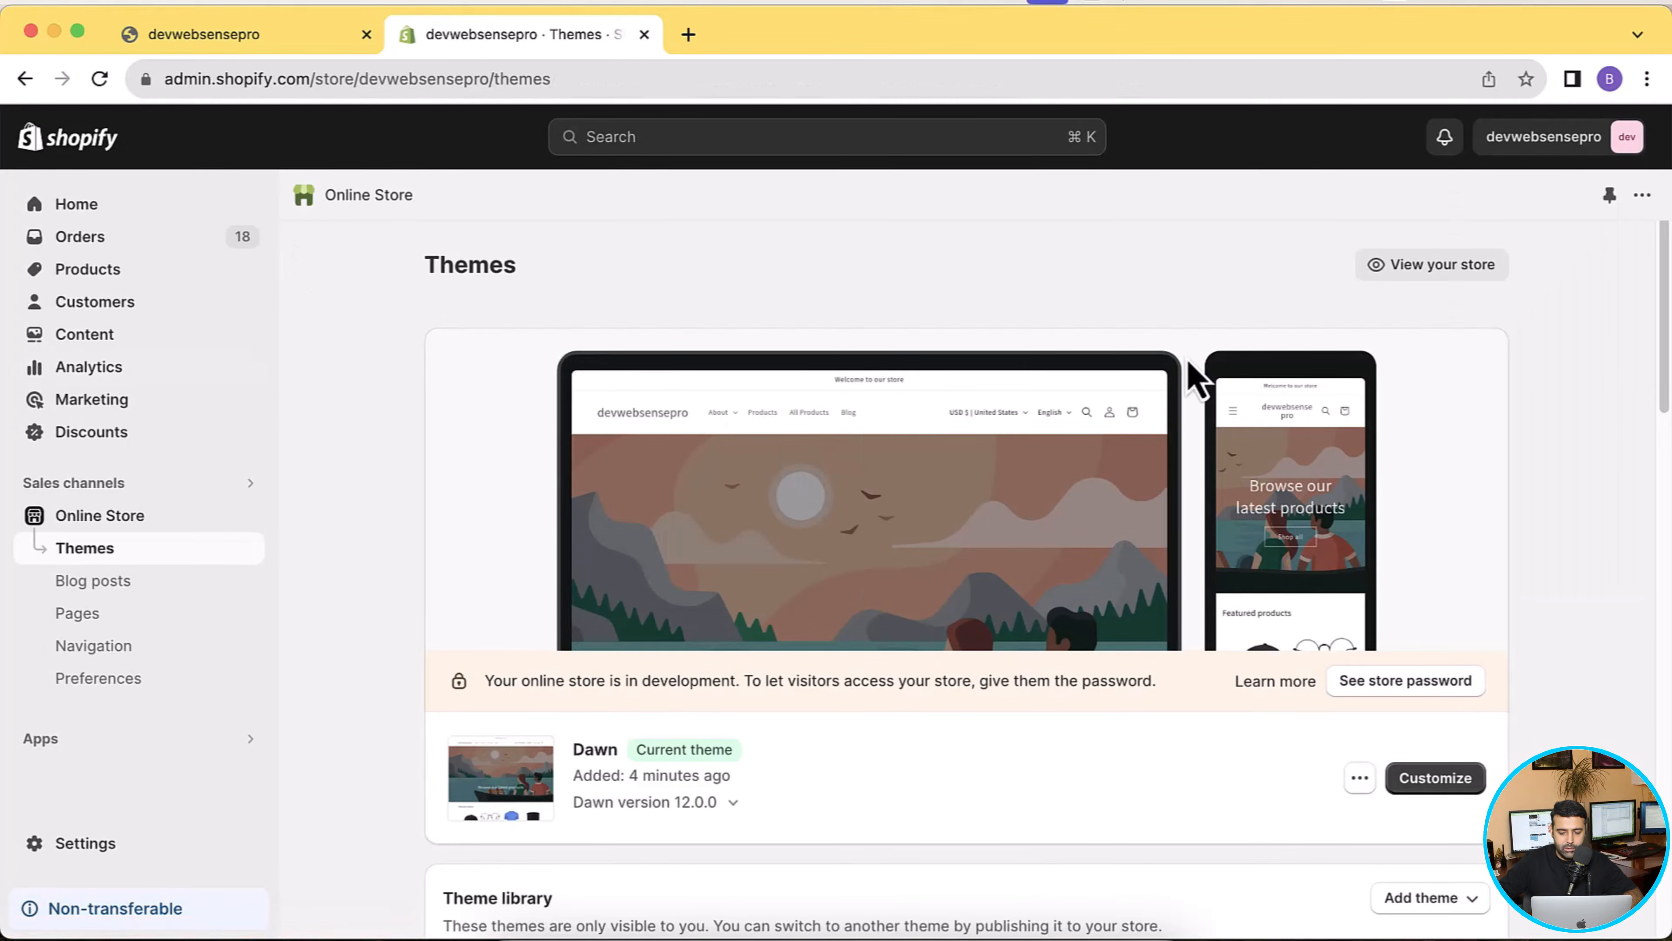
Choose Edit code from the current Dawn theme's more-options menu
scroll("down", 3)
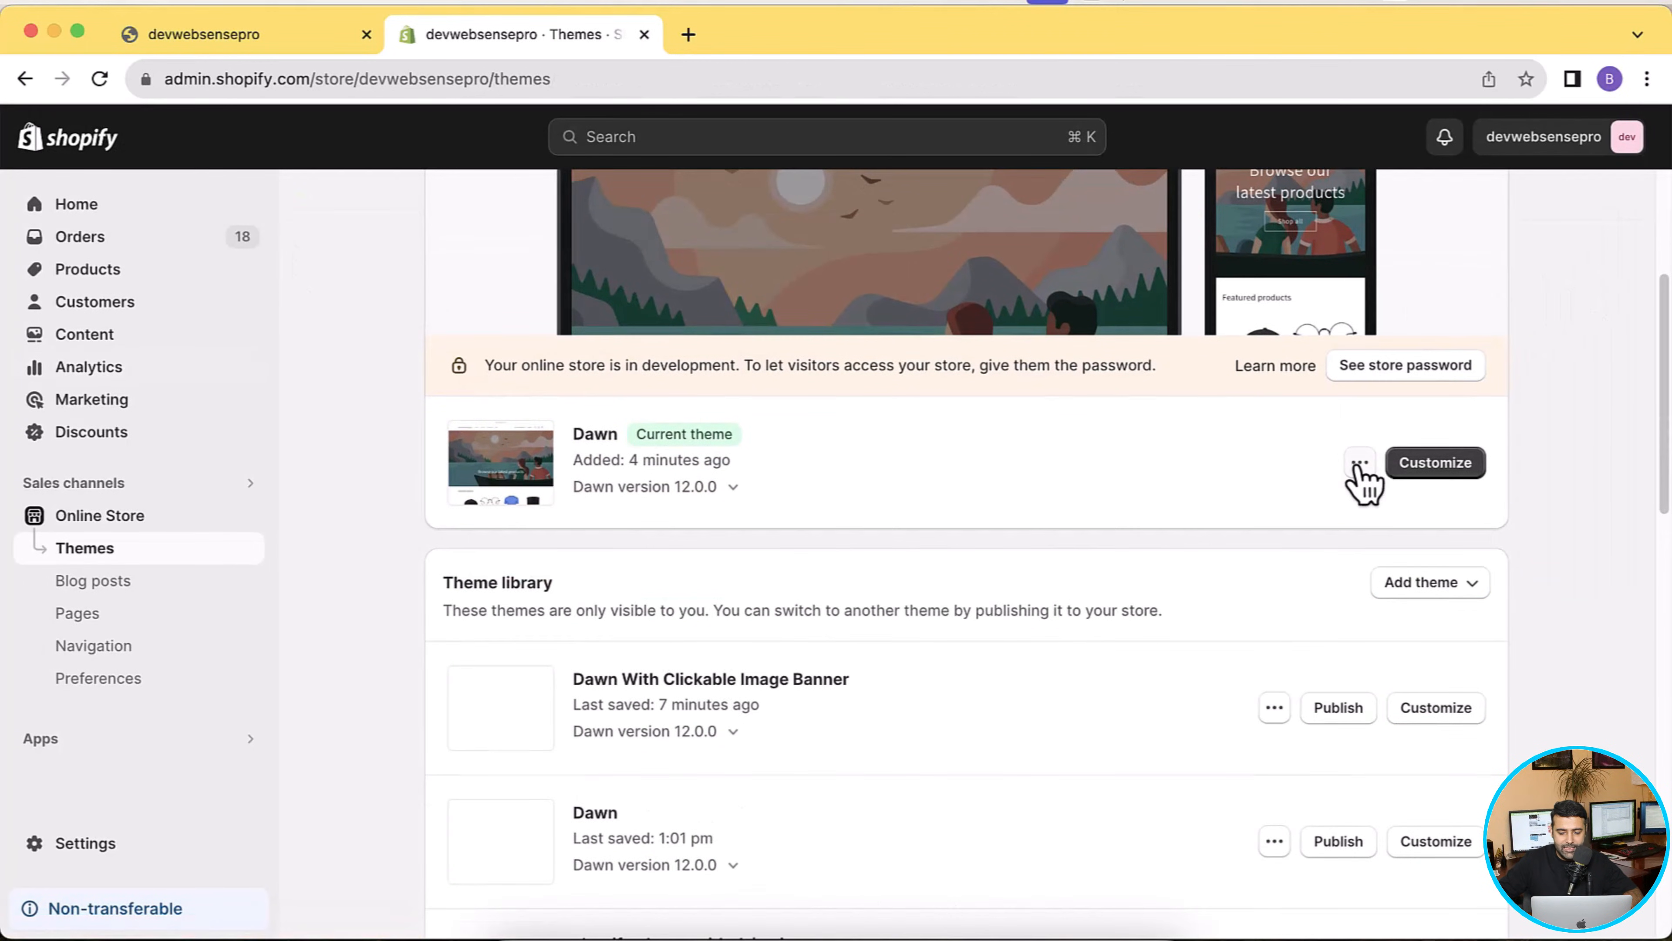
left_click(1360, 461)
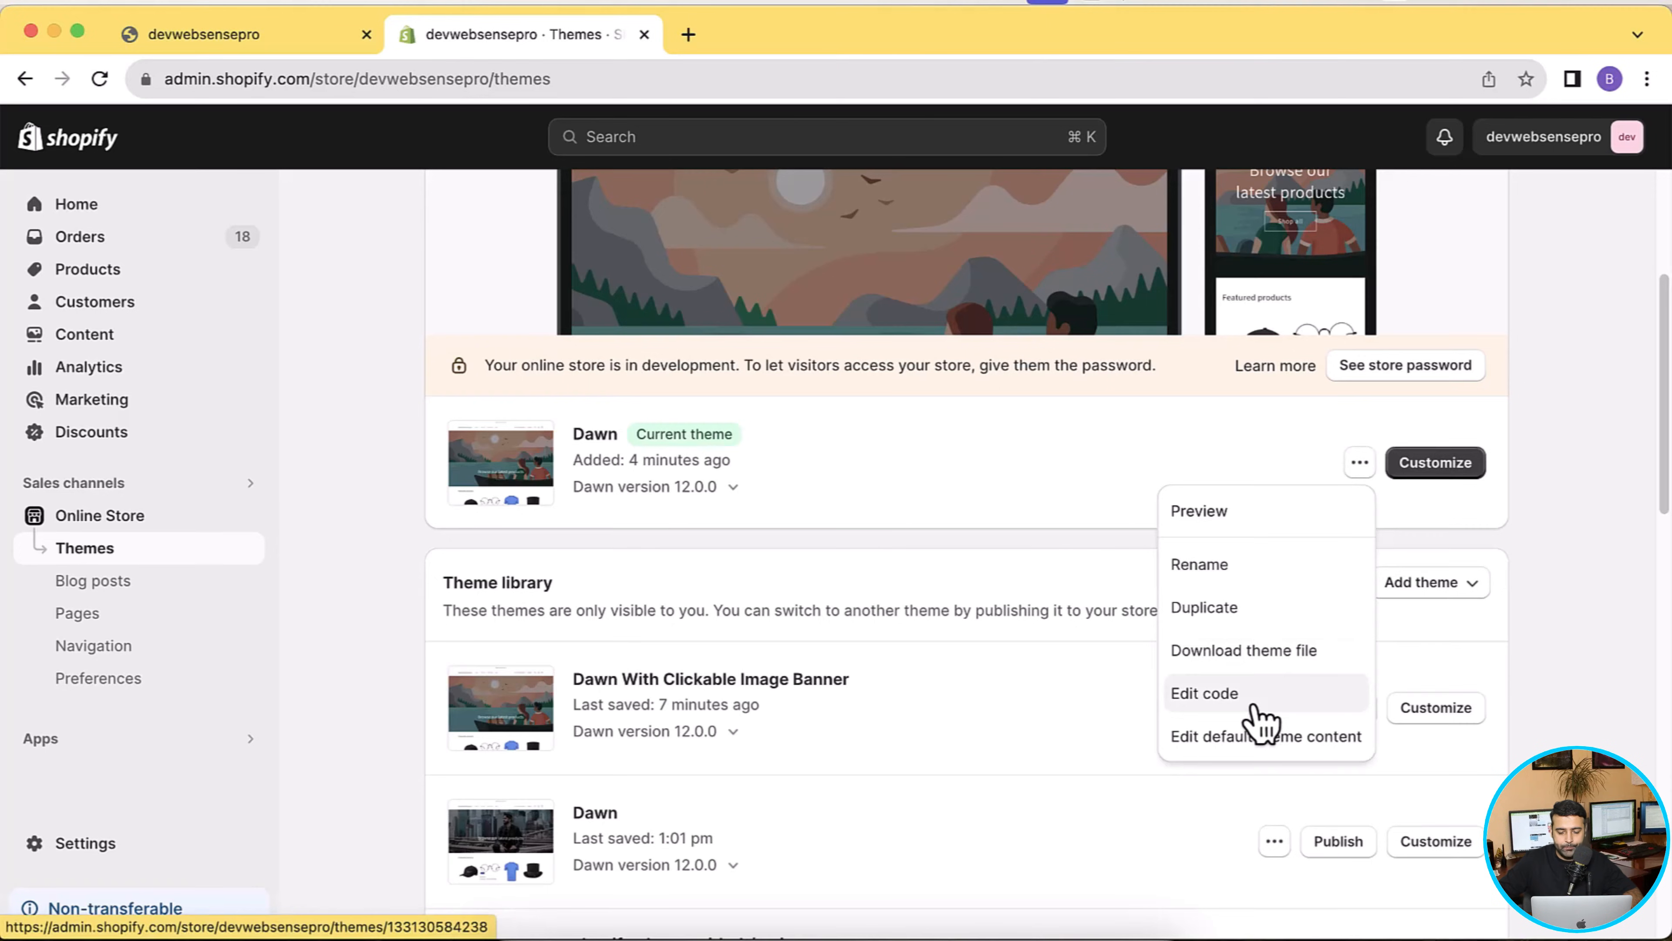
mouse_move(1301, 709)
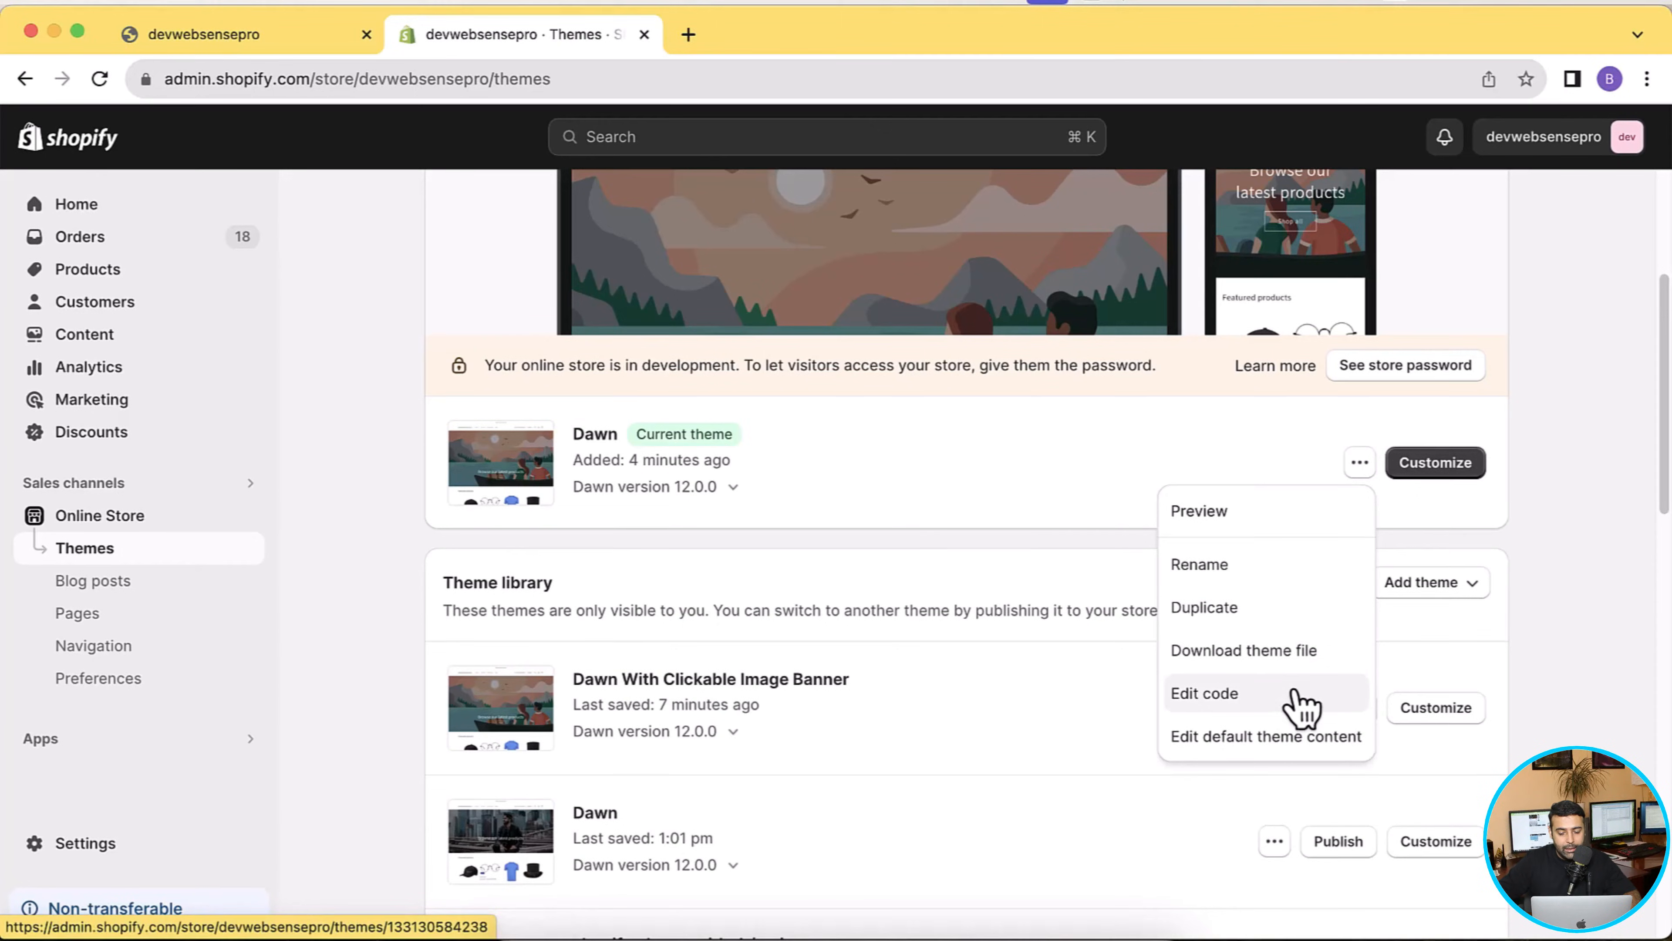
left_click(1205, 693)
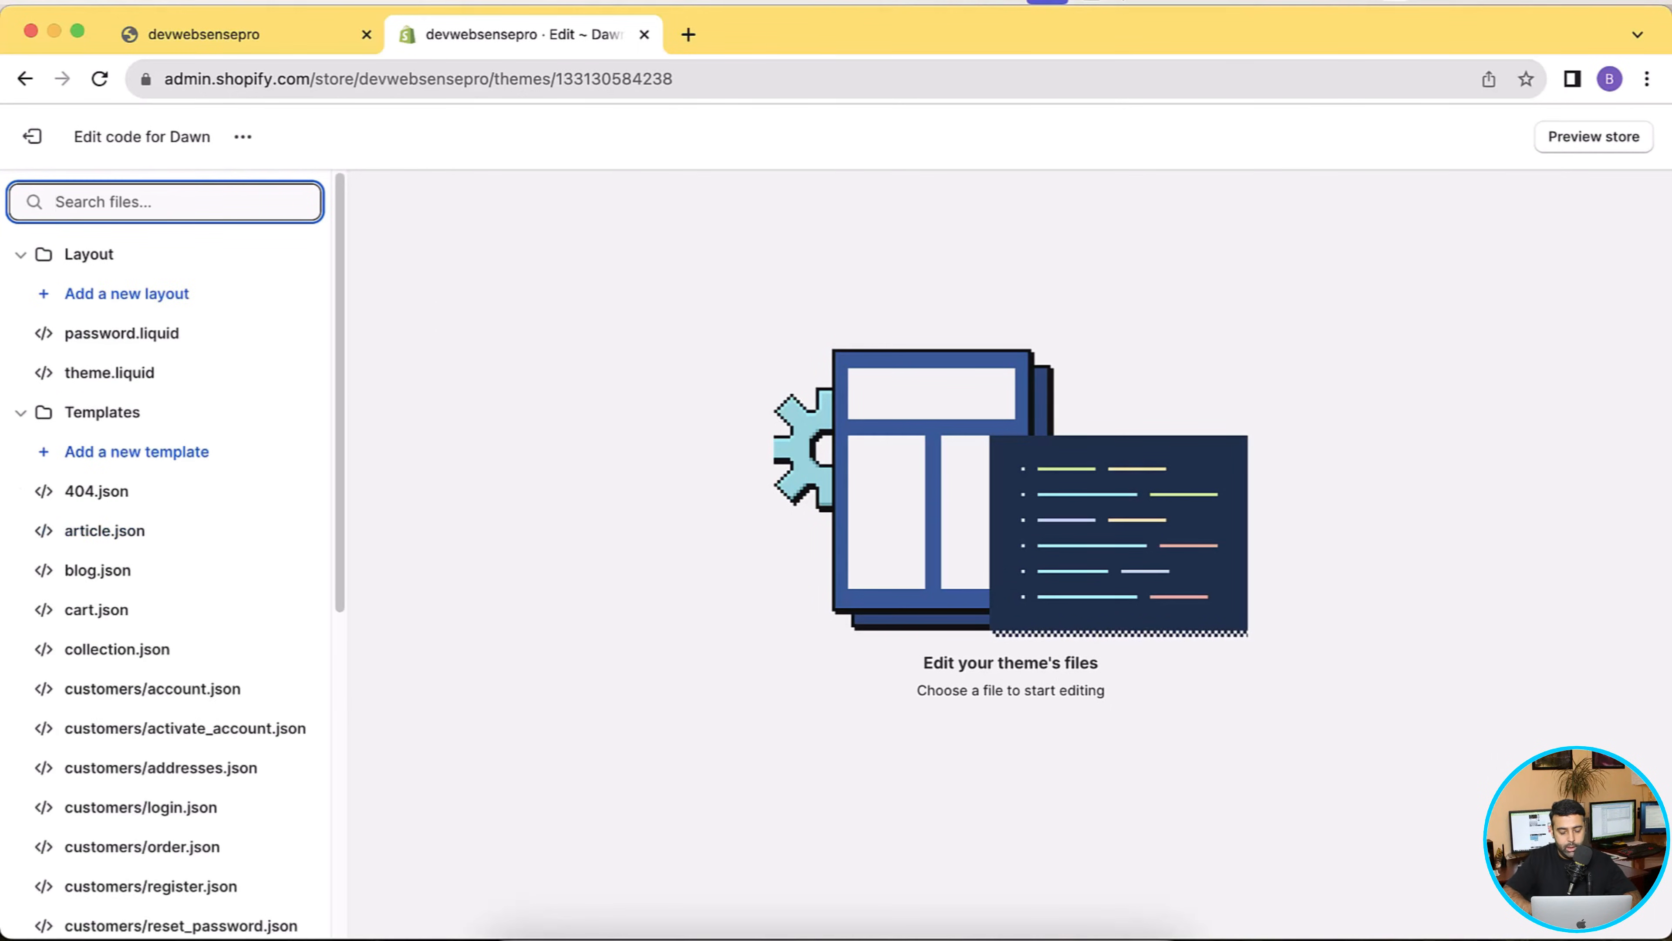
Search 'image' and open image-banner.liquid under Sections for editing
type("image")
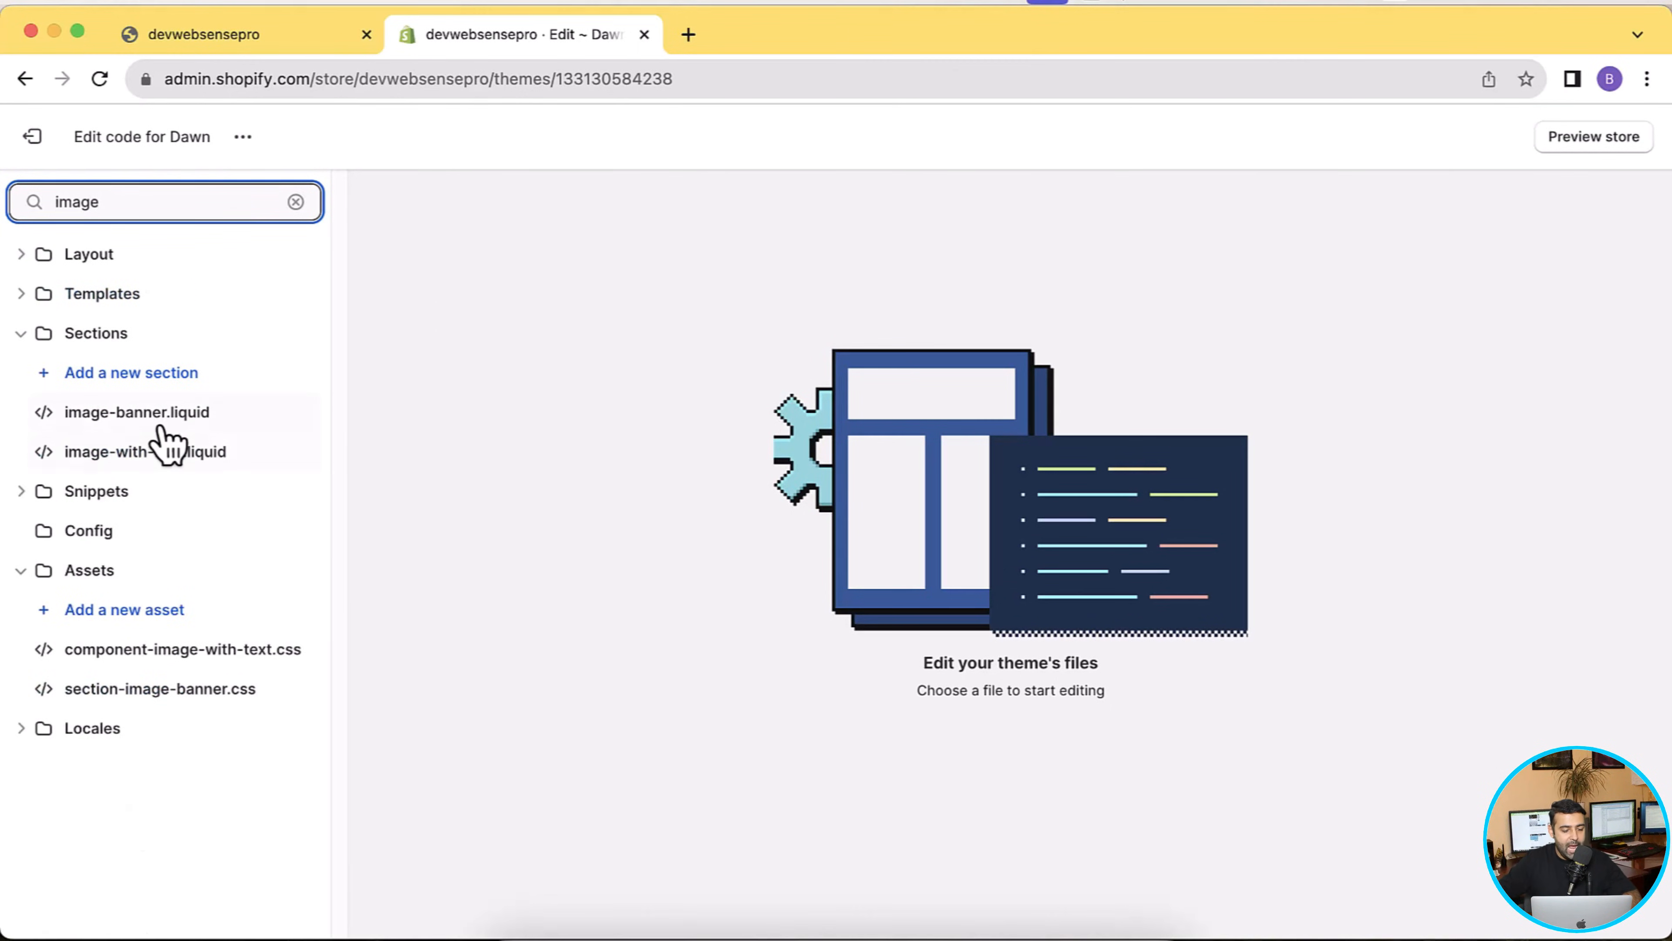
left_click(136, 412)
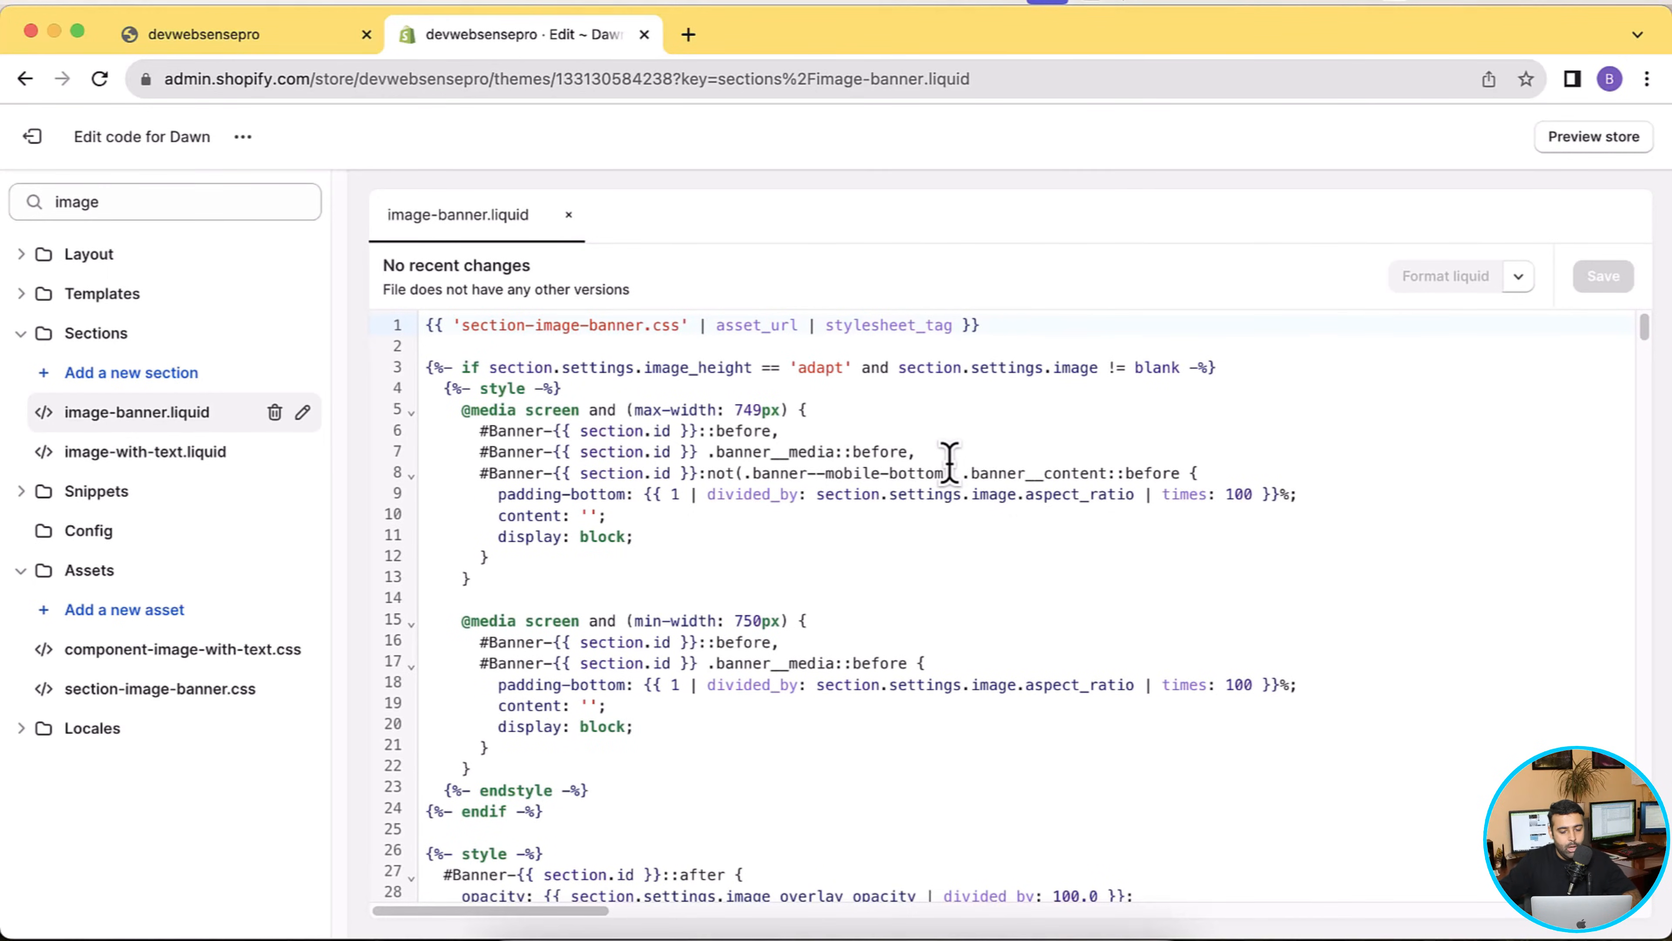
left_click(240, 34)
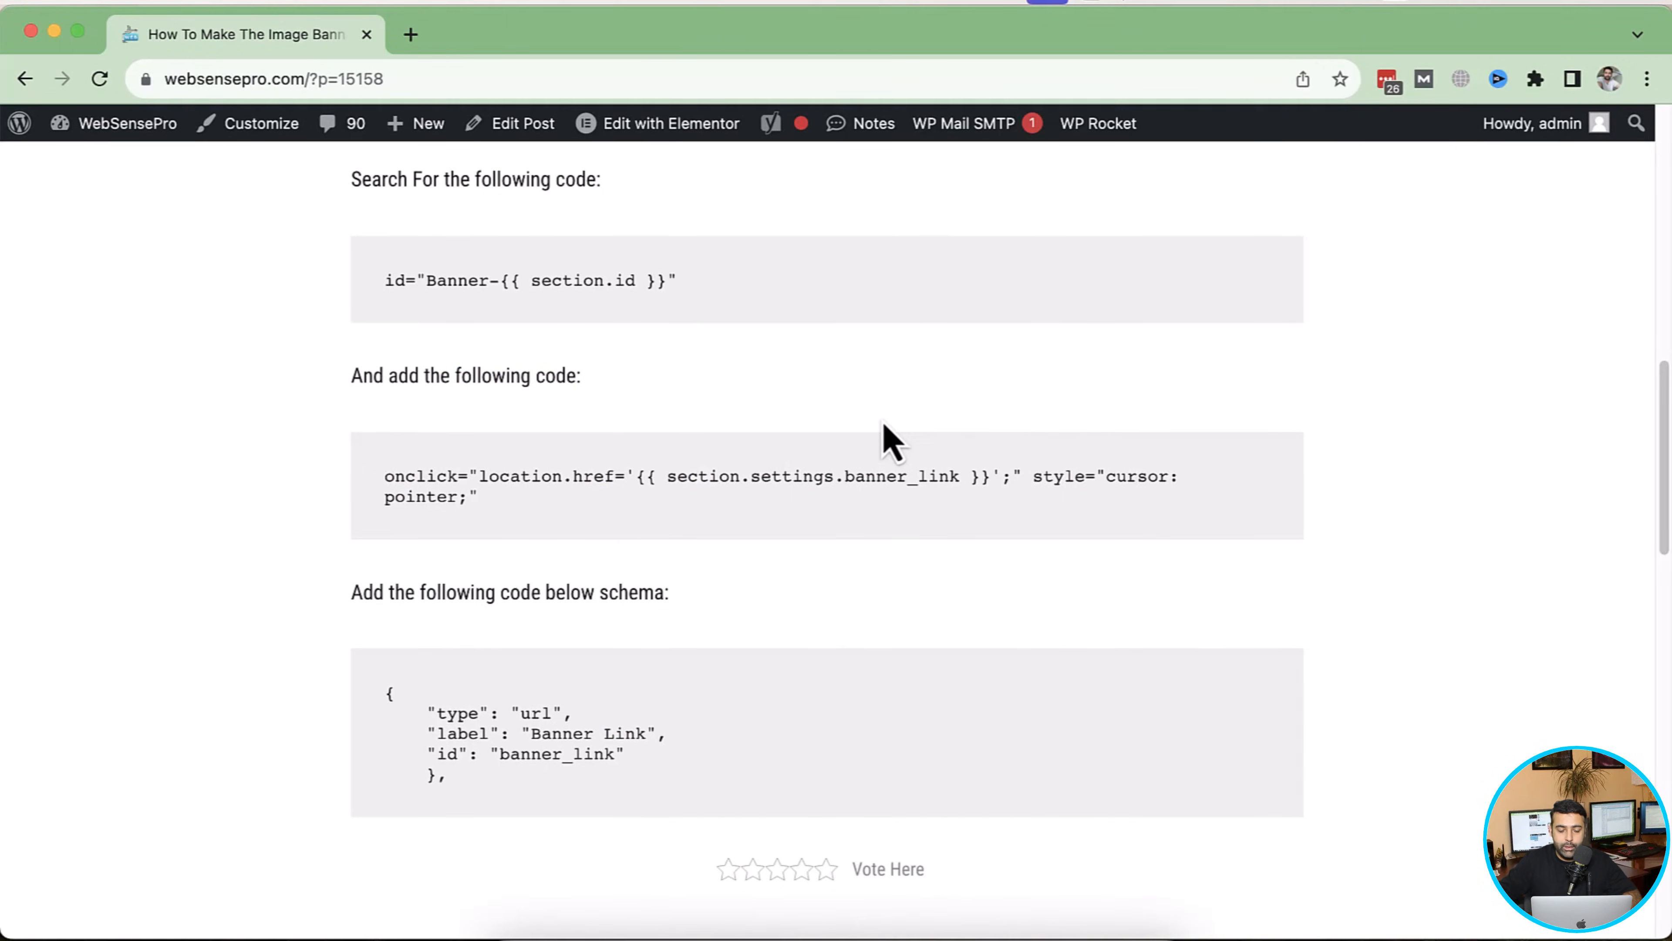
mouse_move(453, 325)
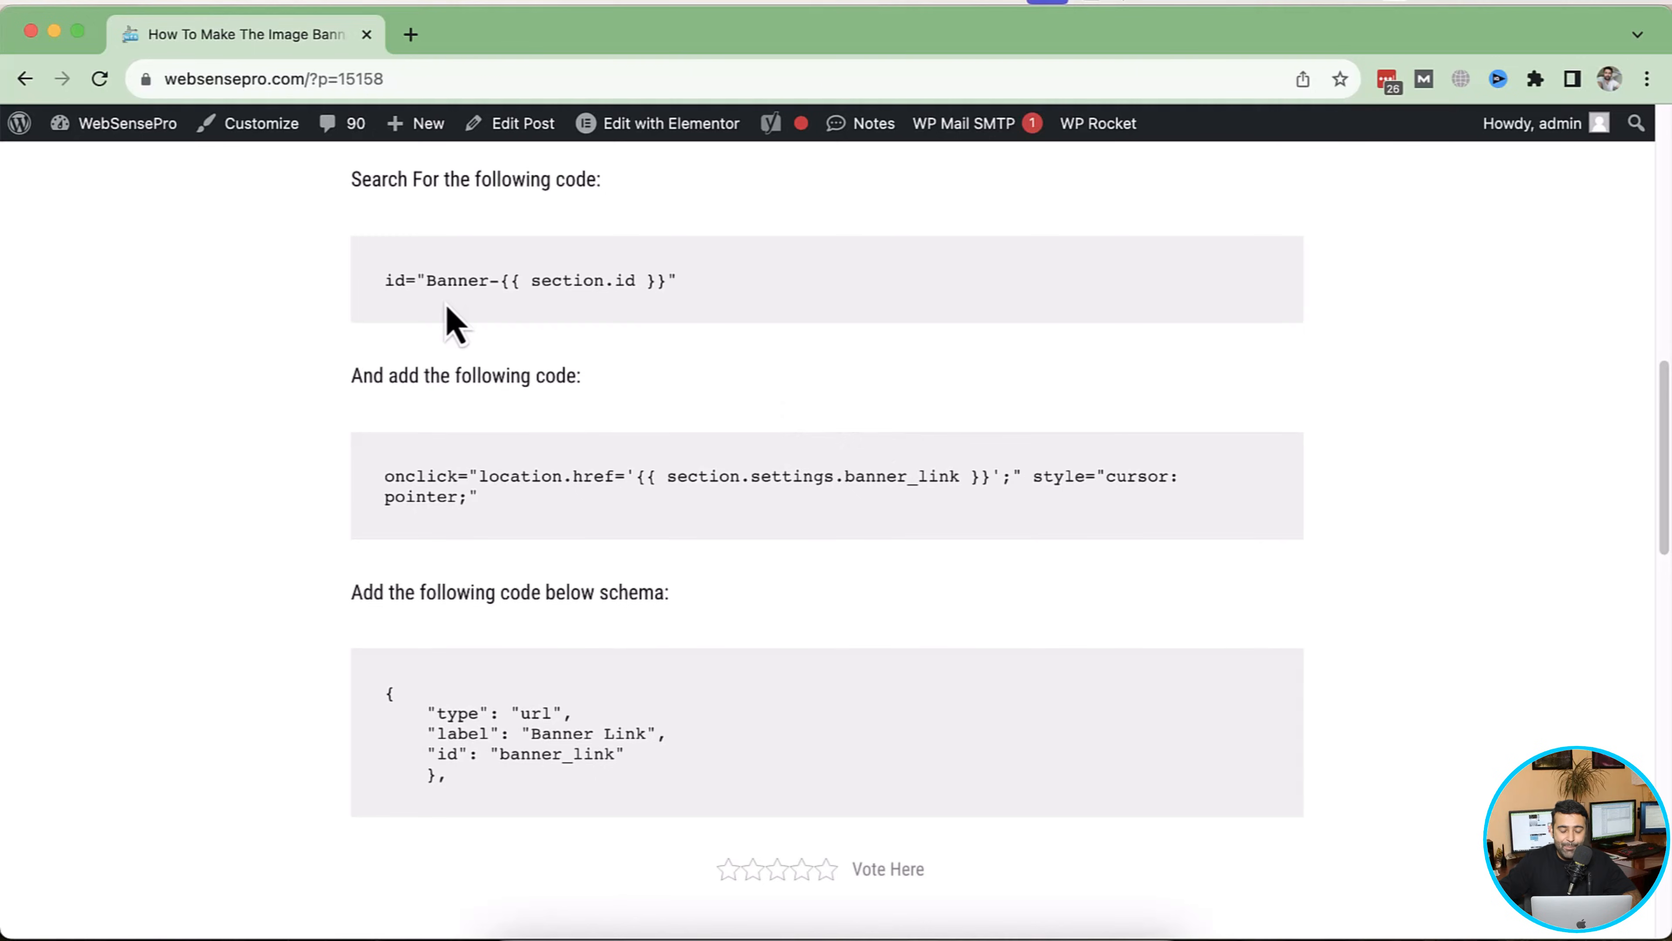
mouse_move(389, 298)
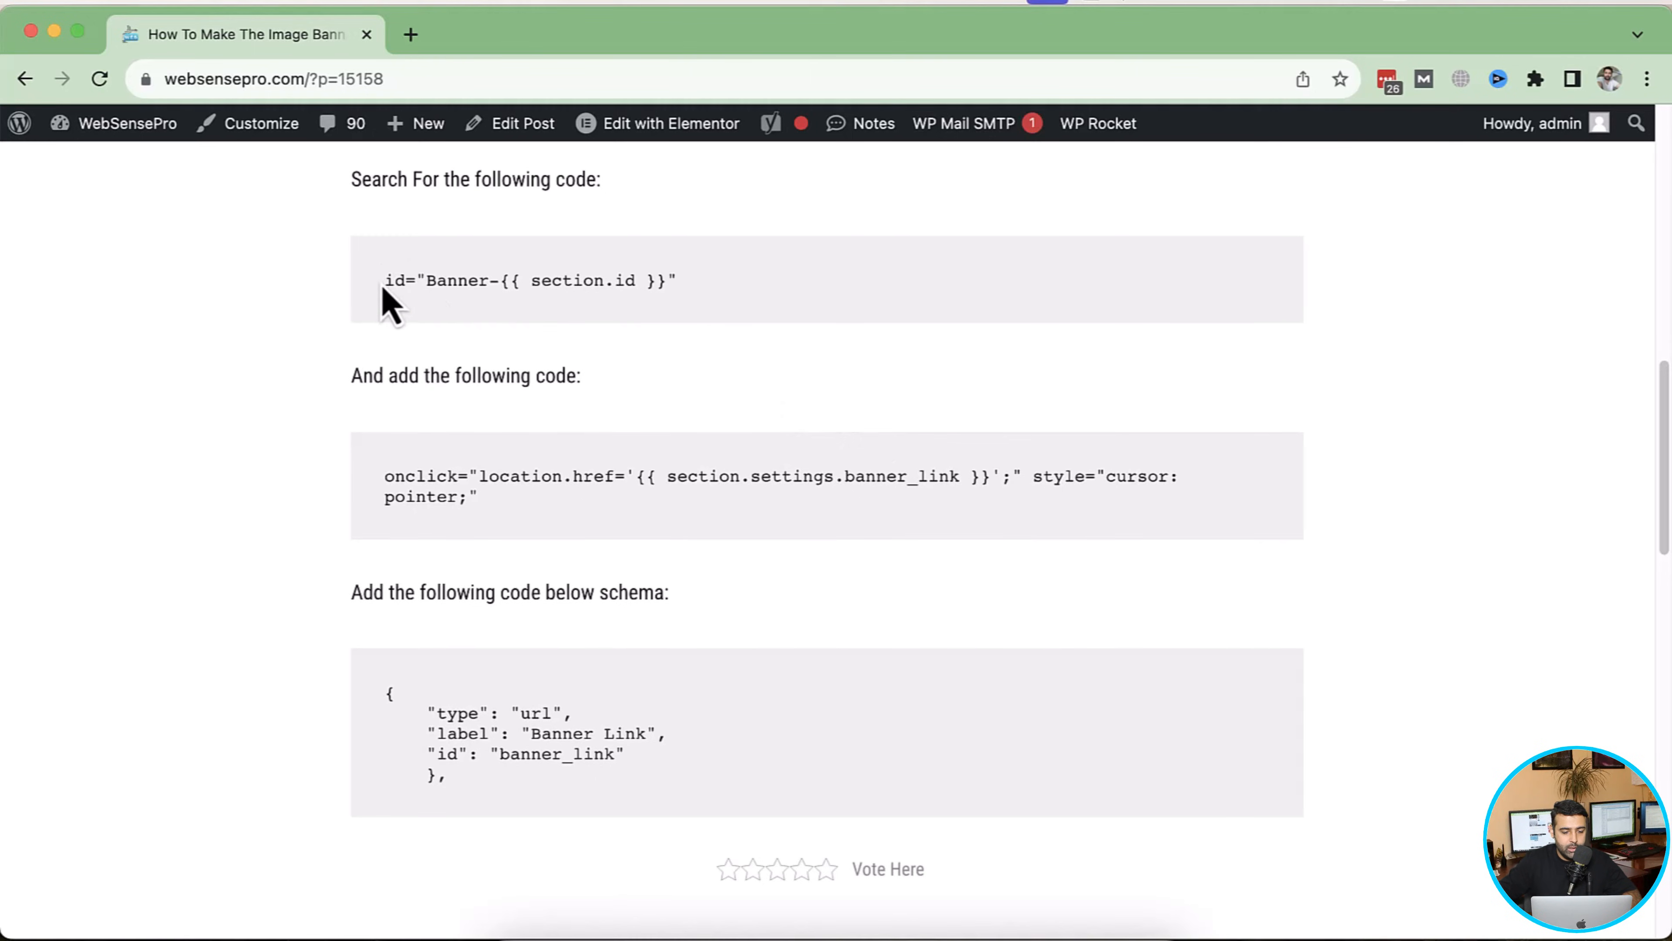
Copy the id="Banner-{{ section.id }}" search snippet from the tutorial post
left_click_drag(385, 281, 675, 280)
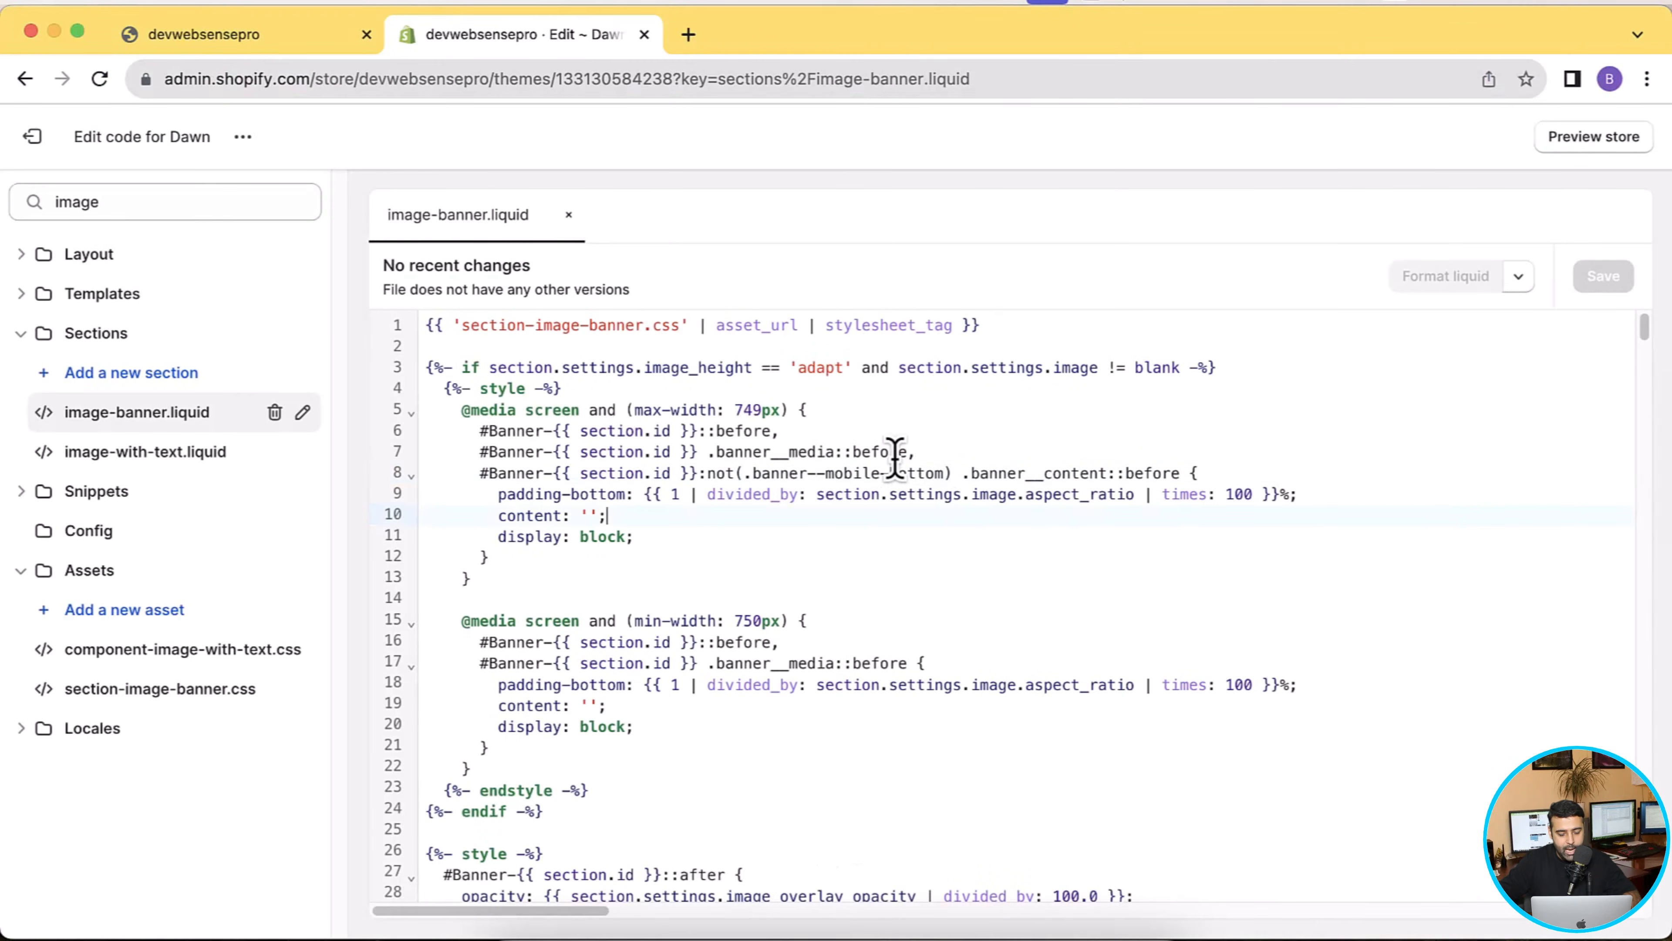
Find the Banner id line and insert the onclick banner_link and pointer cursor code after it
left_click(1057, 844)
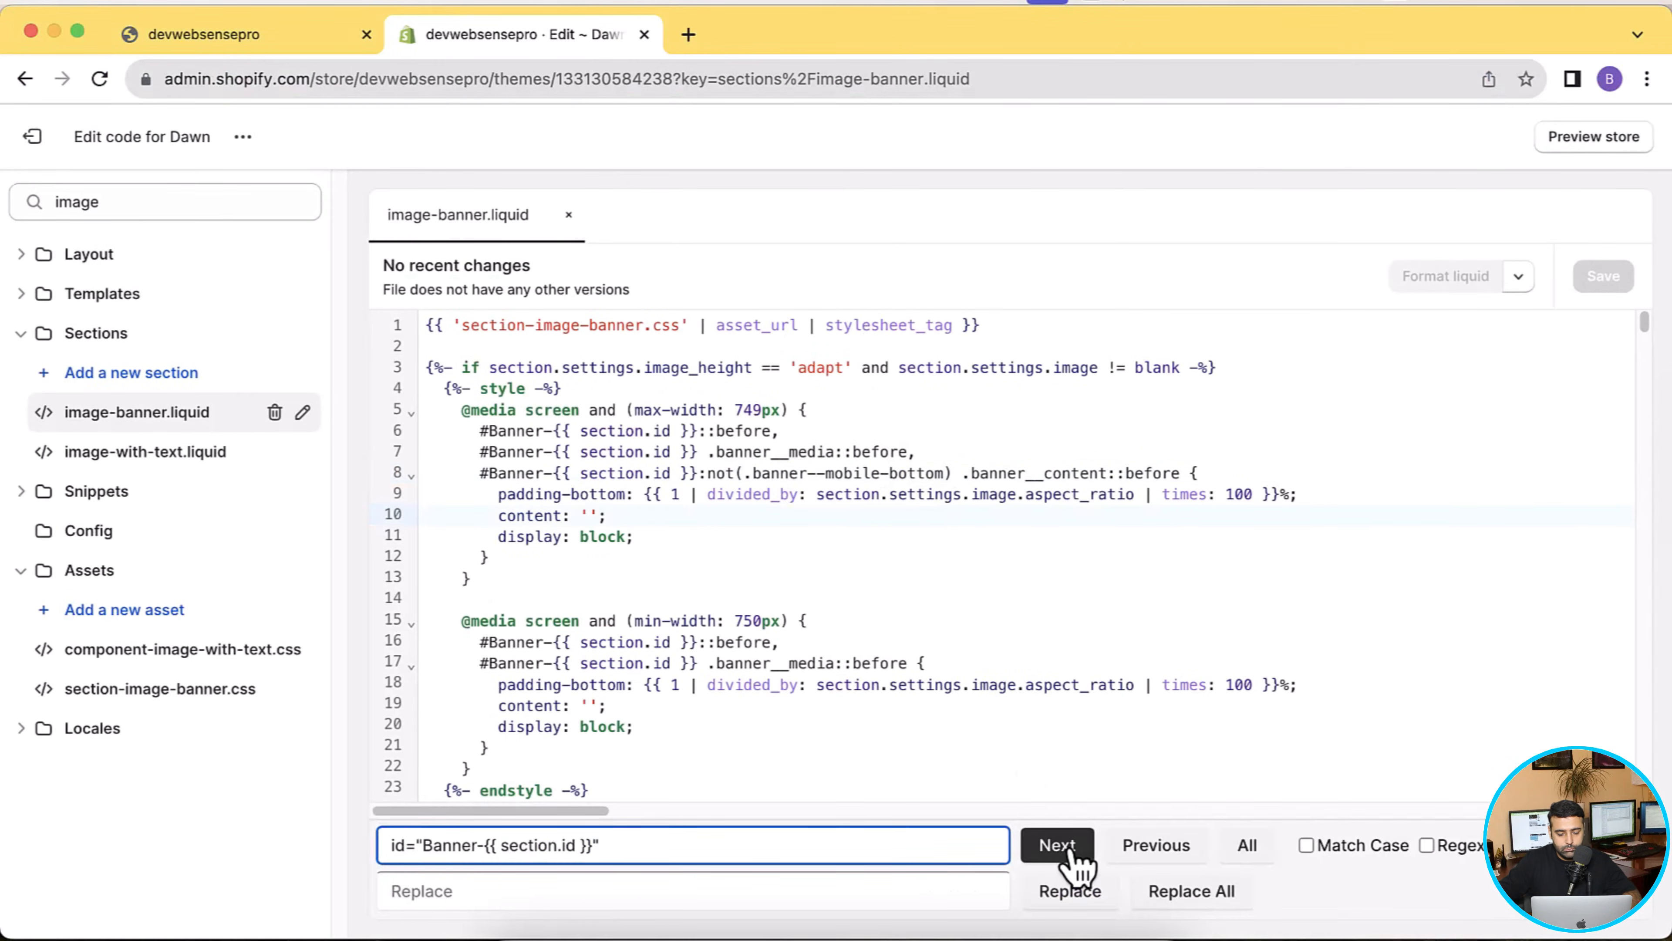
left_click(1056, 844)
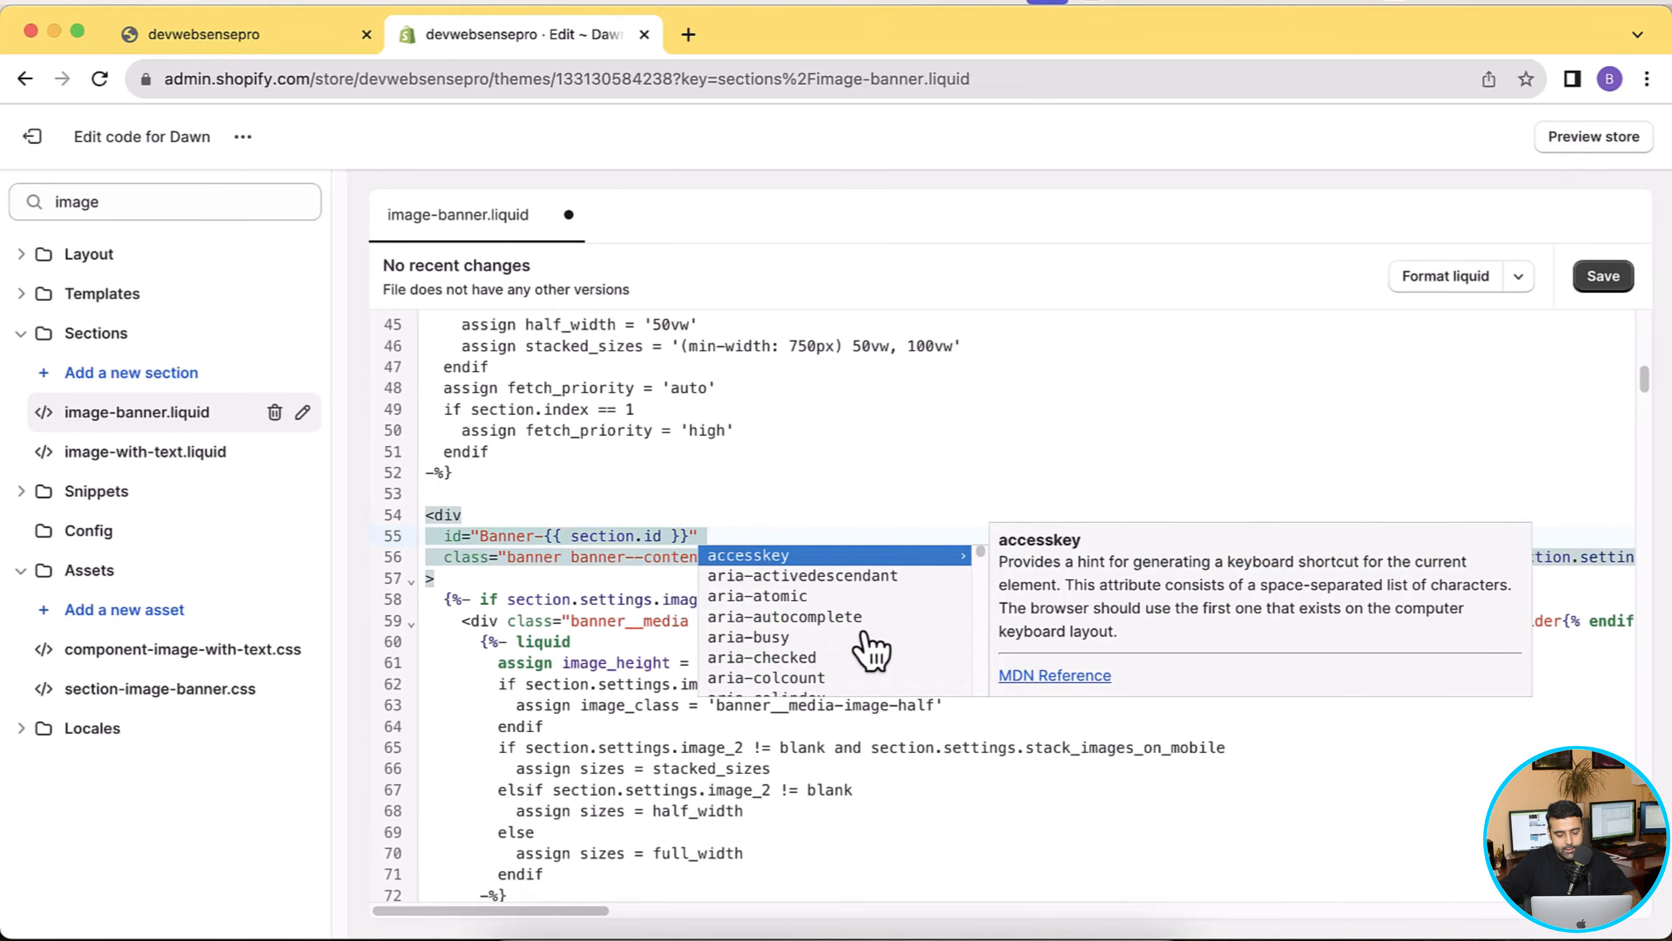
left_click(245, 33)
type(" onclick=\"location.href='{{ section.settings.banner_link }}';\" style=\"cursor: pointer;")
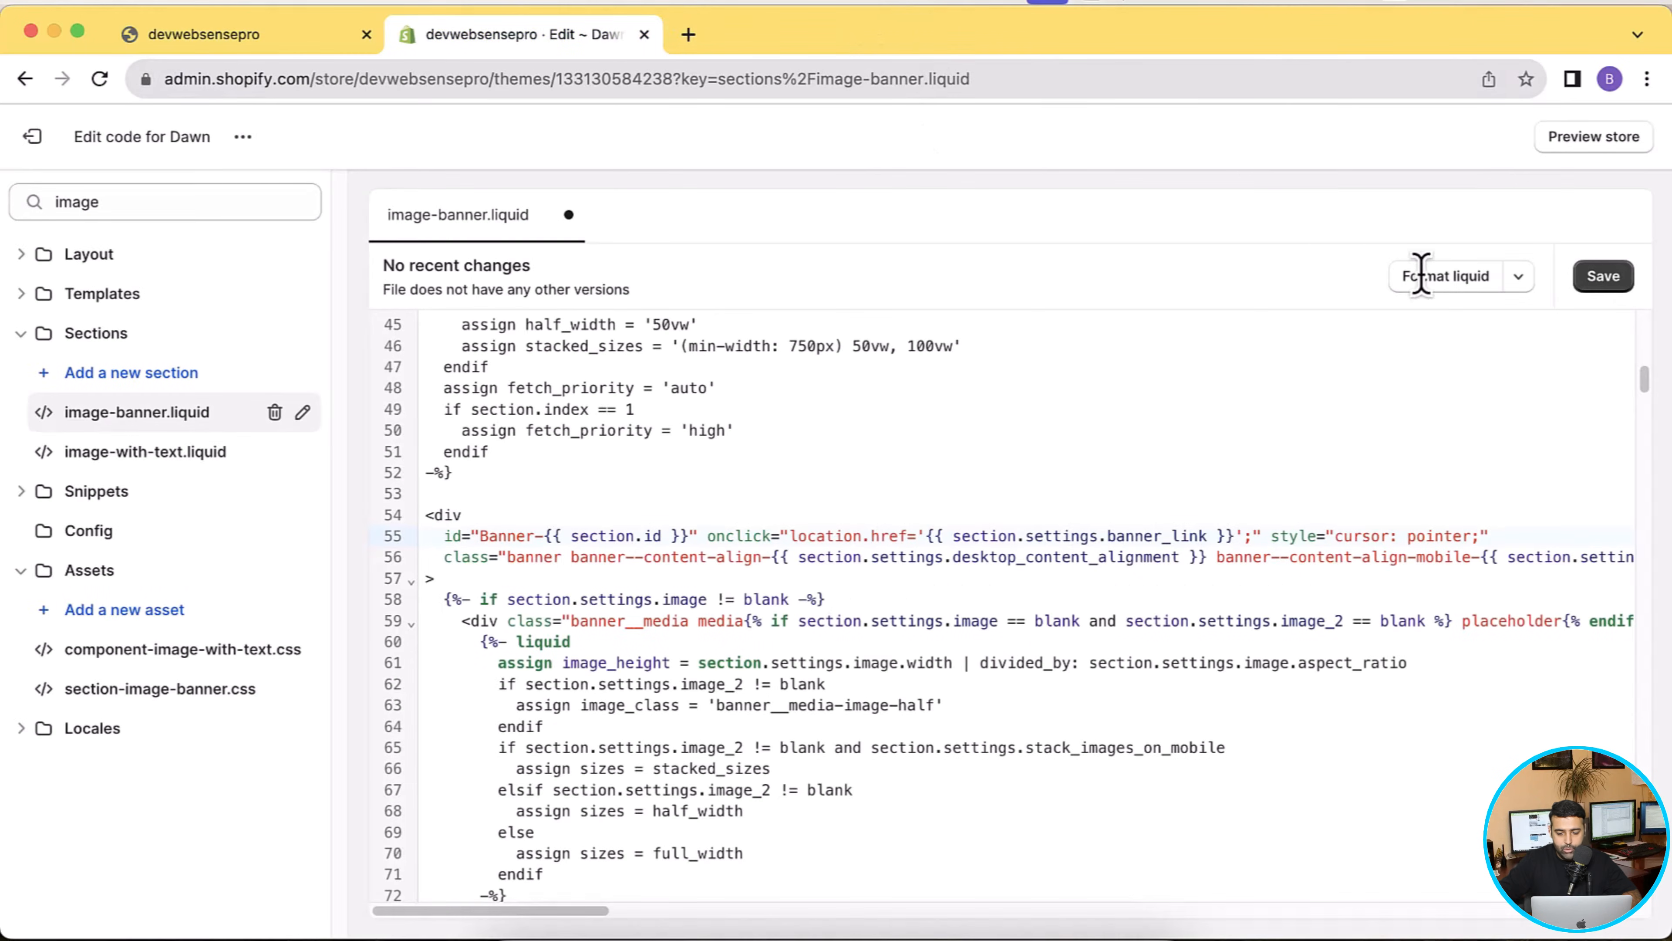
Position after the image_overlay_opacity schema block and copy the Banner Link url snippet
scroll("down", 3)
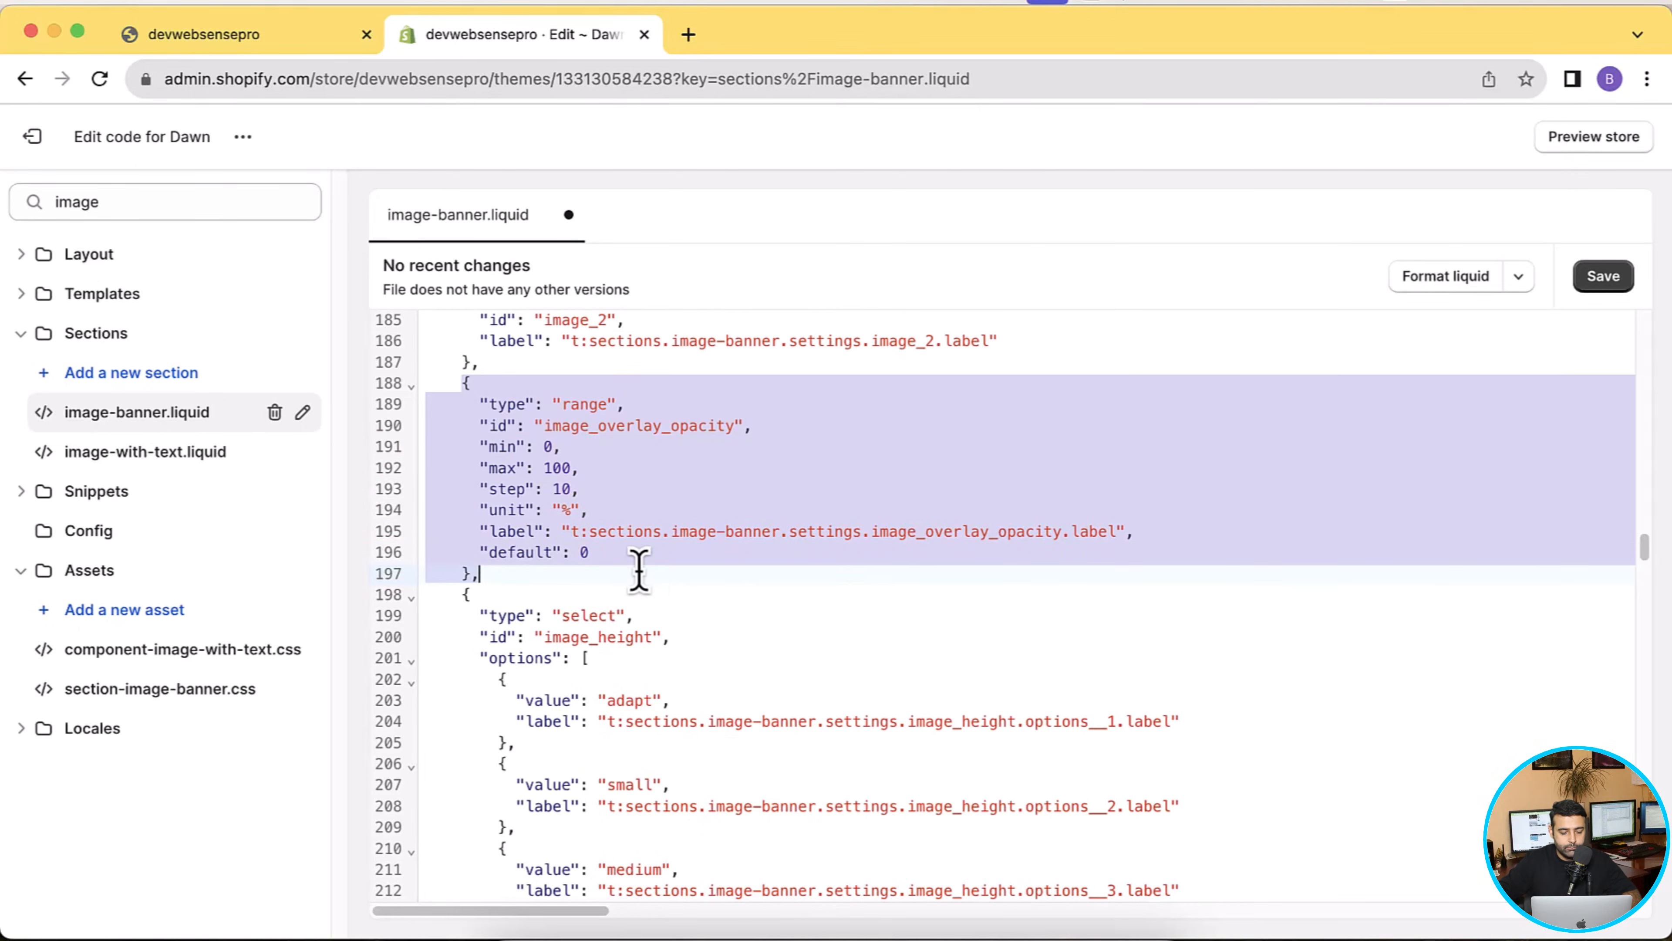
left_click(640, 573)
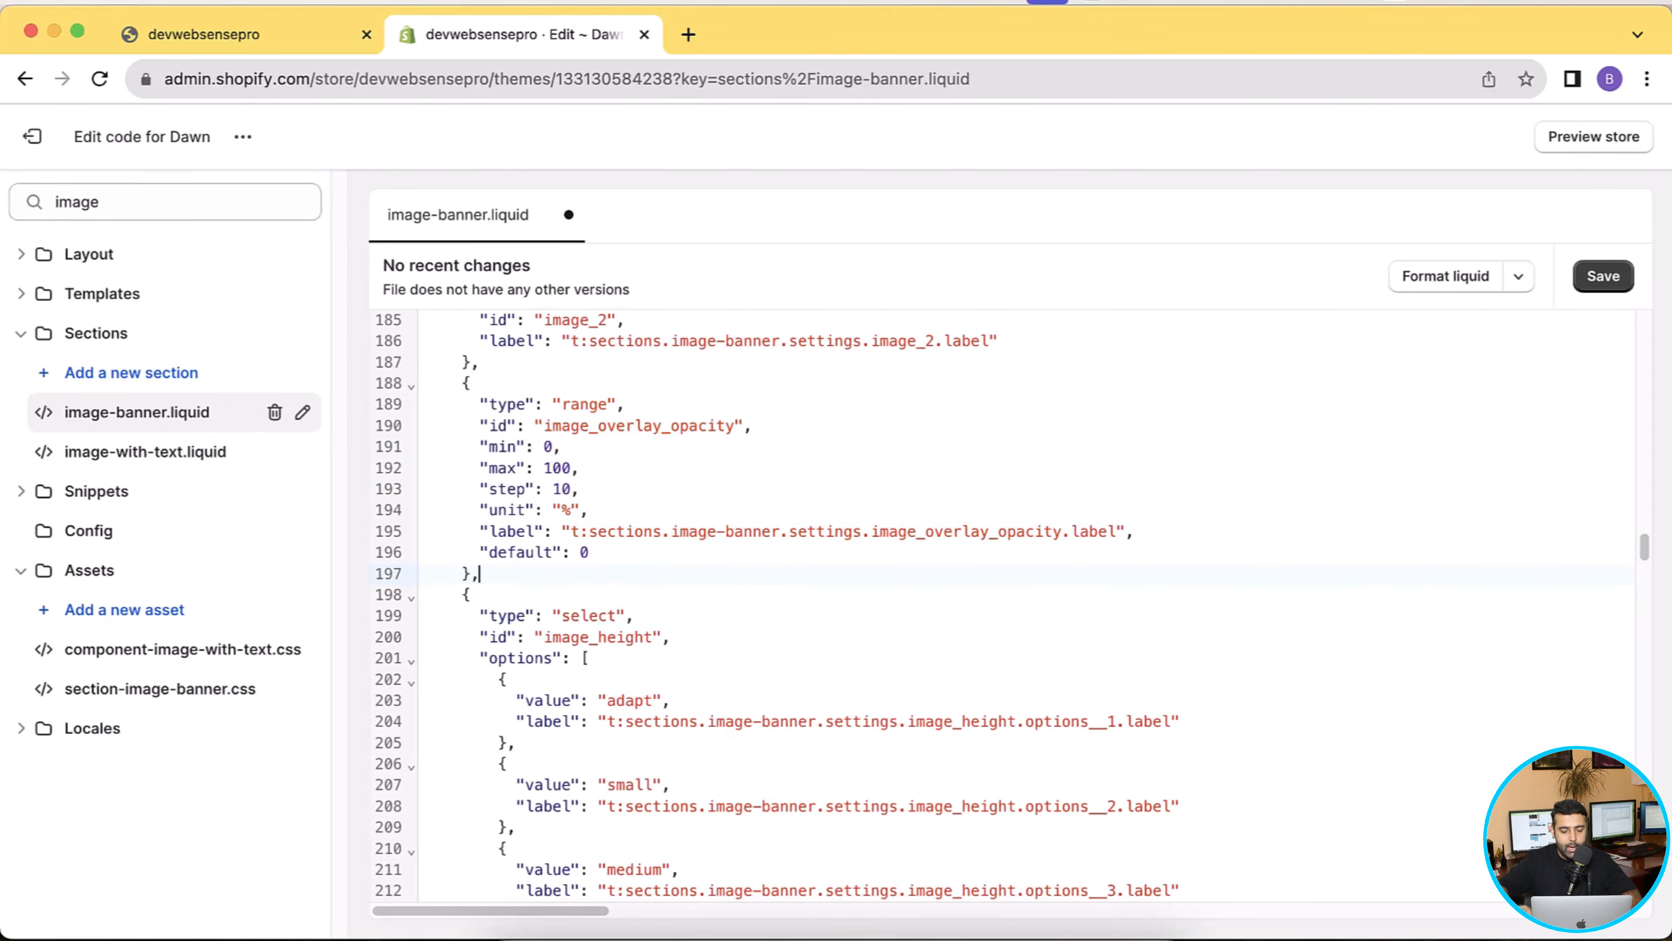
left_click(235, 33)
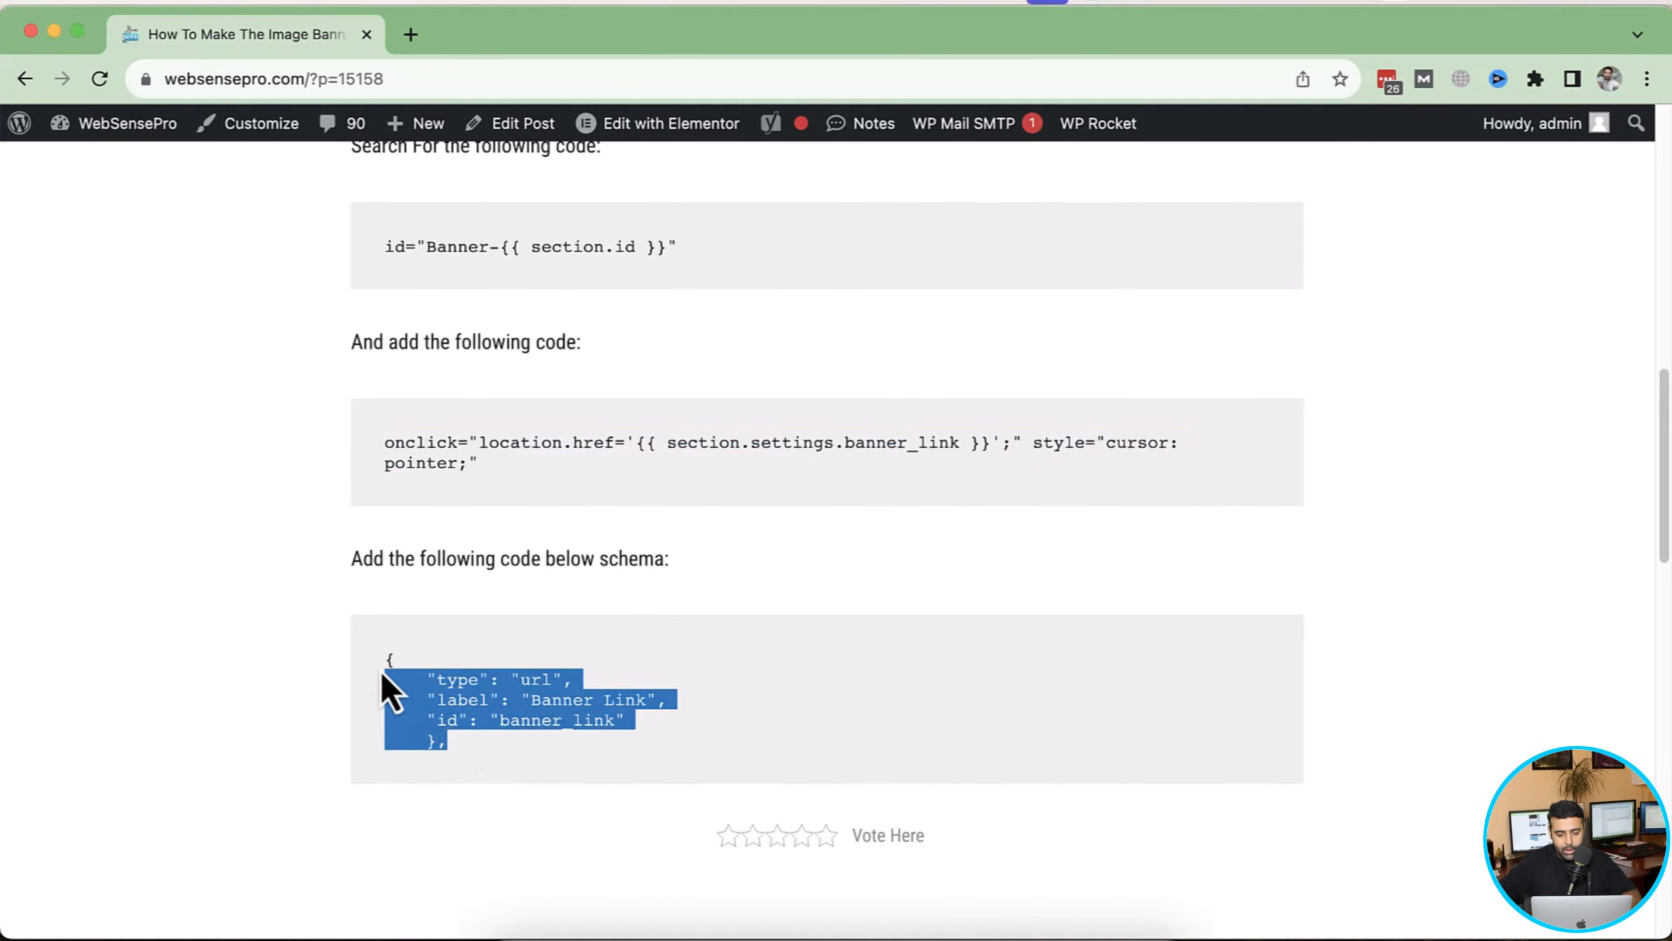
left_click(522, 34)
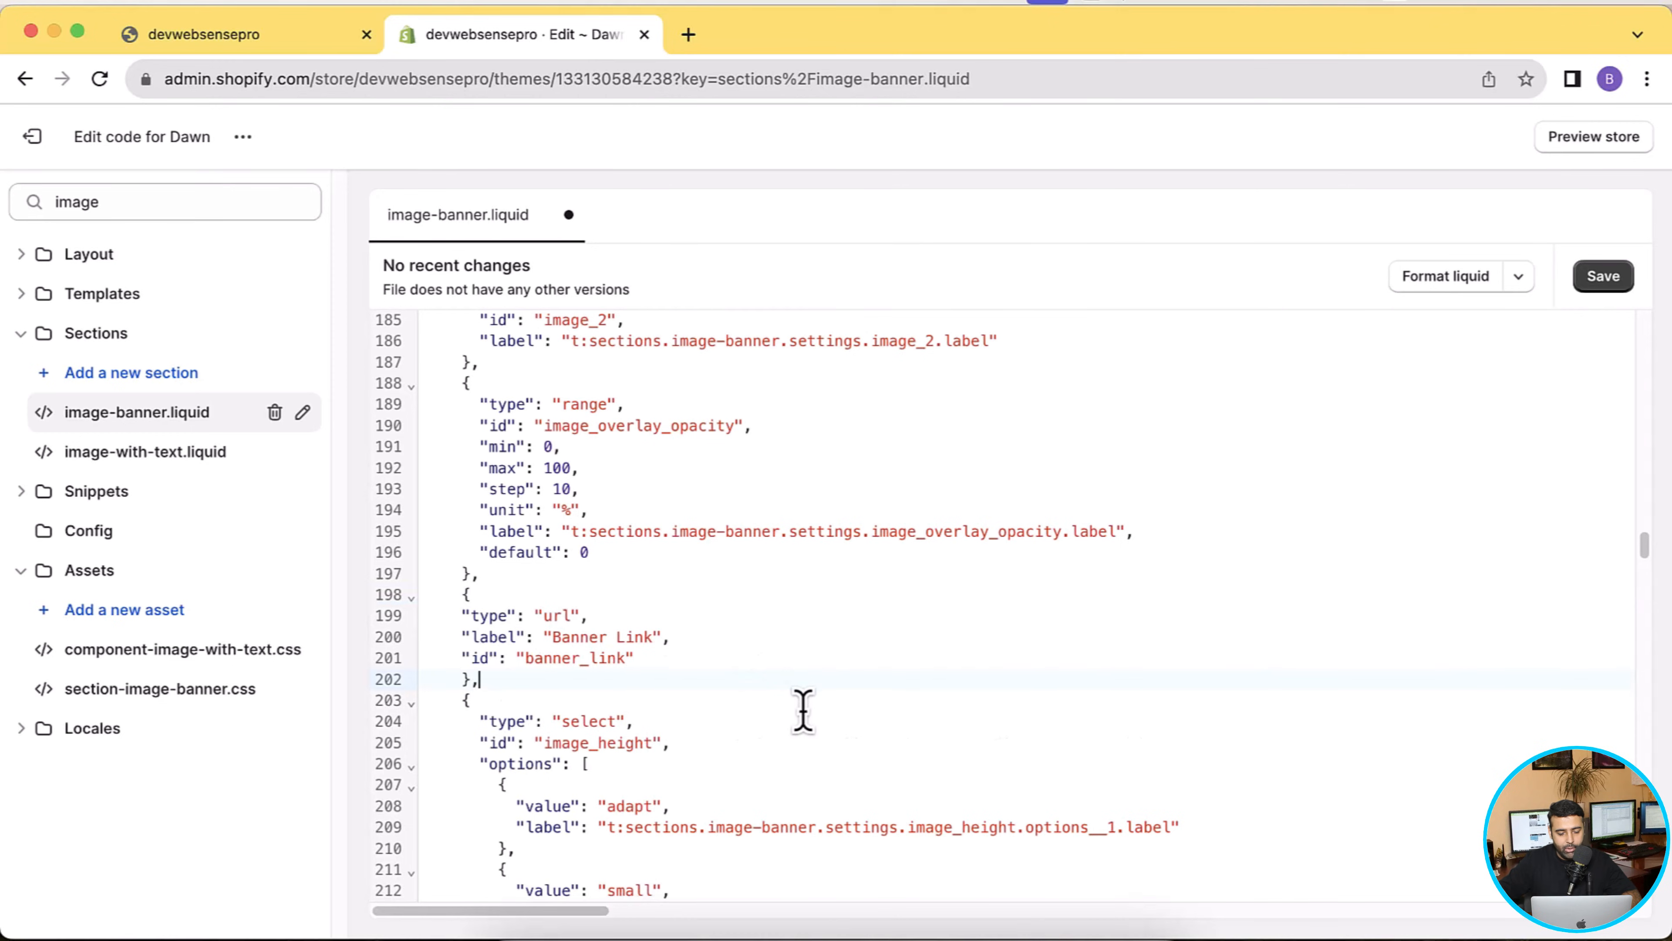
mouse_move(837, 694)
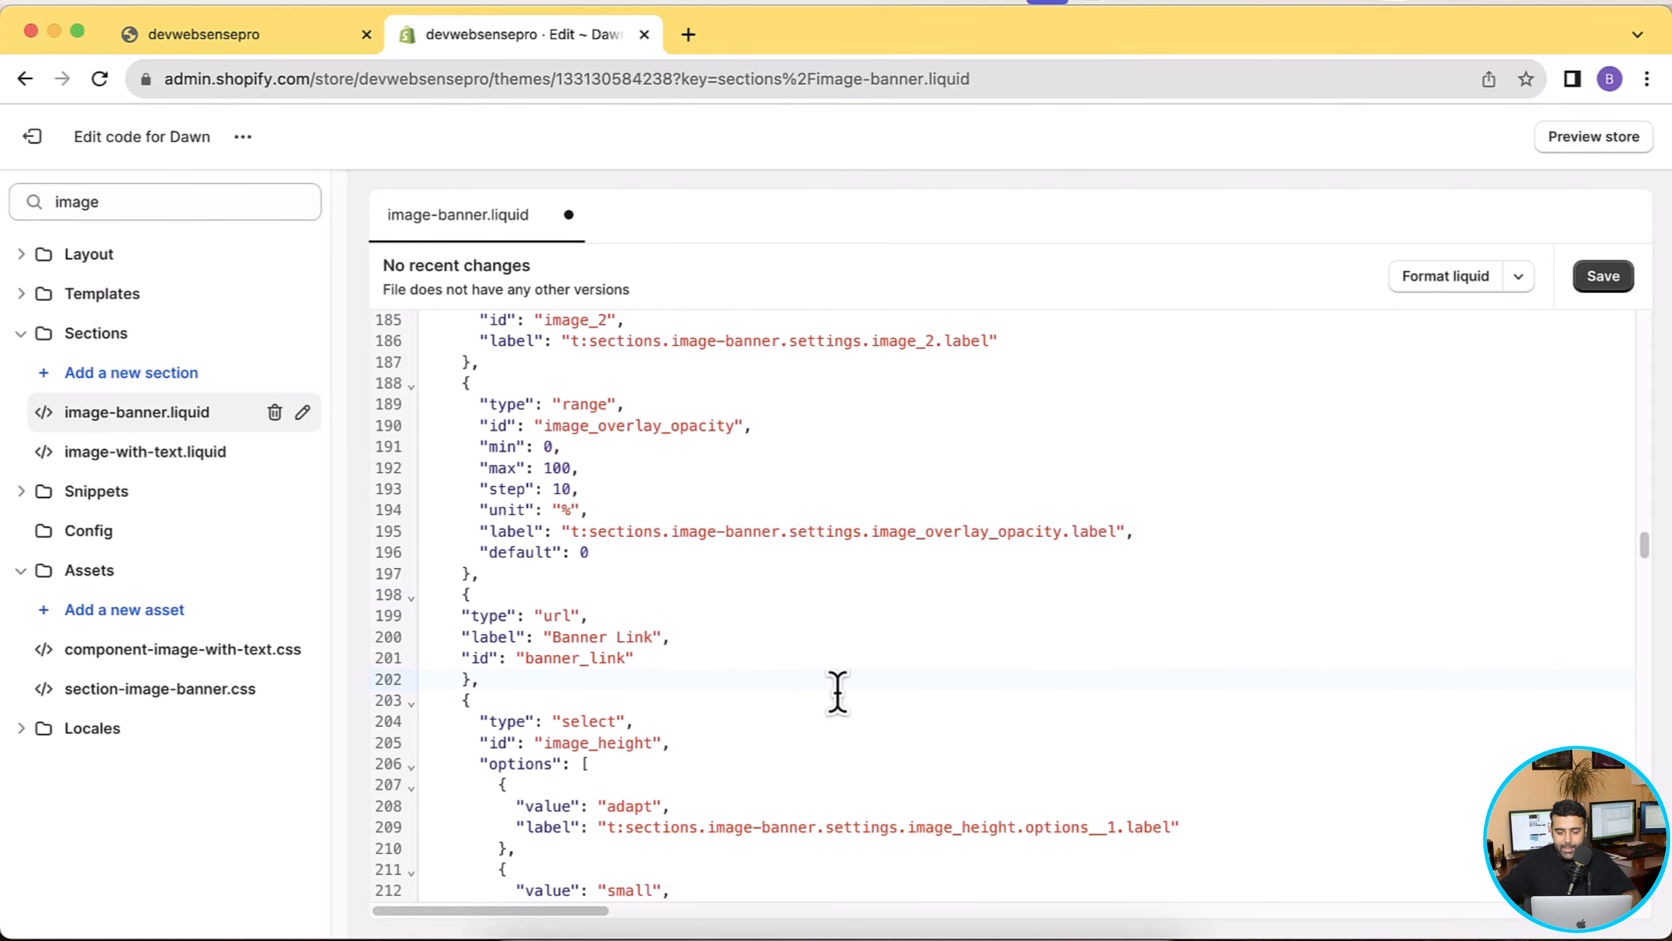
Save image-banner.liquid with the Banner Link setting and preview the store
left_click(1602, 276)
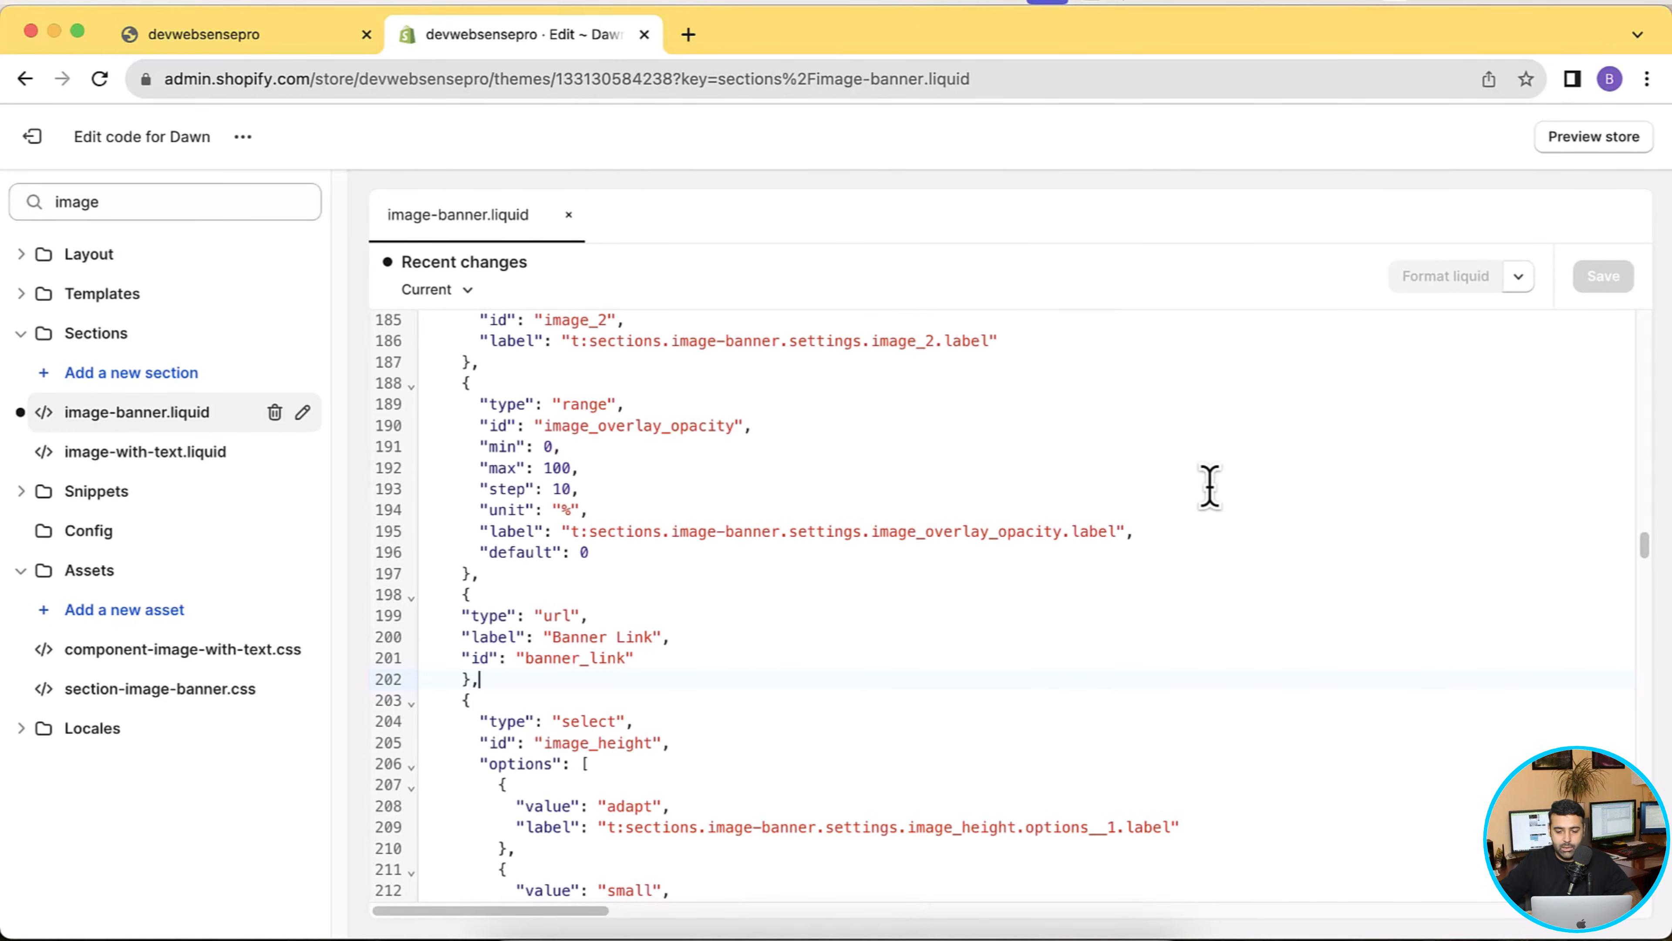
mouse_move(1515, 235)
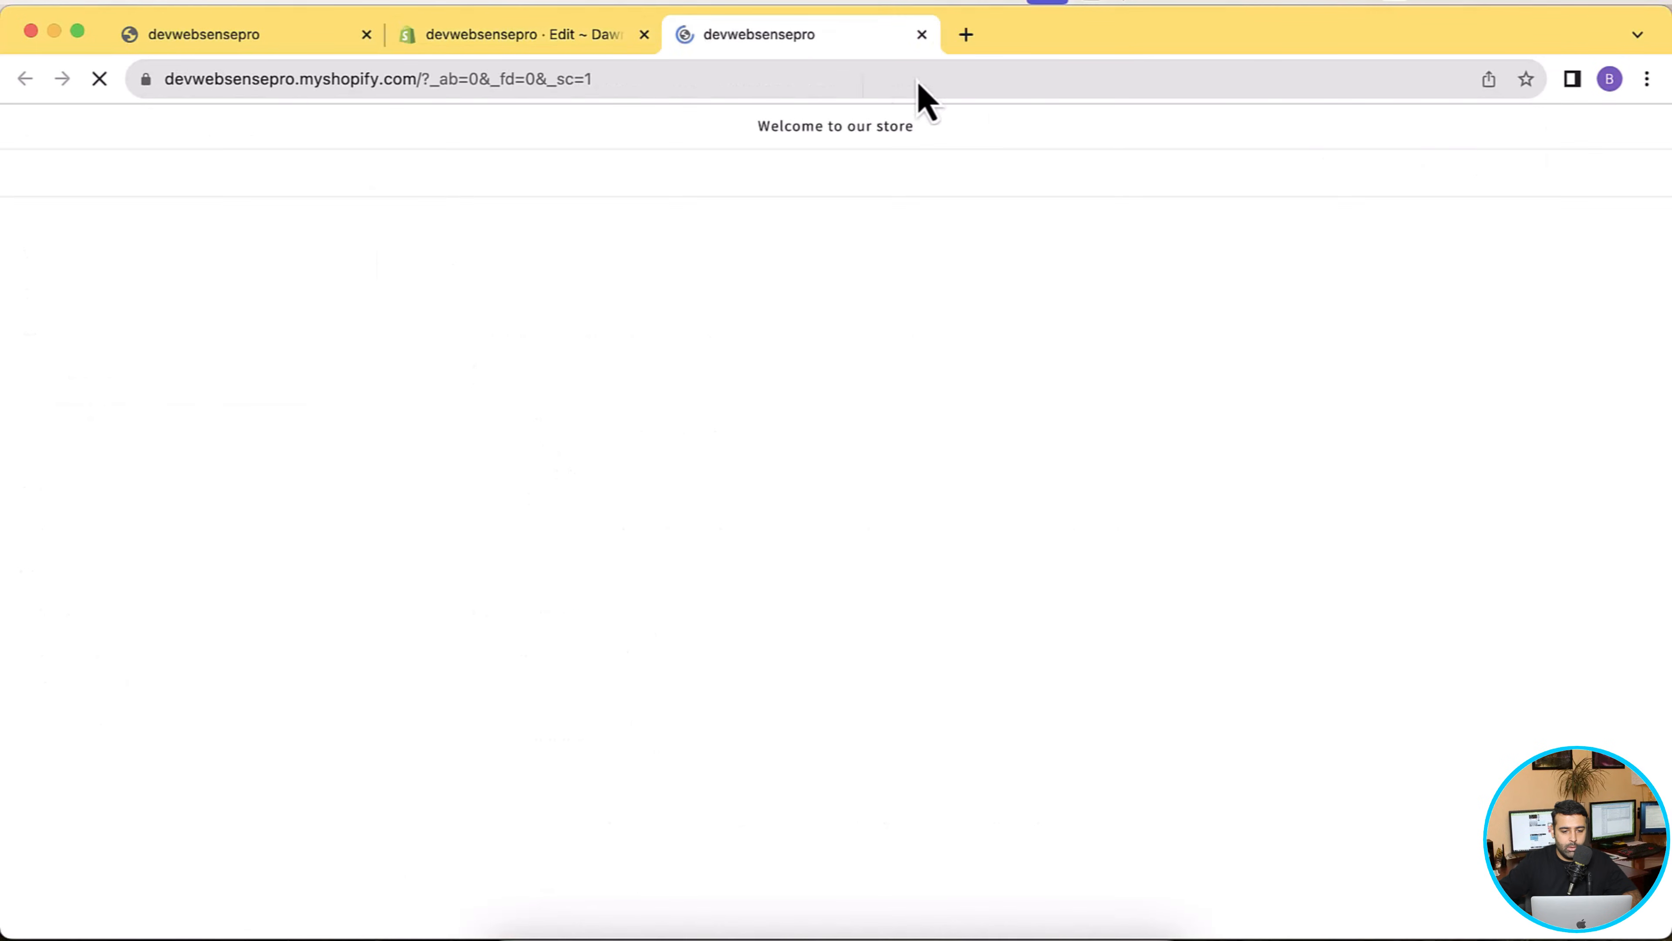
Launch the Dawn theme customizer from the code editor's more-options menu
left_click(518, 34)
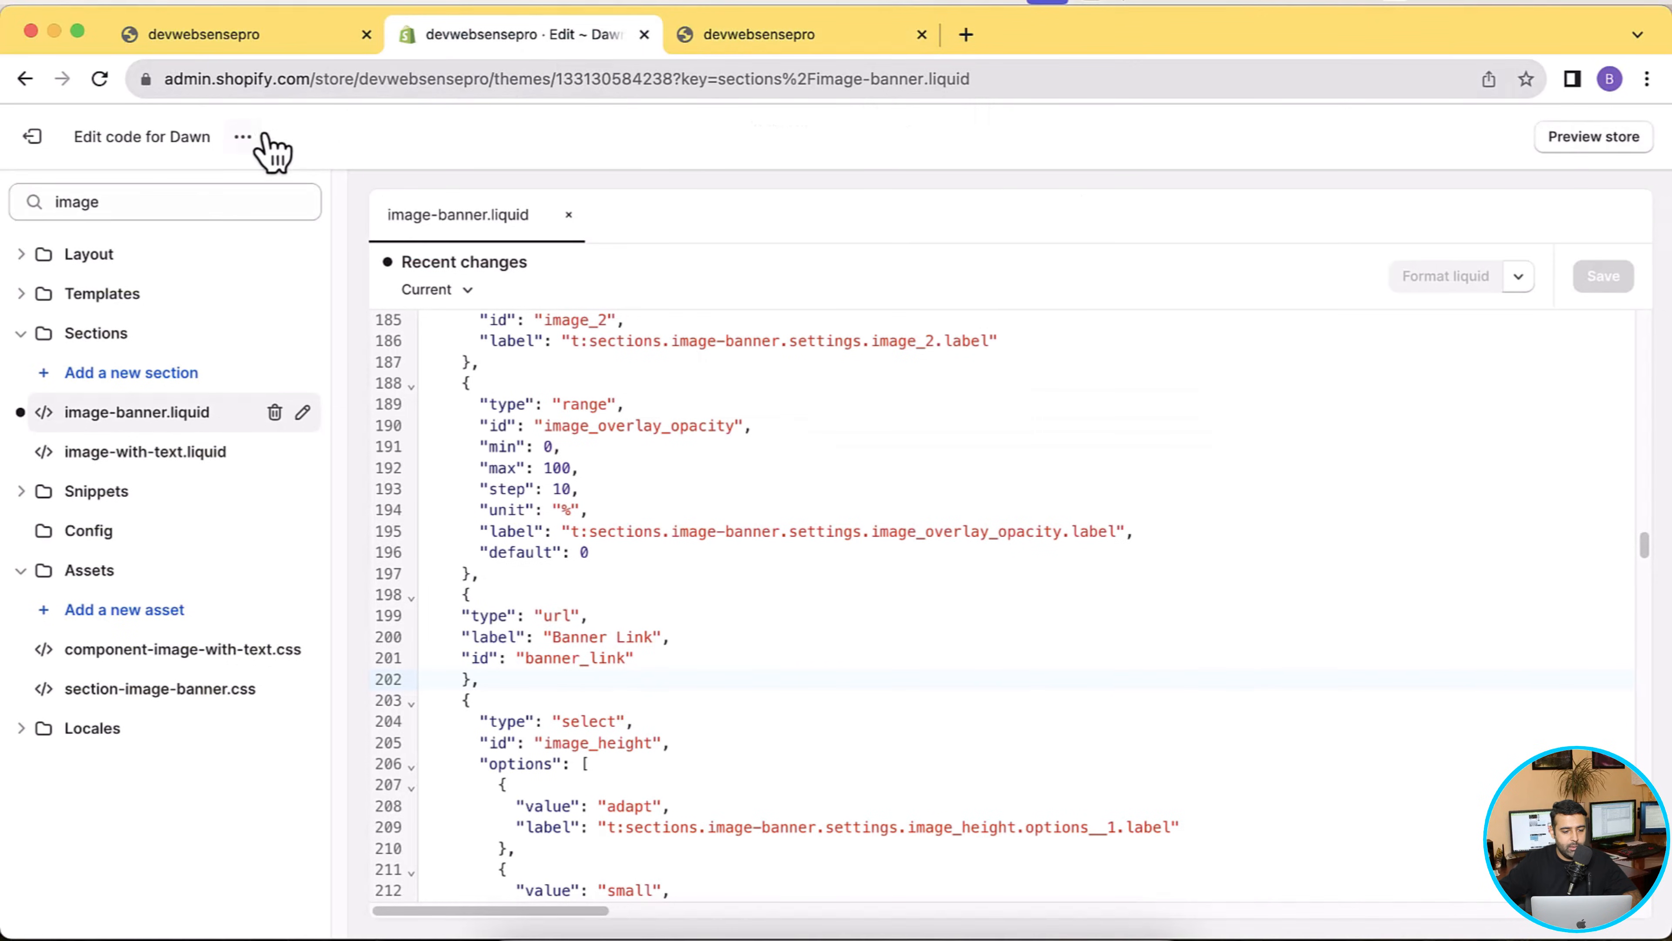
left_click(242, 137)
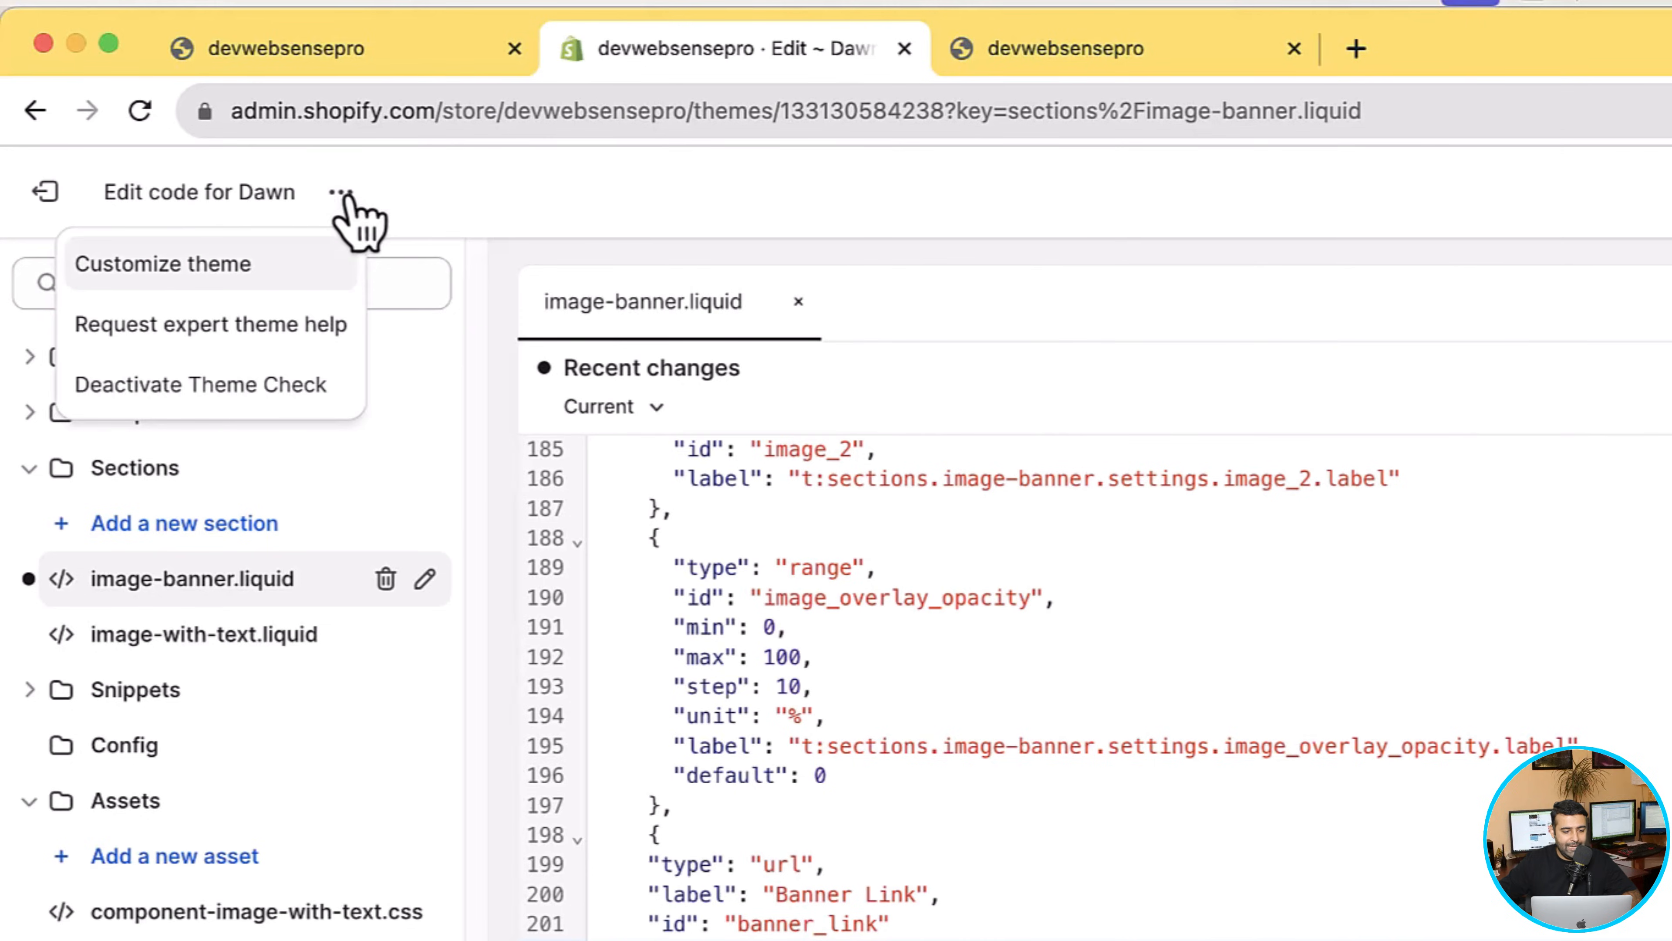
left_click(163, 263)
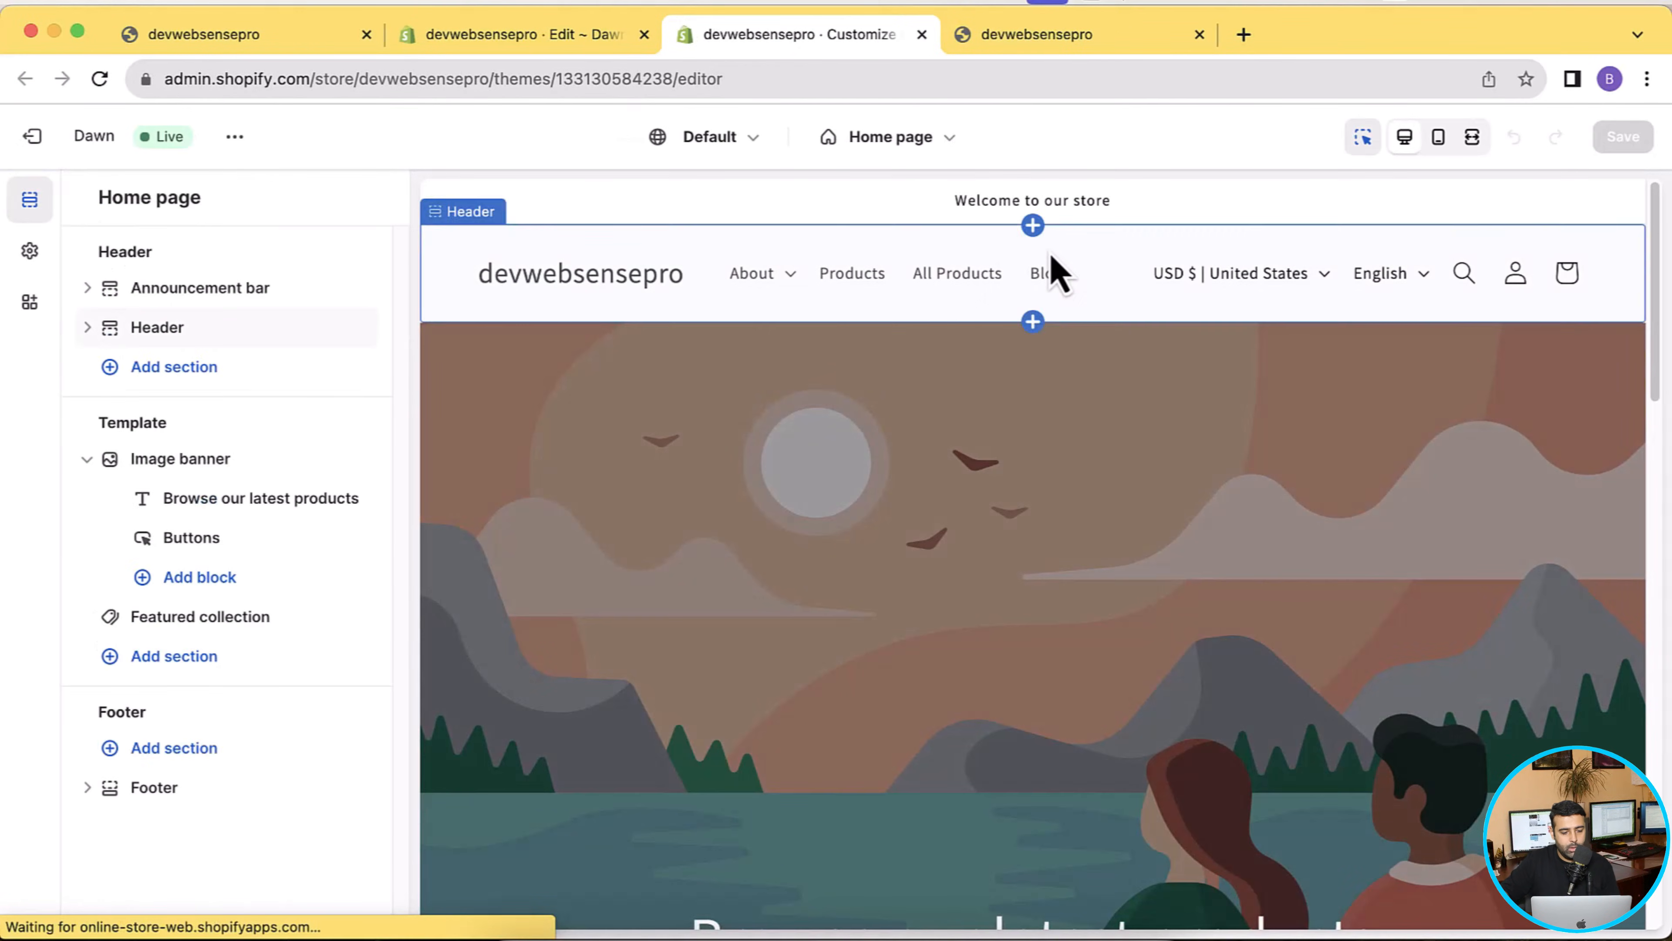
Link the Image banner's Banner Link to the Grey Tshirt product
left_click(181, 459)
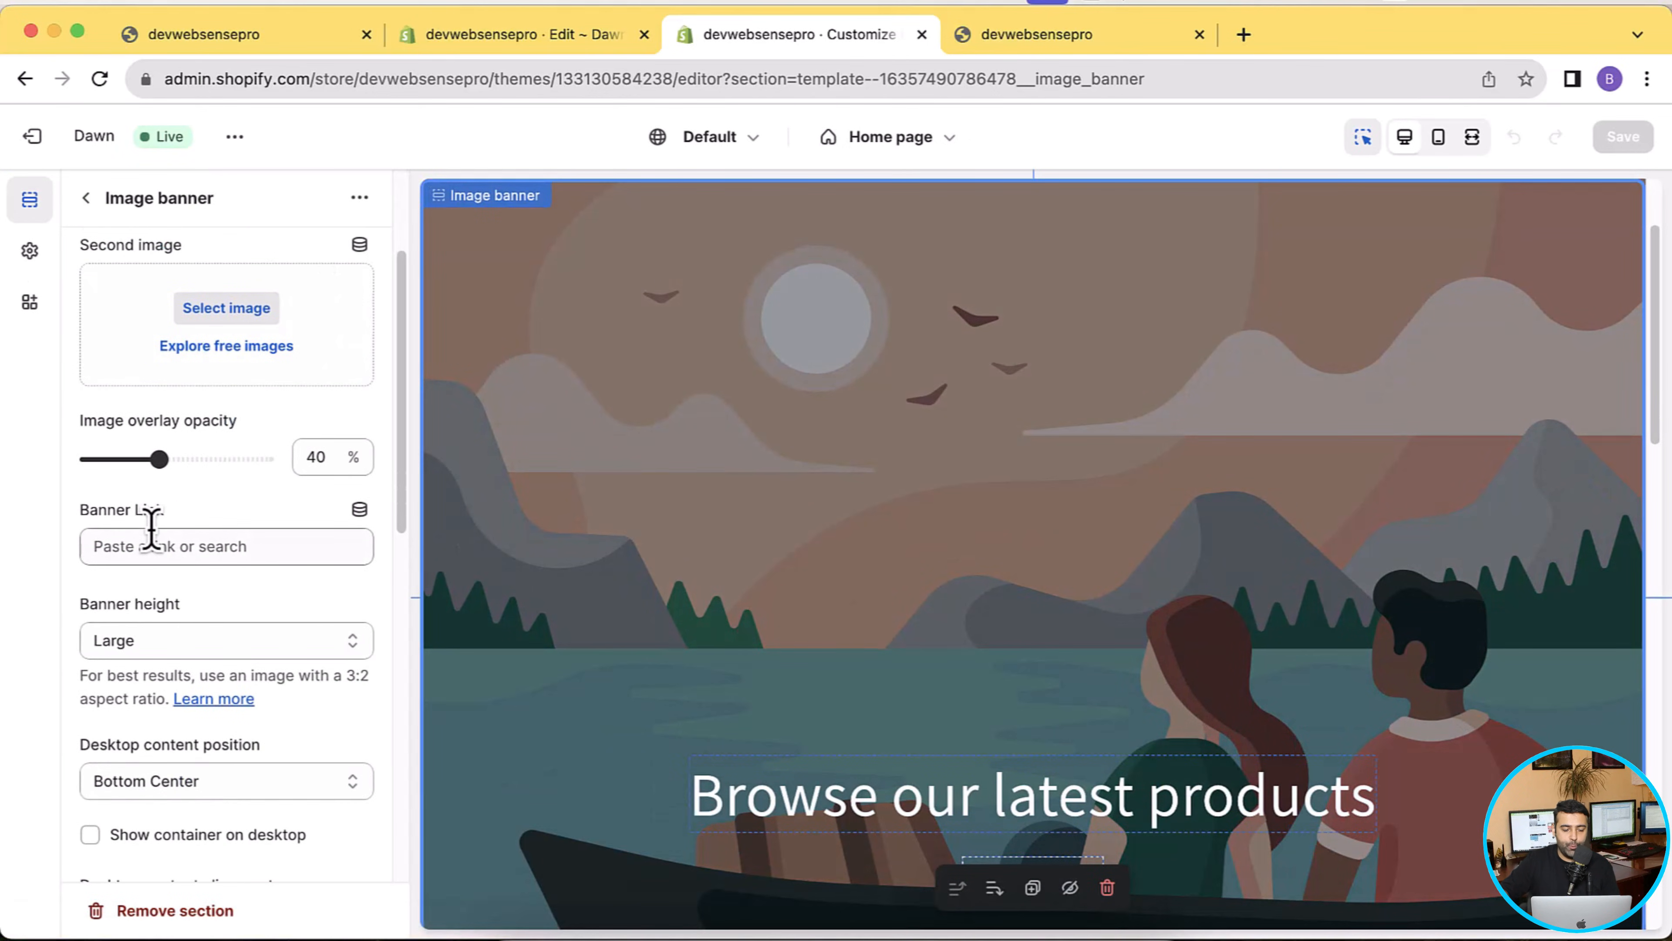
left_click(227, 546)
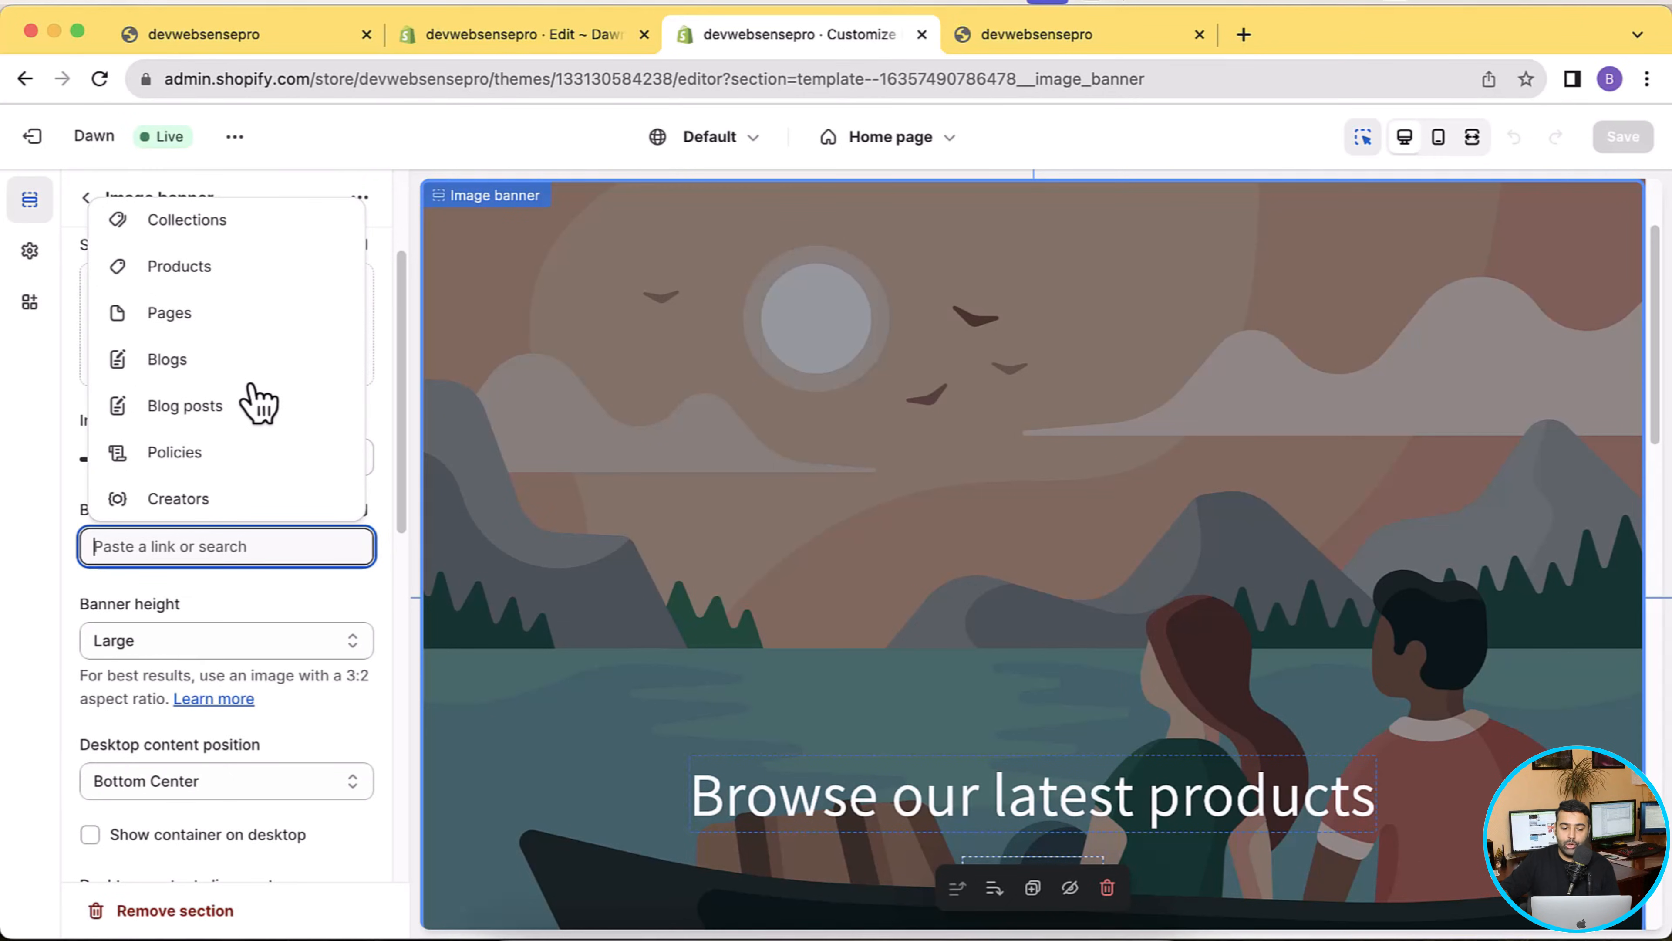
mouse_move(256, 279)
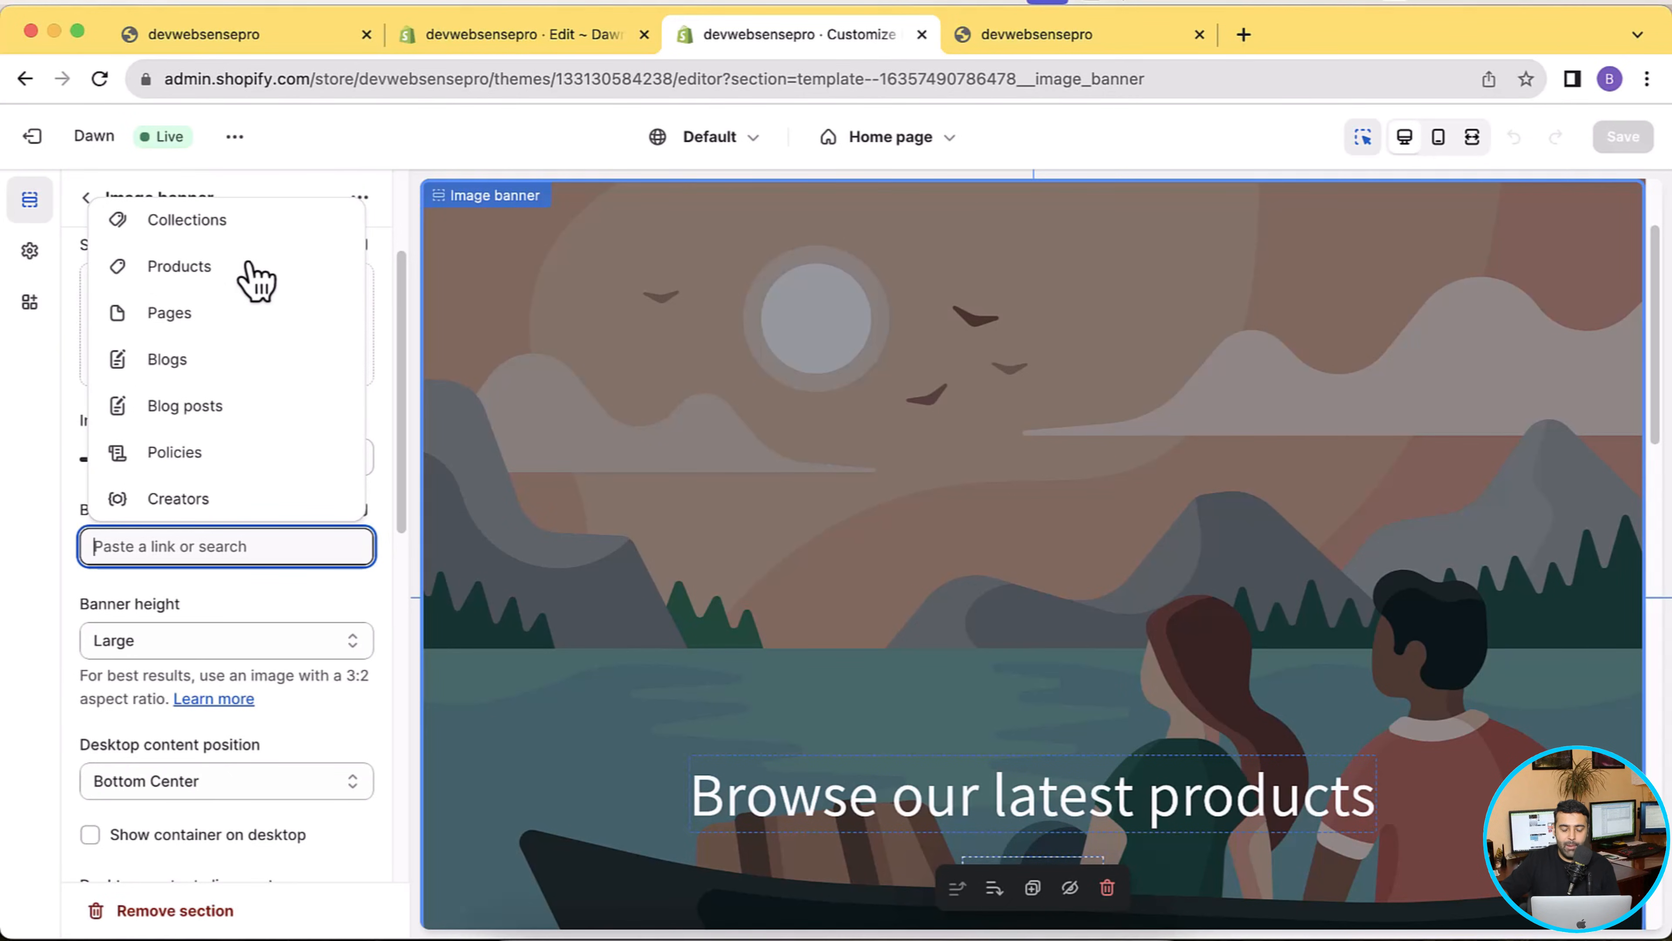
left_click(179, 265)
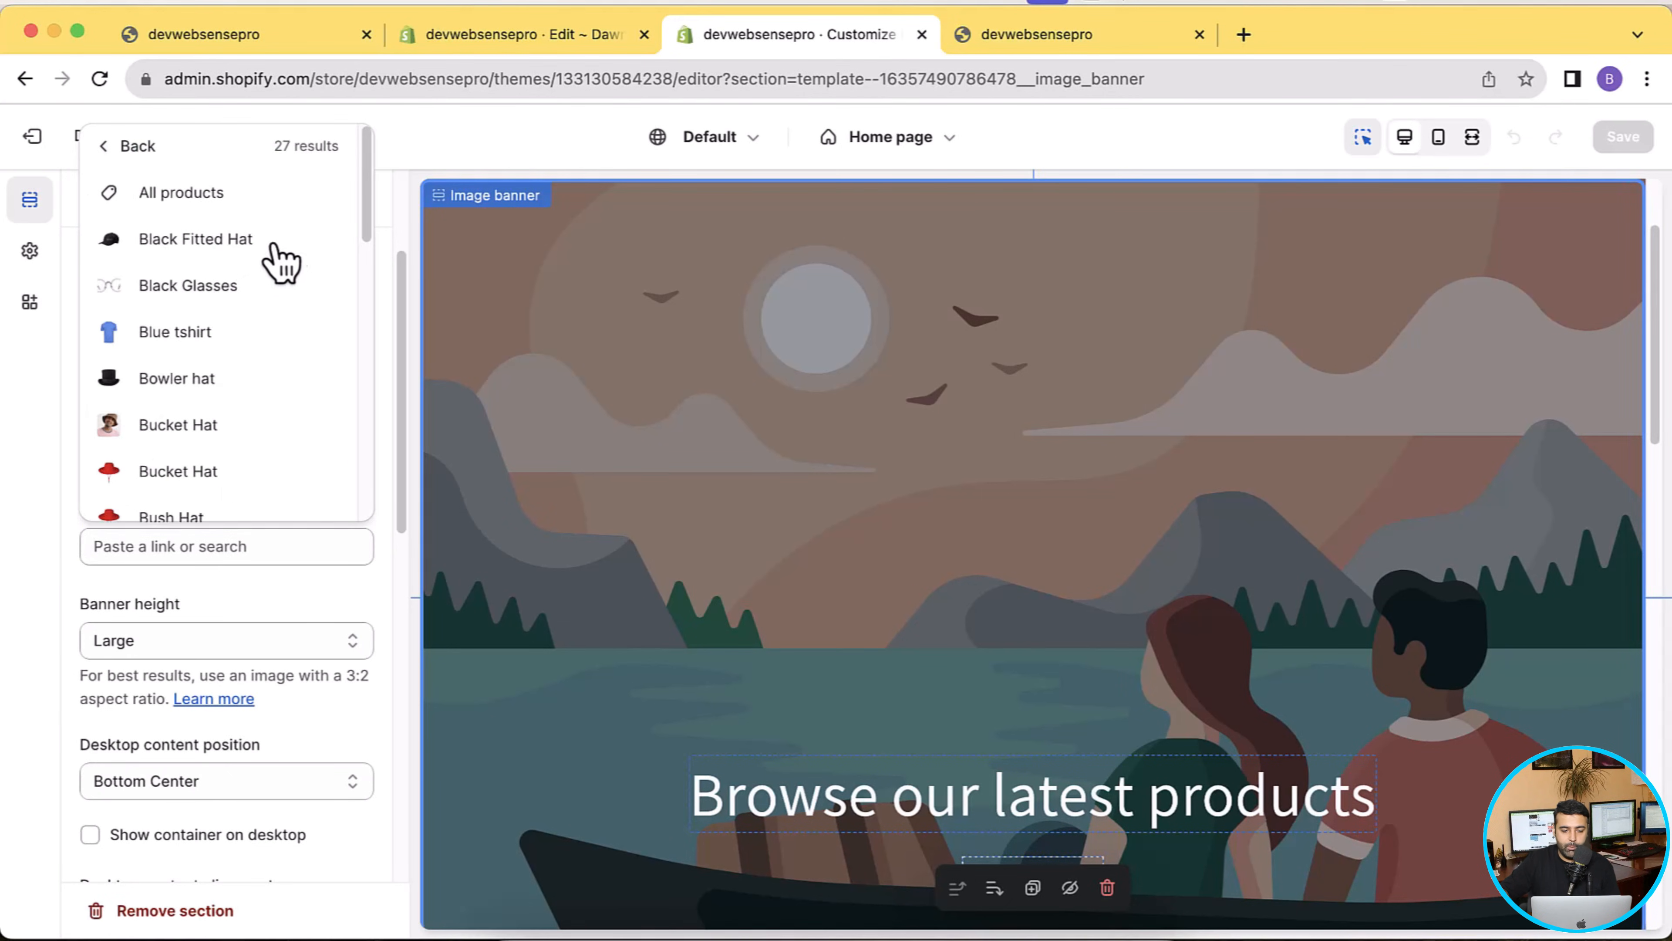
scroll("down", 3)
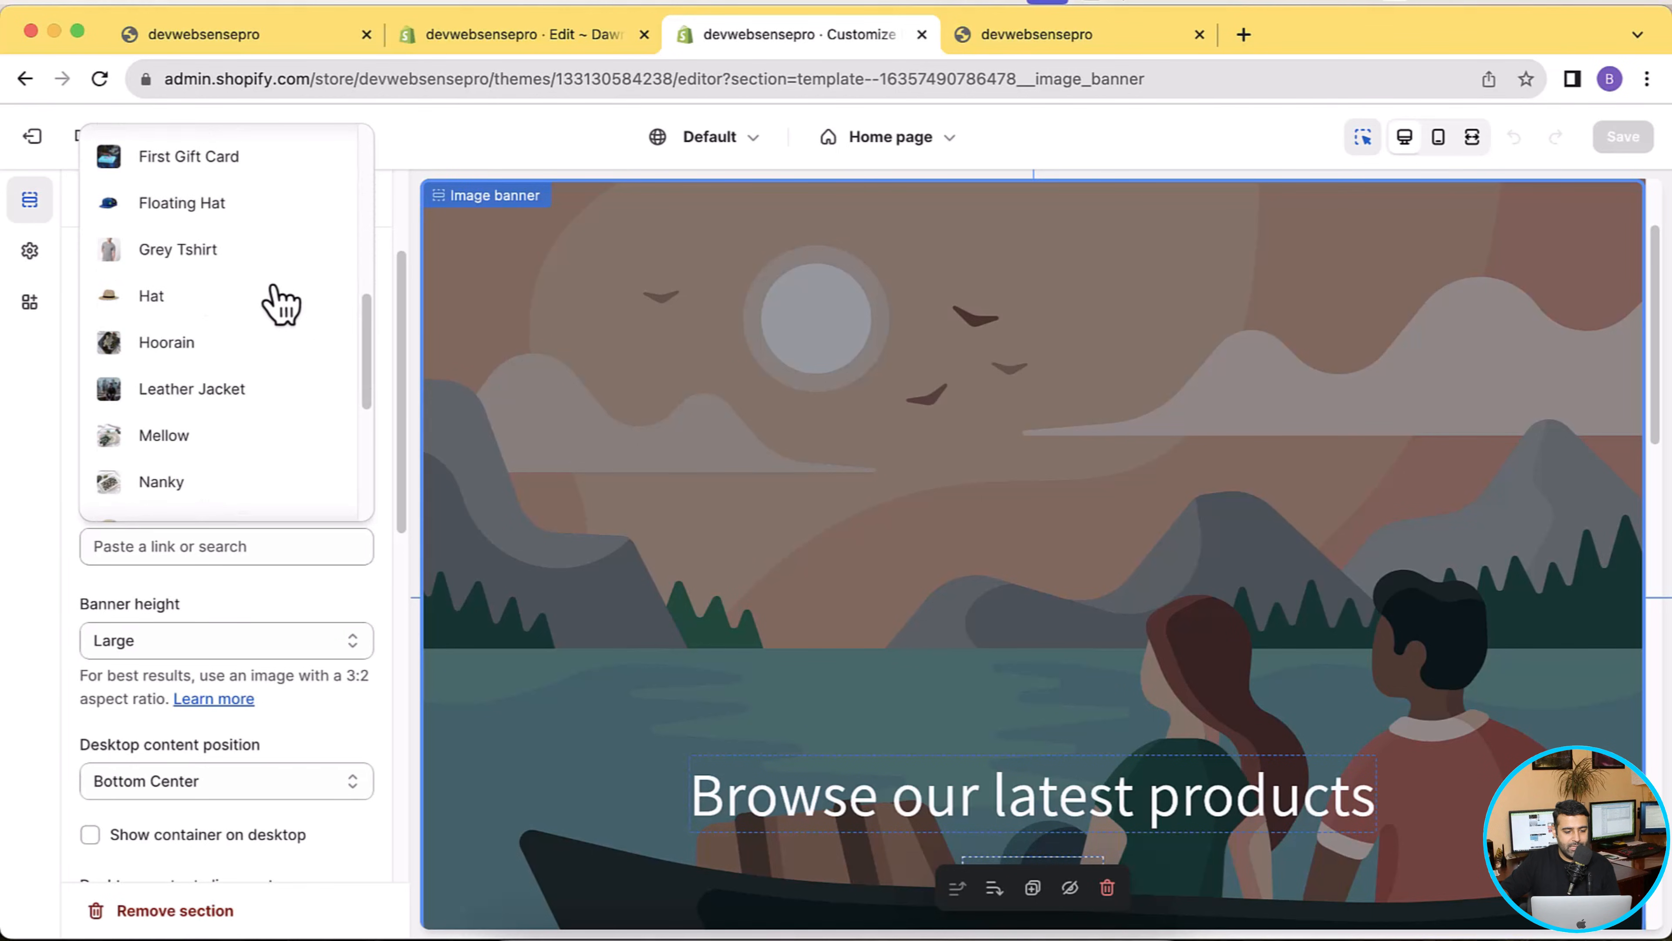
left_click(177, 248)
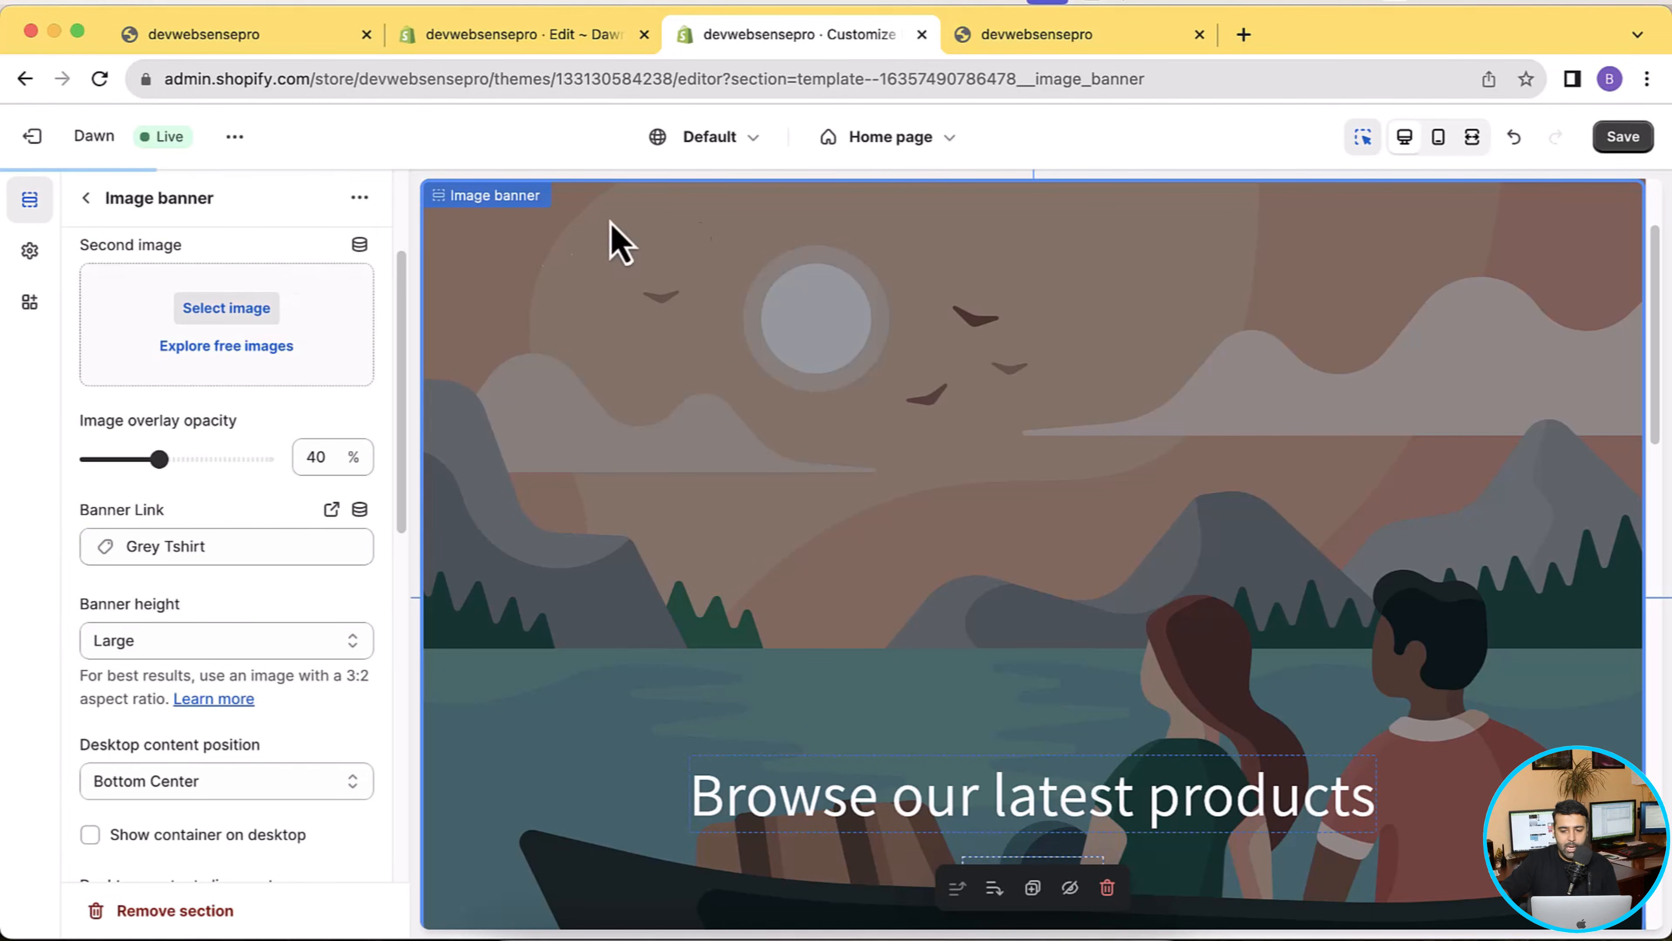
Save the customizer changes to the Dawn theme
left_click(1622, 137)
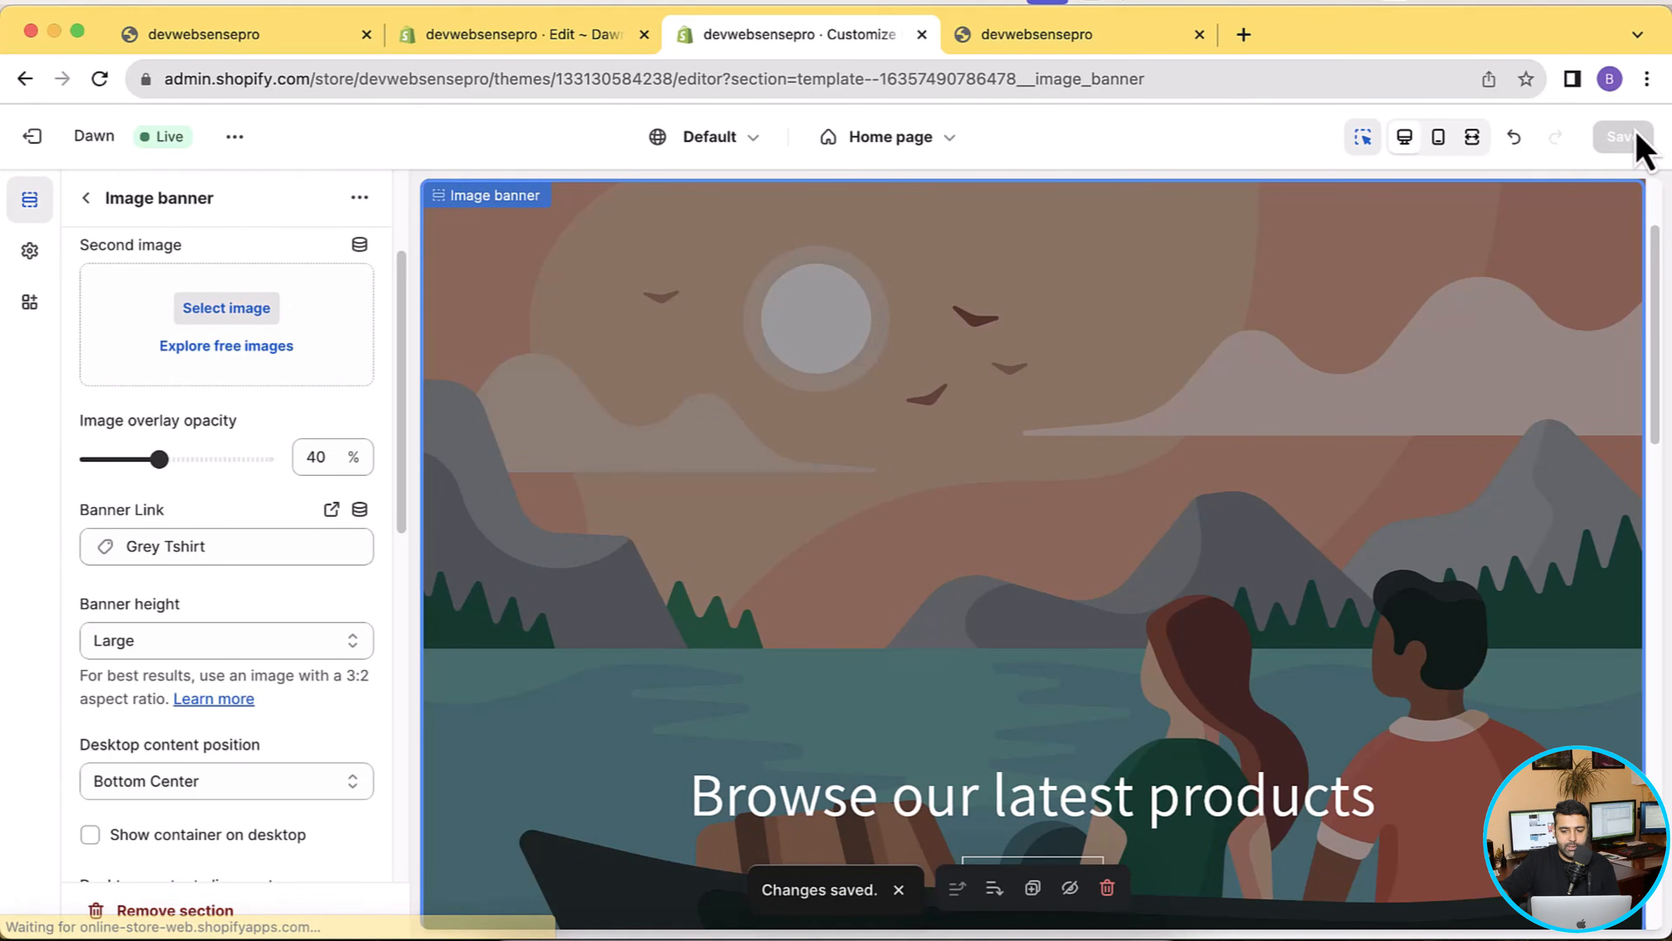
left_click(233, 137)
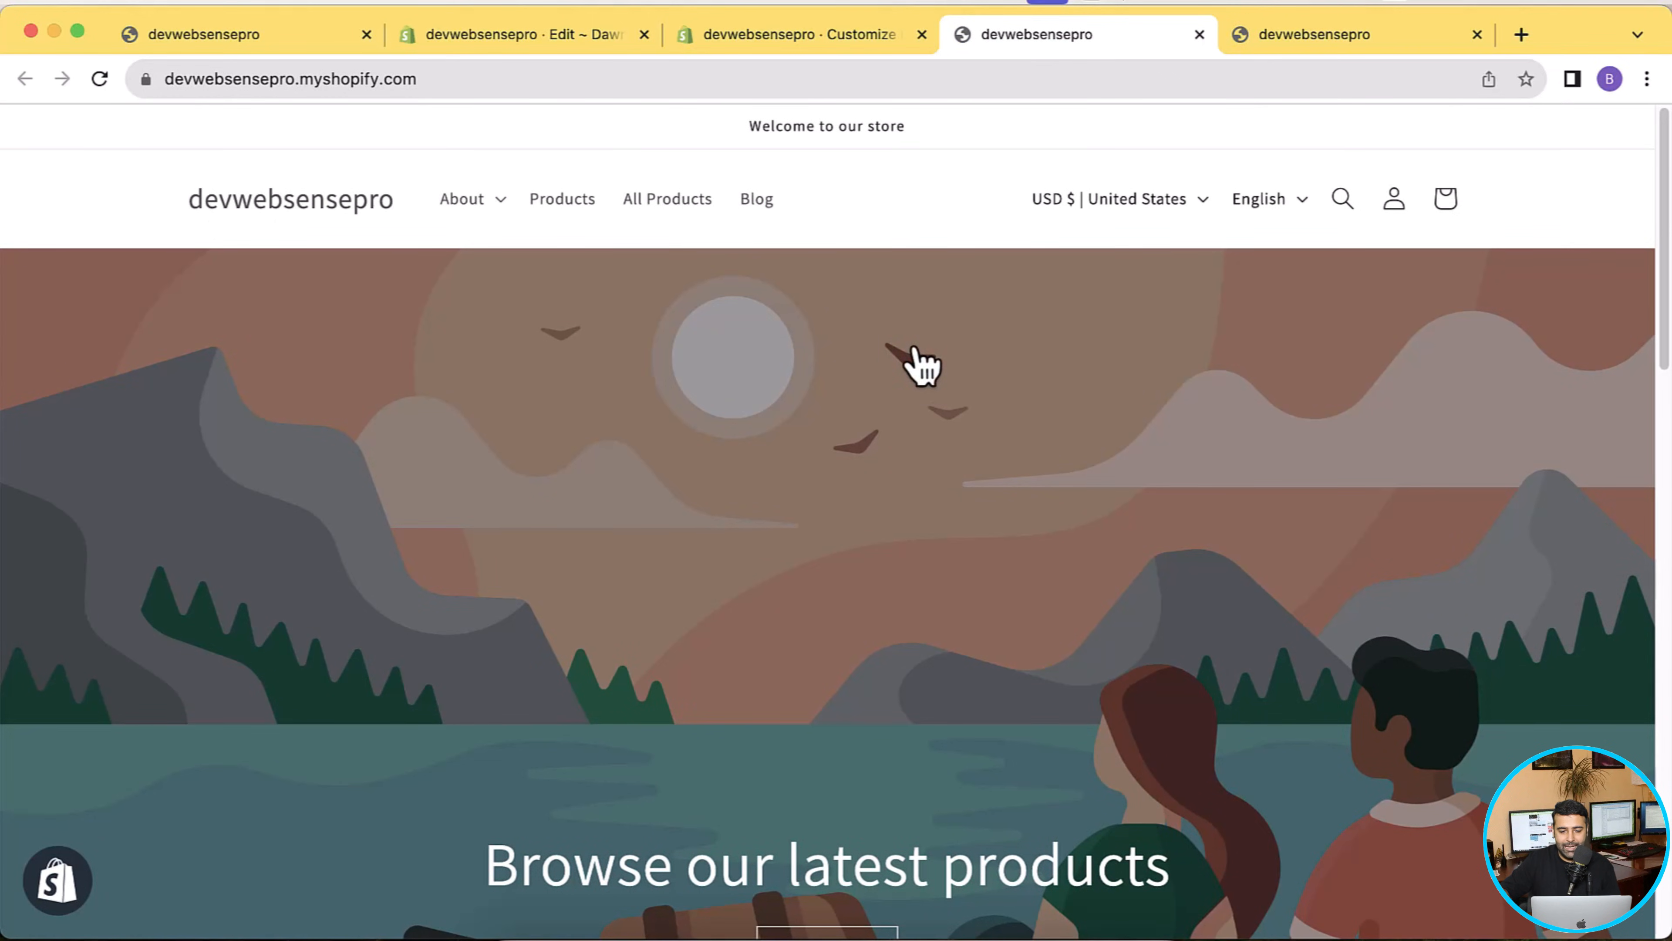
mouse_move(955, 237)
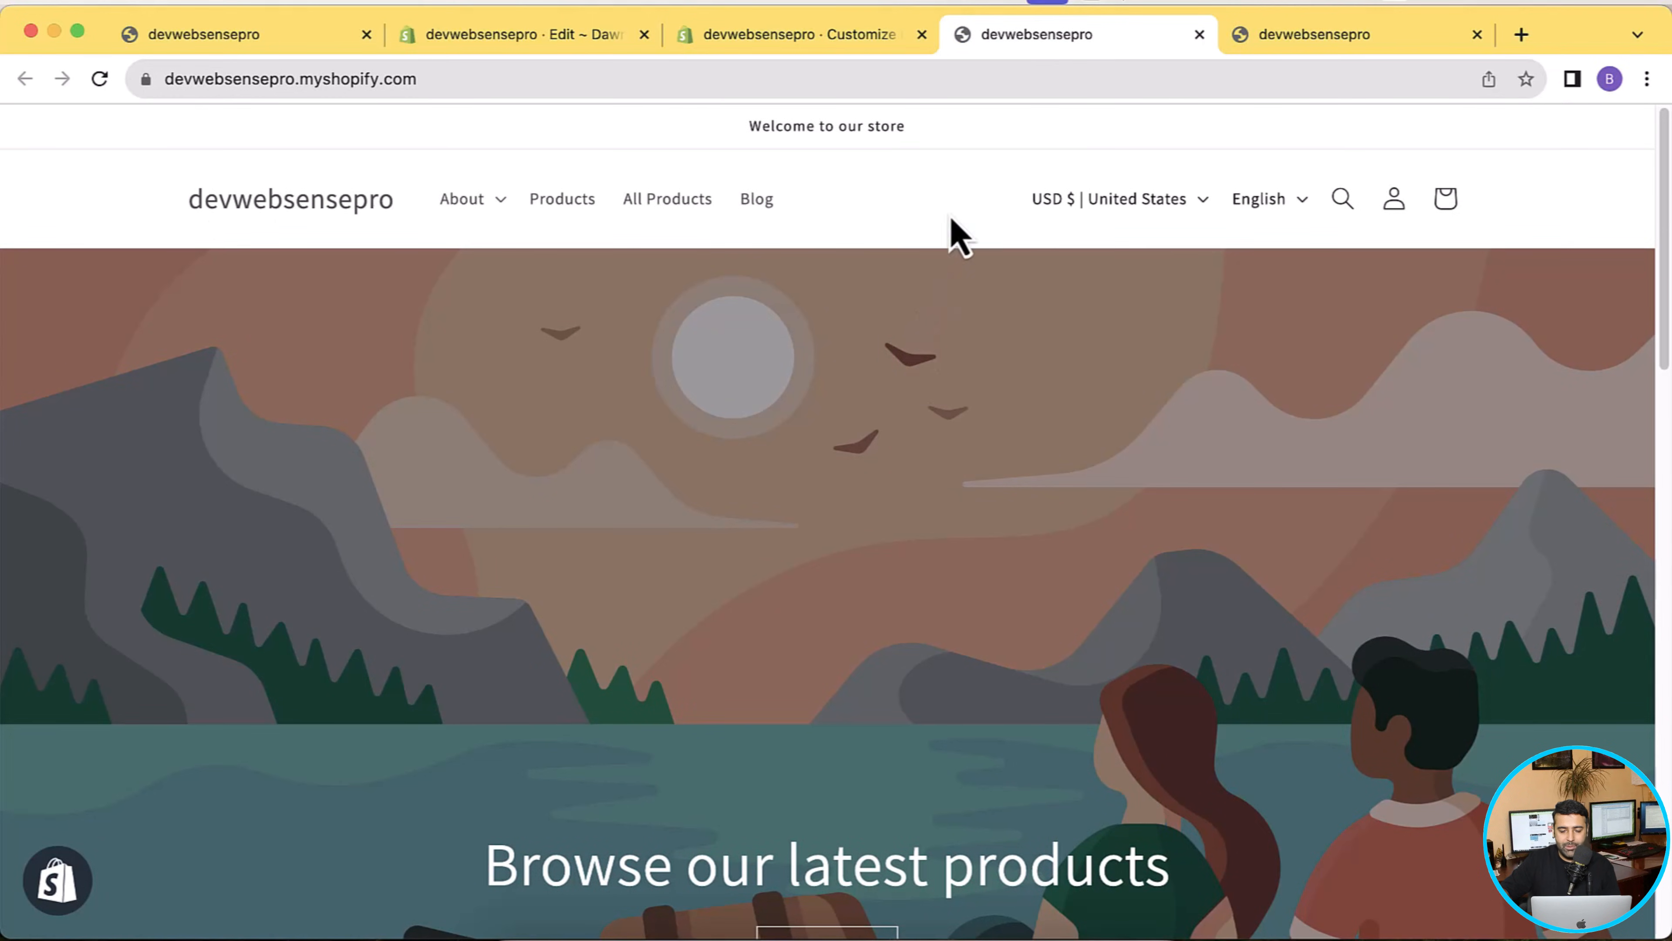
mouse_move(947, 286)
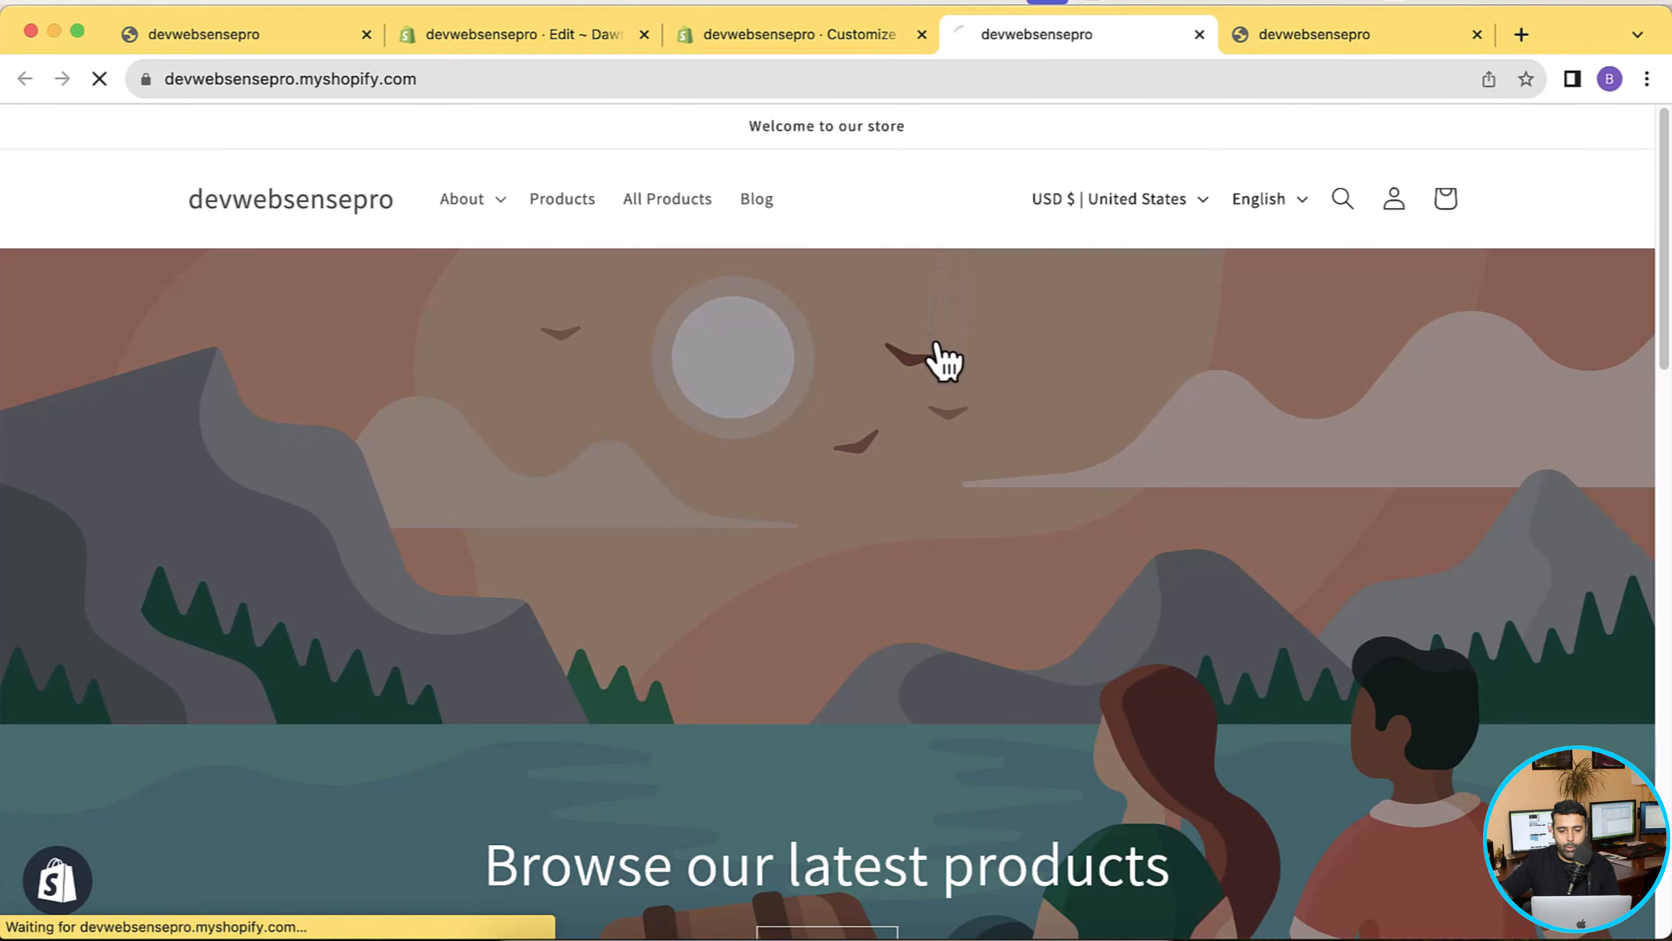
Follow the live store's home banner to land on the Grey Tshirt product page
left_click(944, 357)
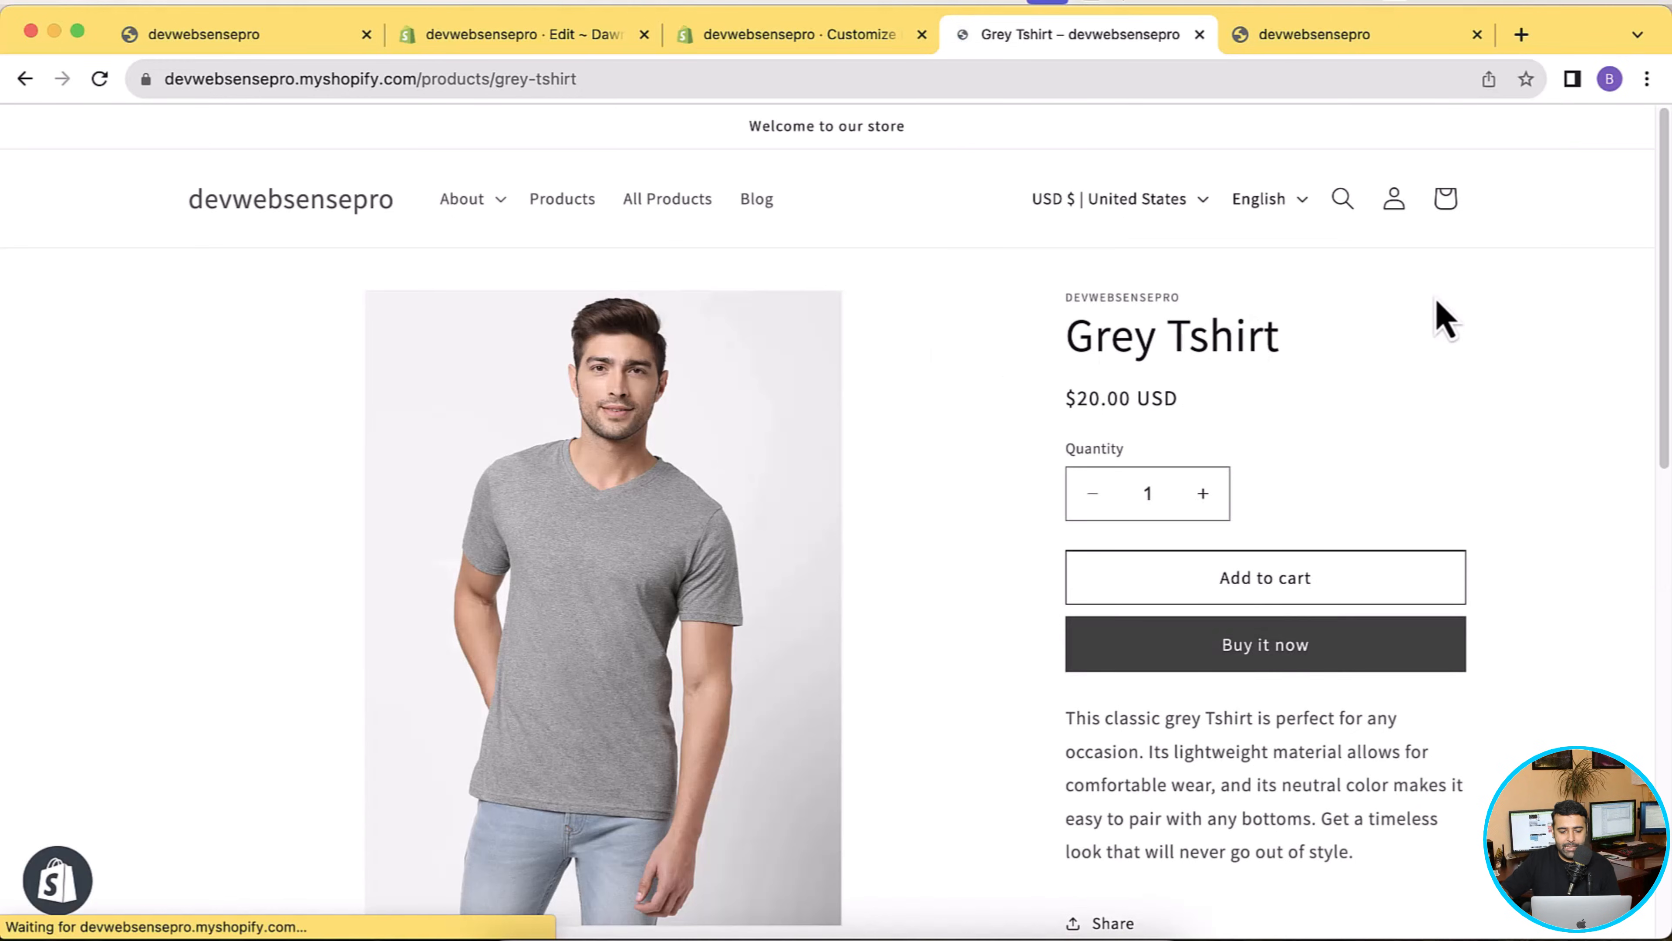